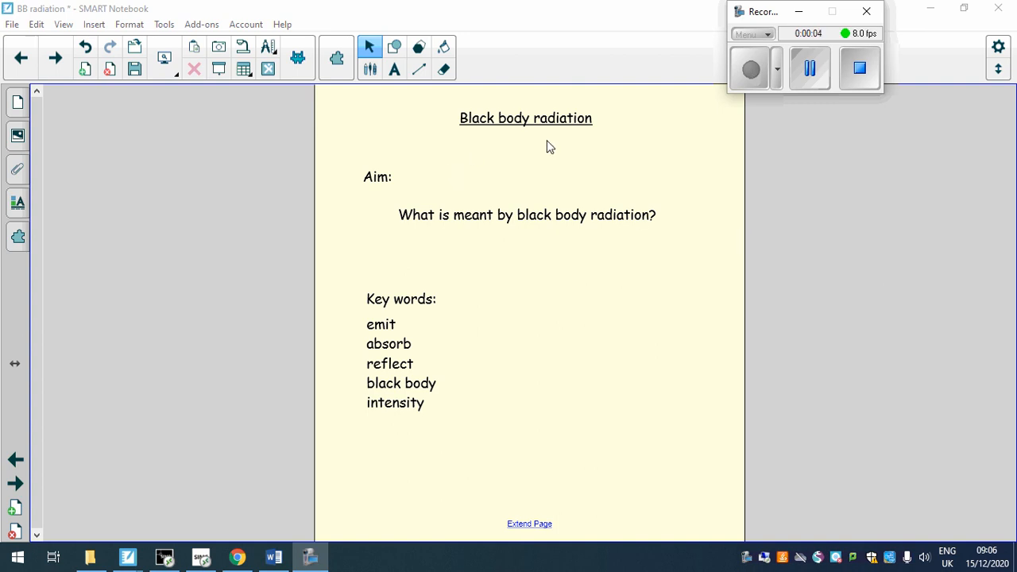
mouse_move(529, 136)
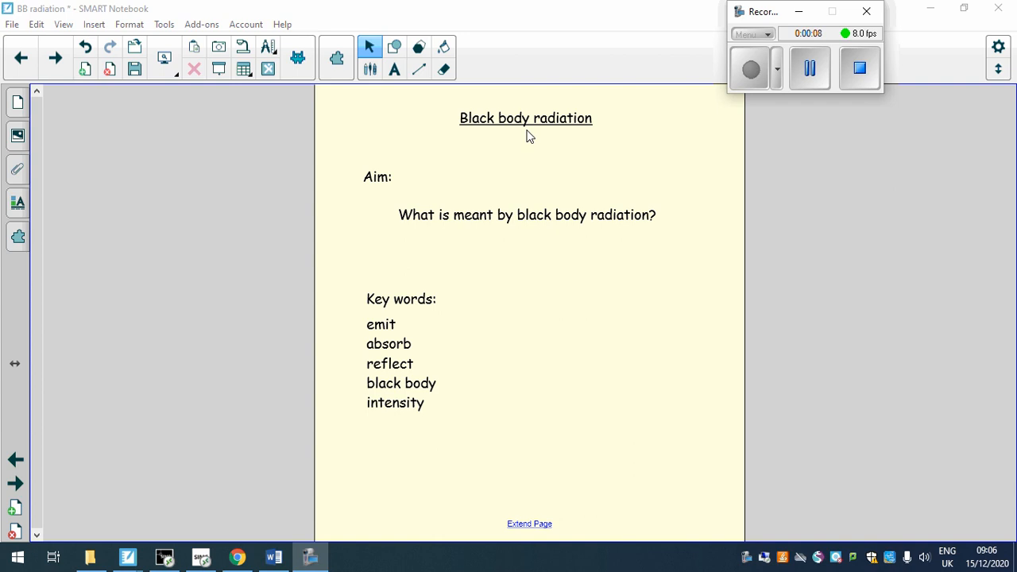
mouse_move(500, 178)
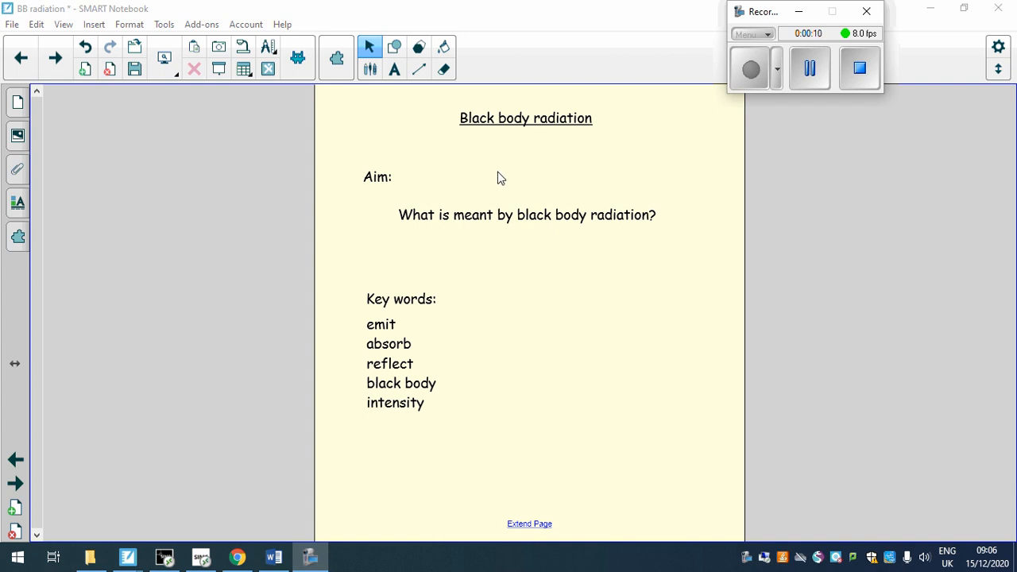
mouse_move(346, 135)
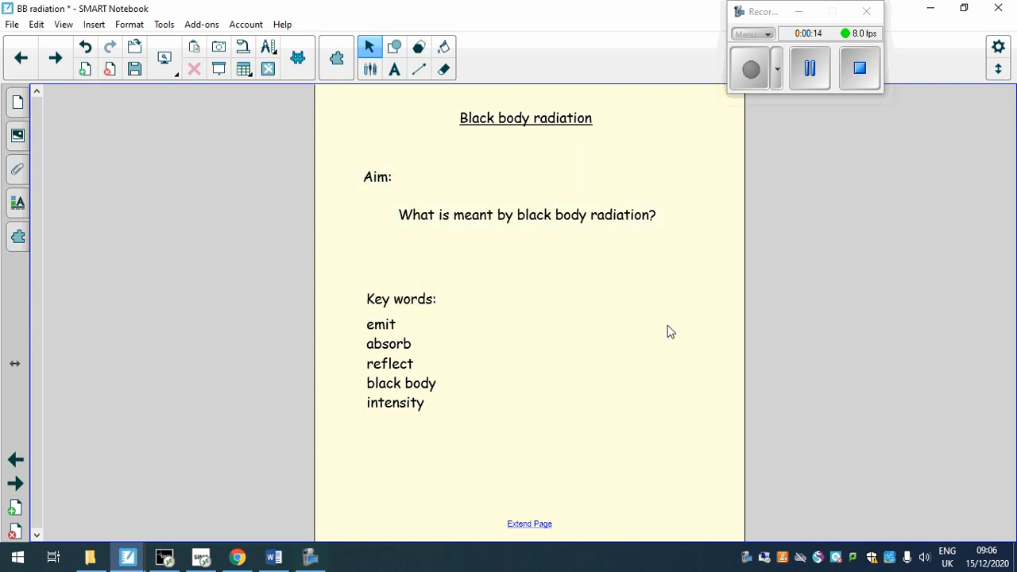
mouse_move(727, 156)
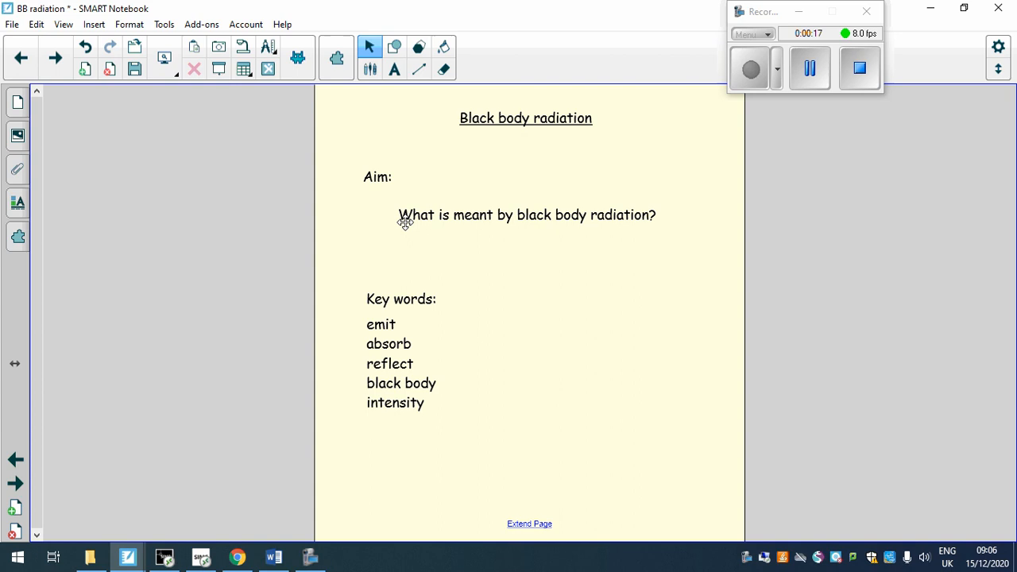
mouse_move(40, 76)
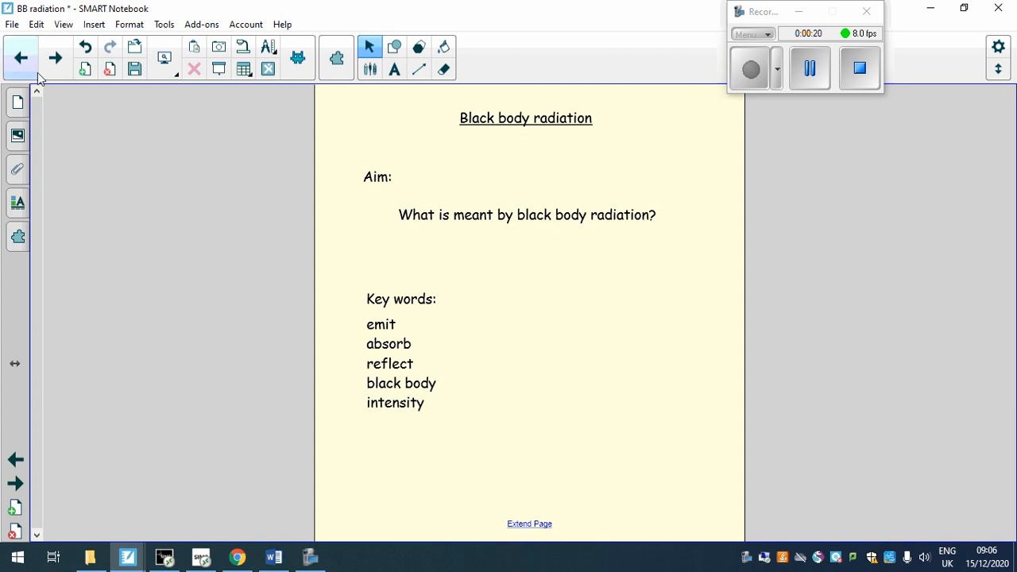
mouse_move(55, 57)
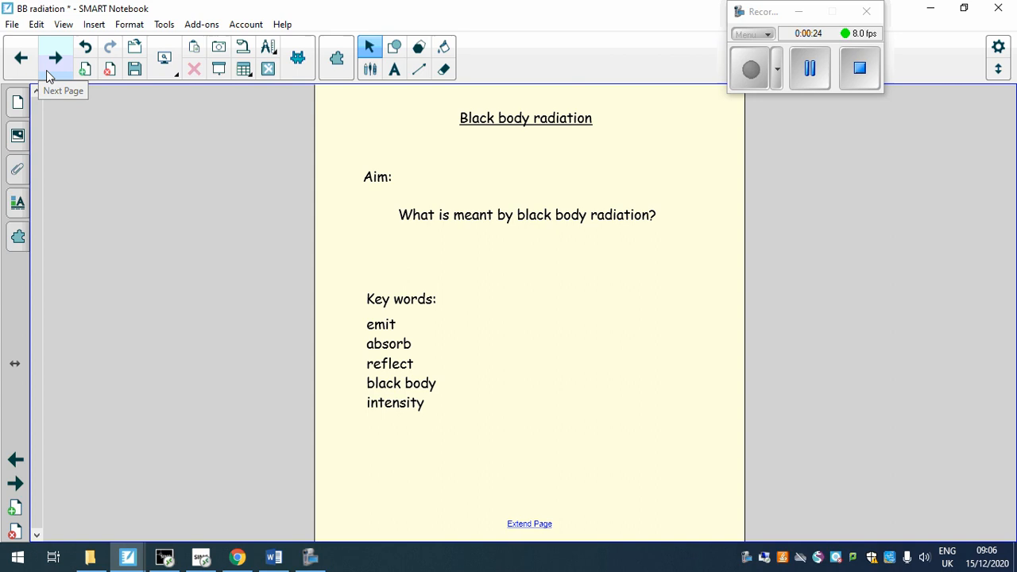
Step: Advance to the slide asking how the eye sees the tree as green and the cube as black
left_click(54, 57)
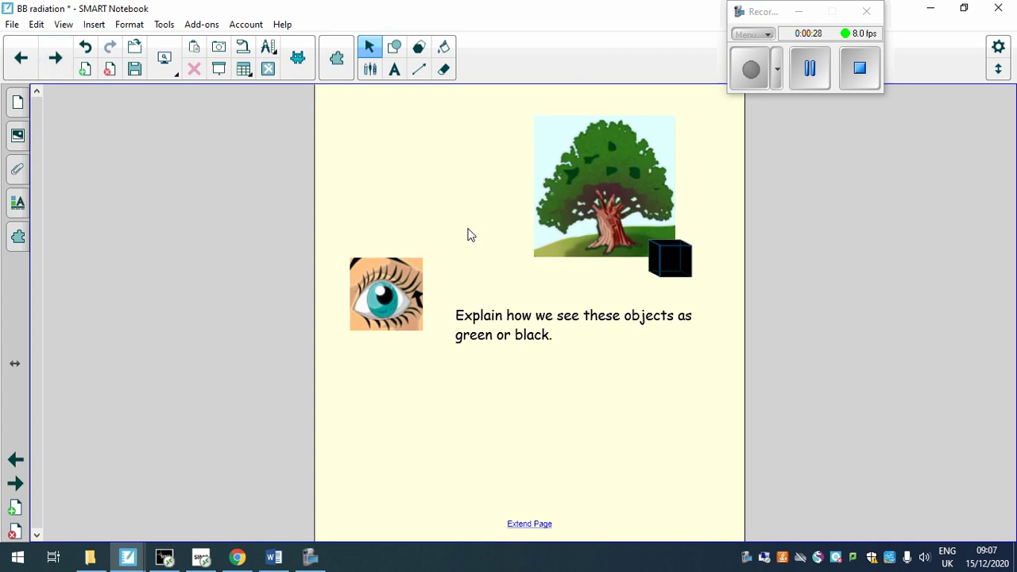
mouse_move(588, 397)
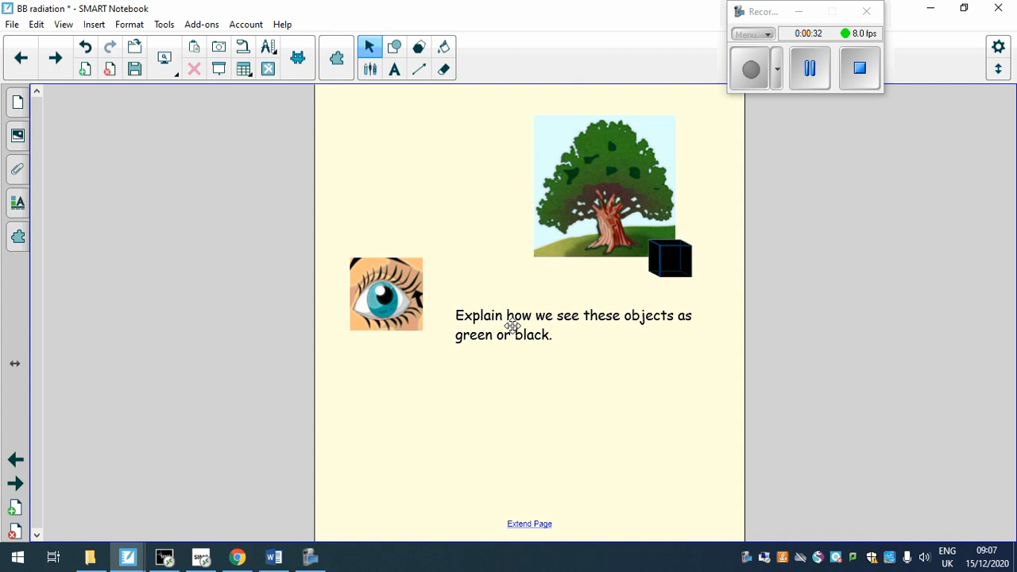
mouse_move(463, 324)
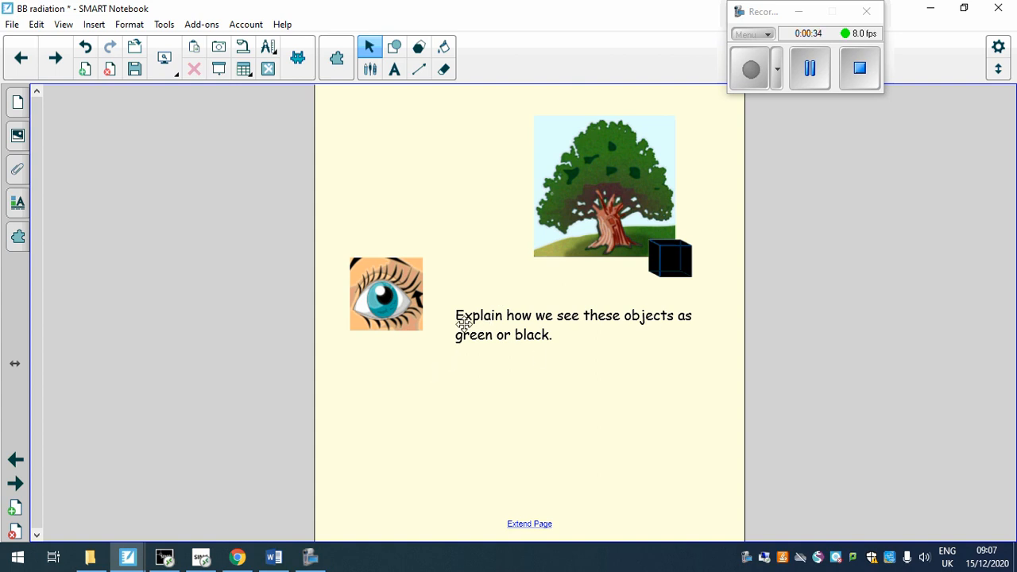
mouse_move(637, 177)
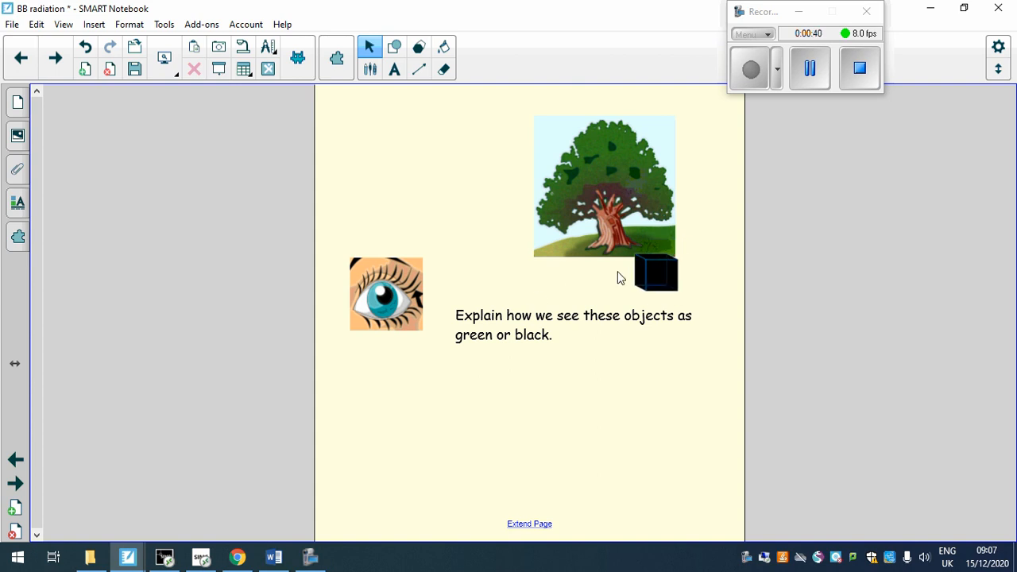
mouse_move(730, 297)
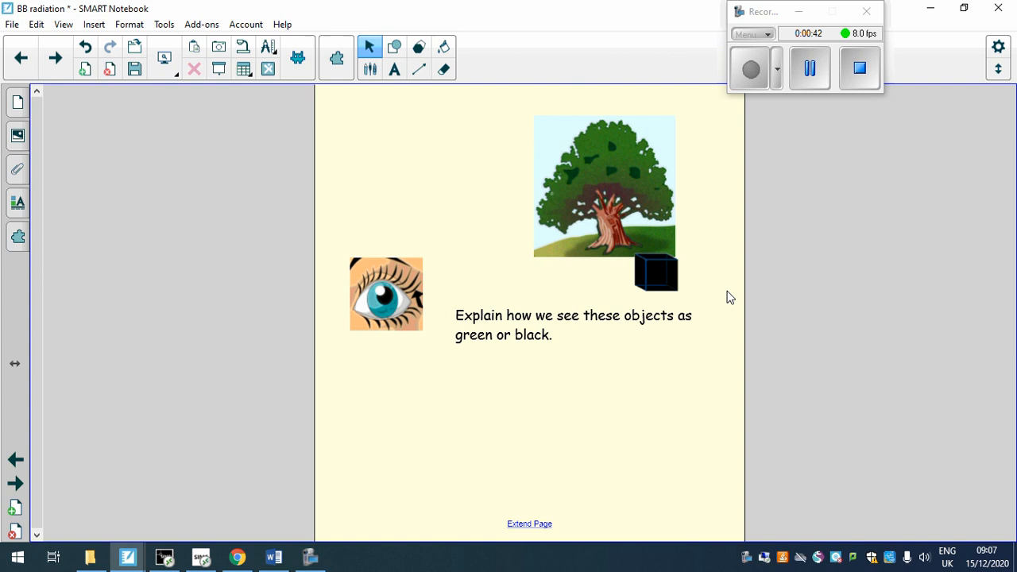
mouse_move(668, 207)
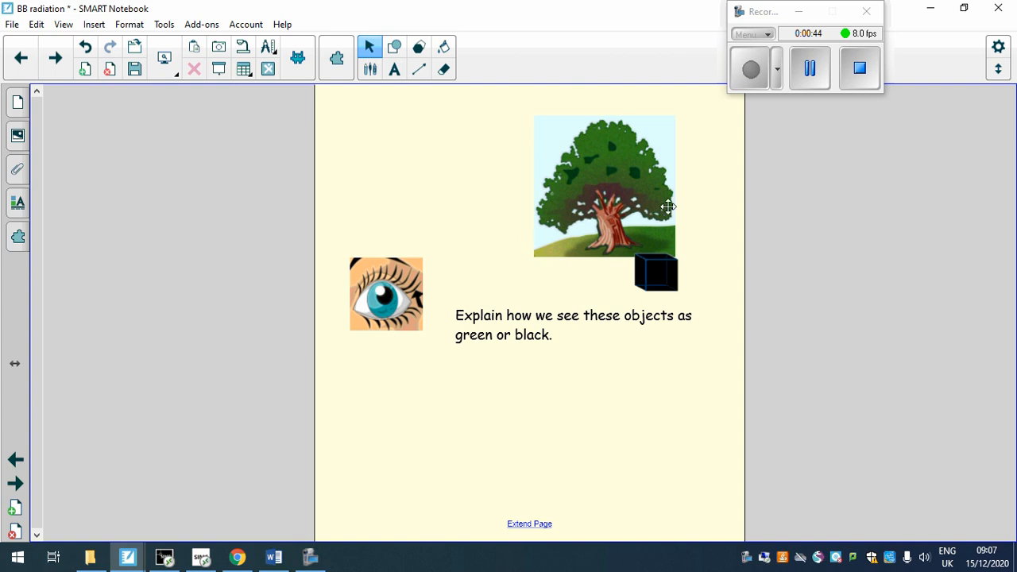
mouse_move(500, 223)
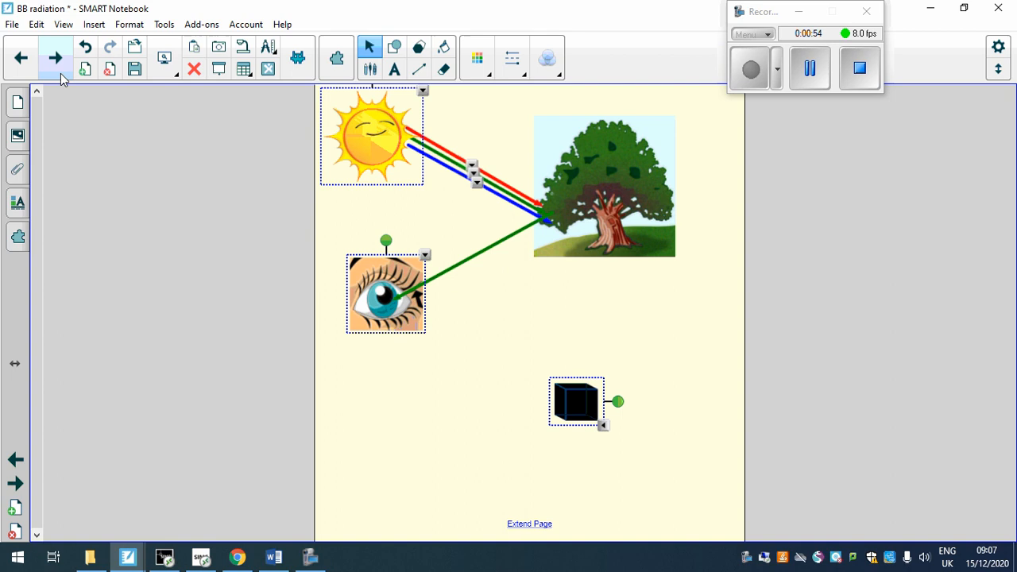
Step: Advance to the slide where sunlight's colours hit the tree and green light reflects to the eye
left_click(466, 325)
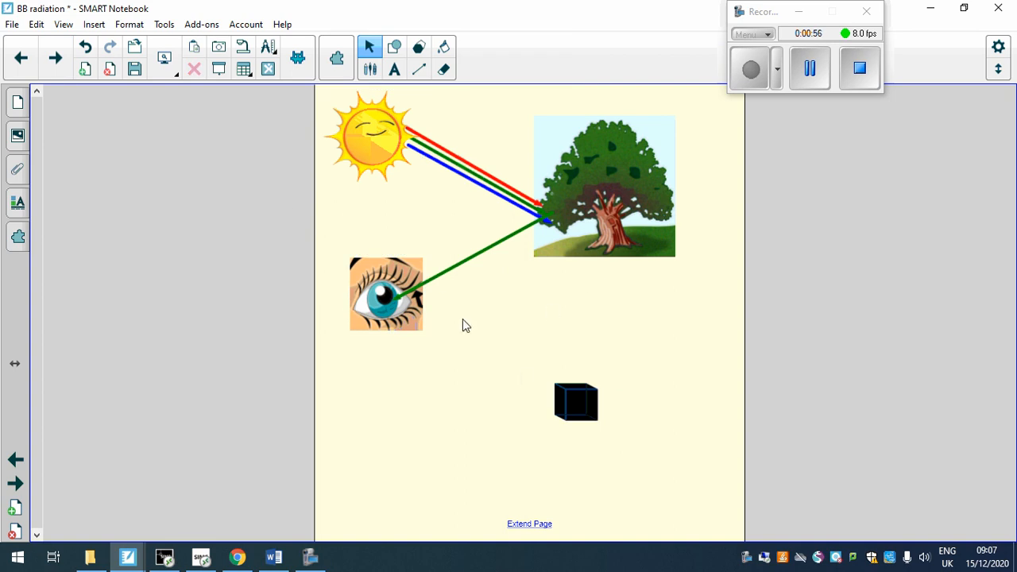
mouse_move(447, 195)
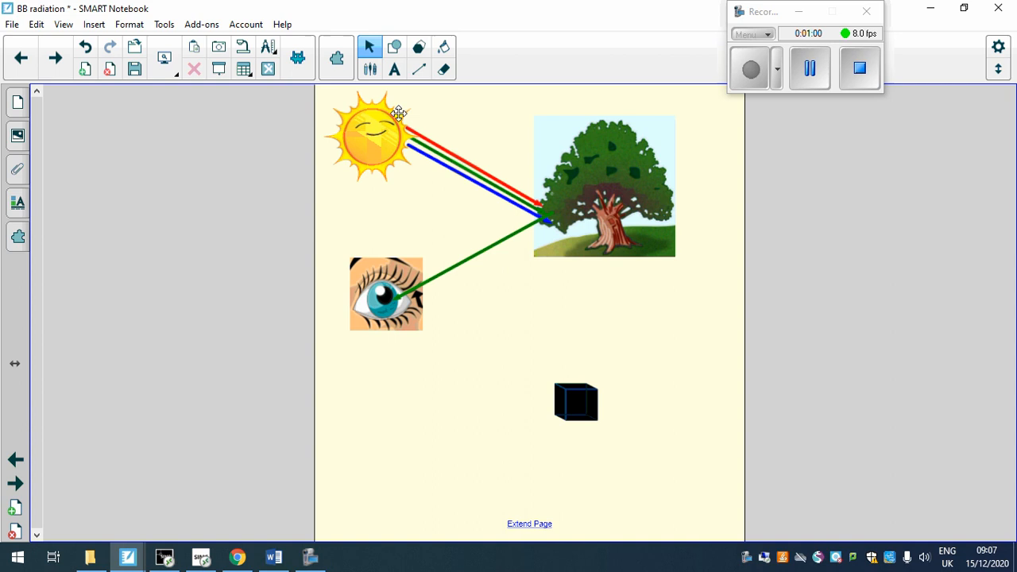
mouse_move(431, 140)
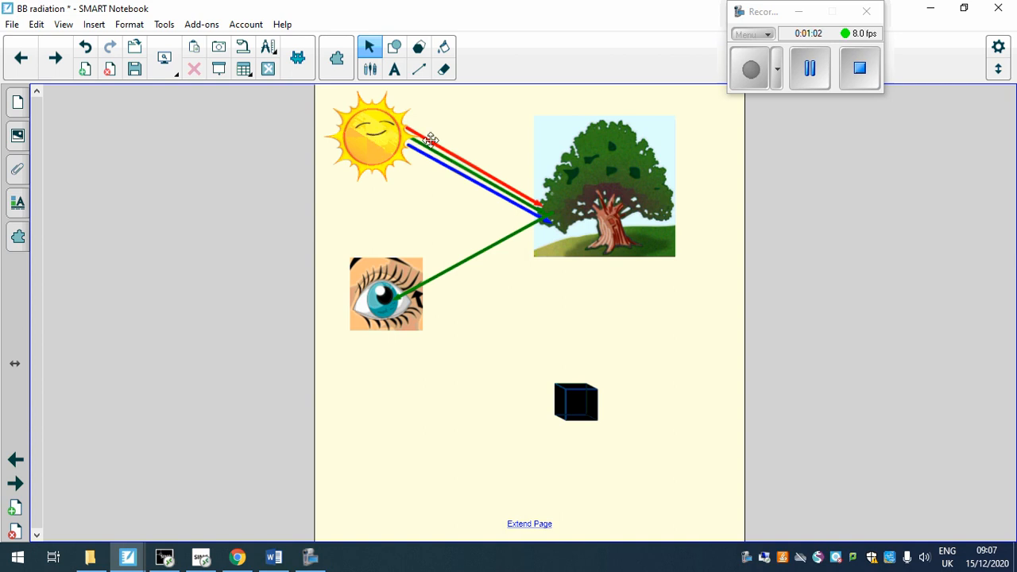
mouse_move(425, 137)
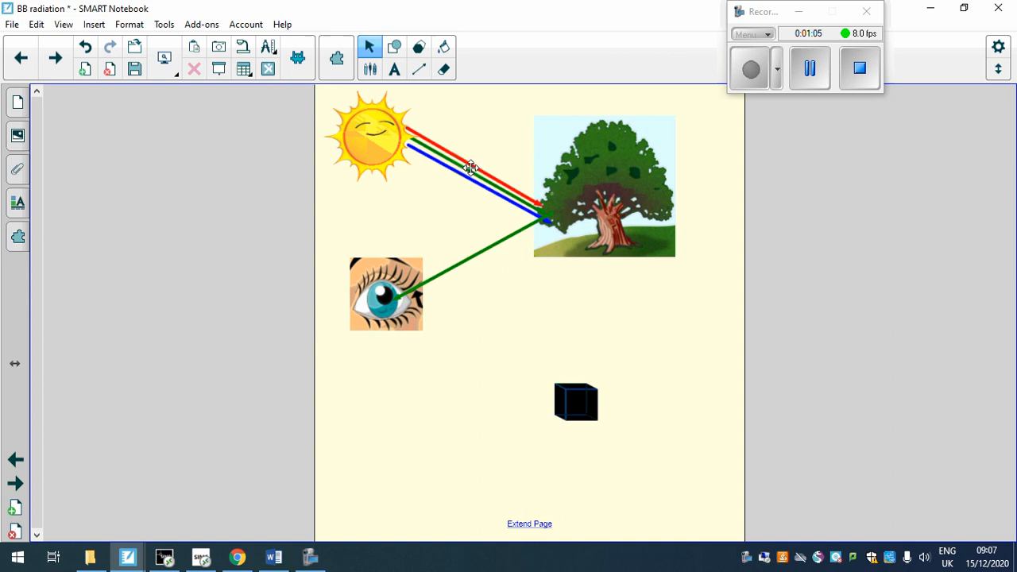
mouse_move(467, 188)
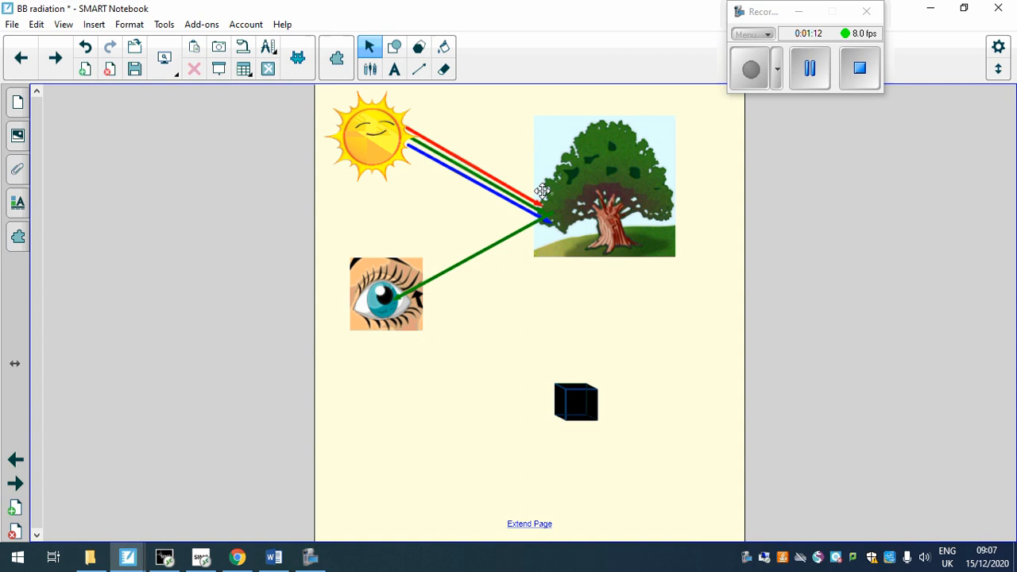
mouse_move(409, 143)
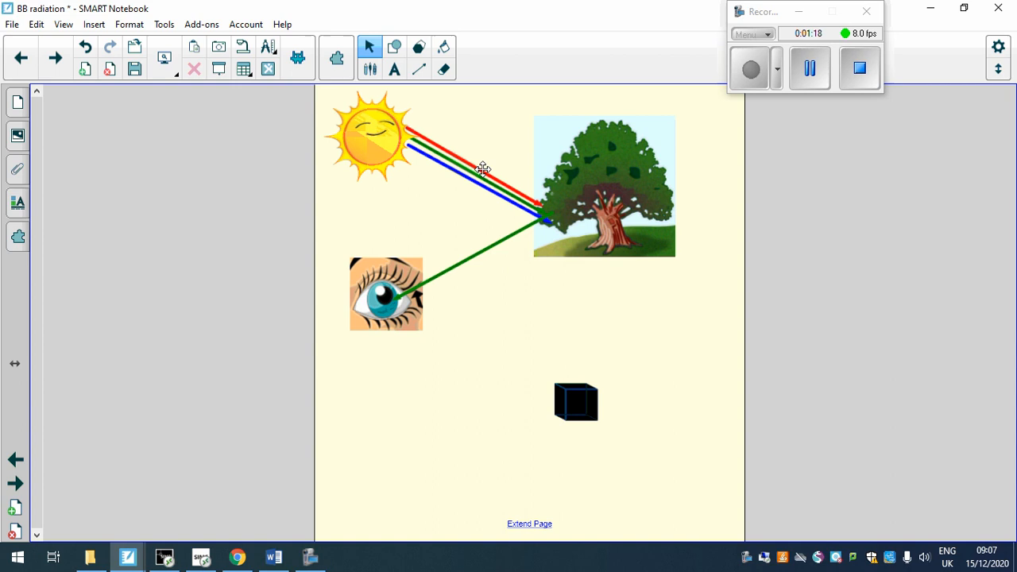
mouse_move(517, 191)
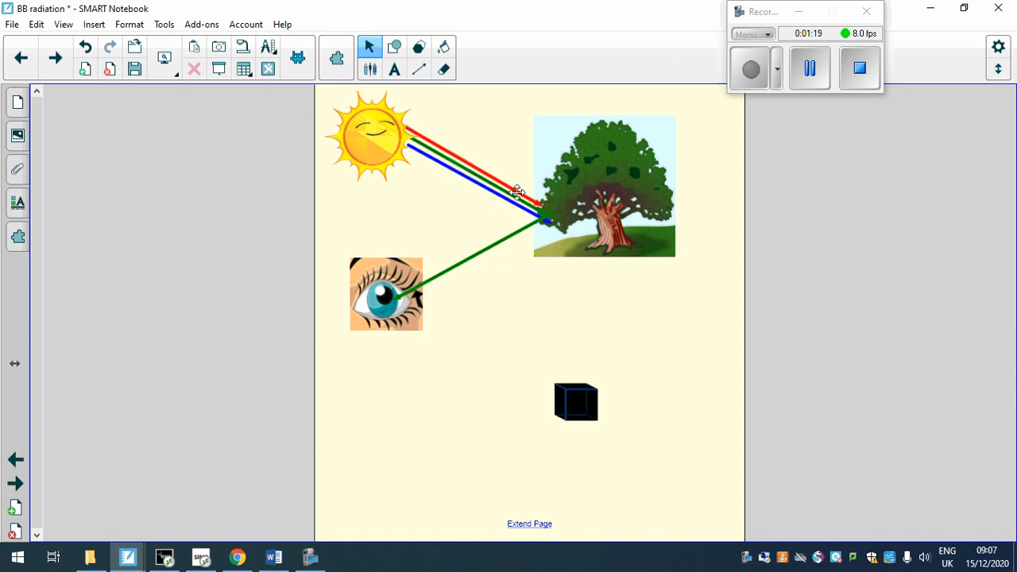
mouse_move(538, 196)
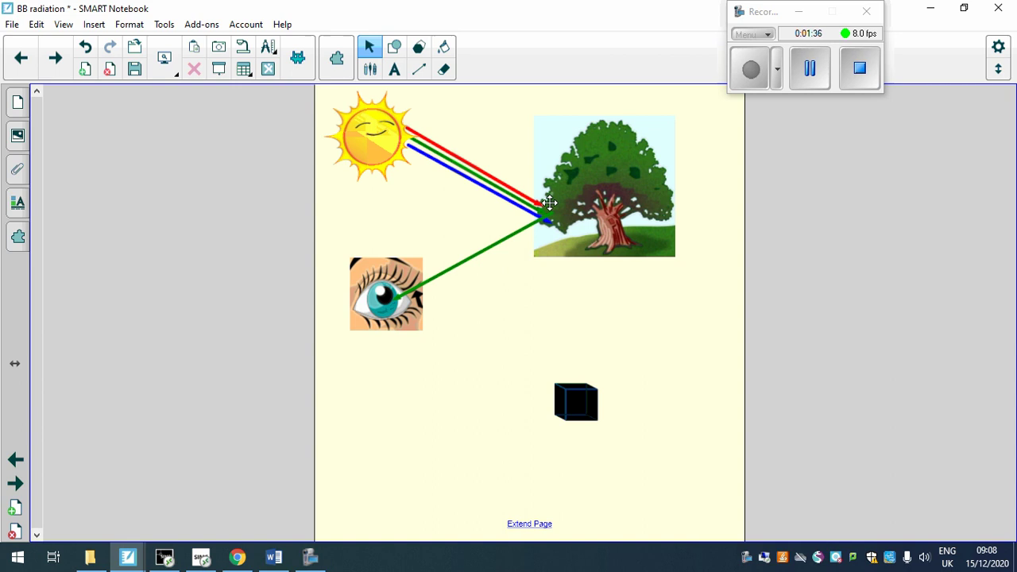
mouse_move(516, 220)
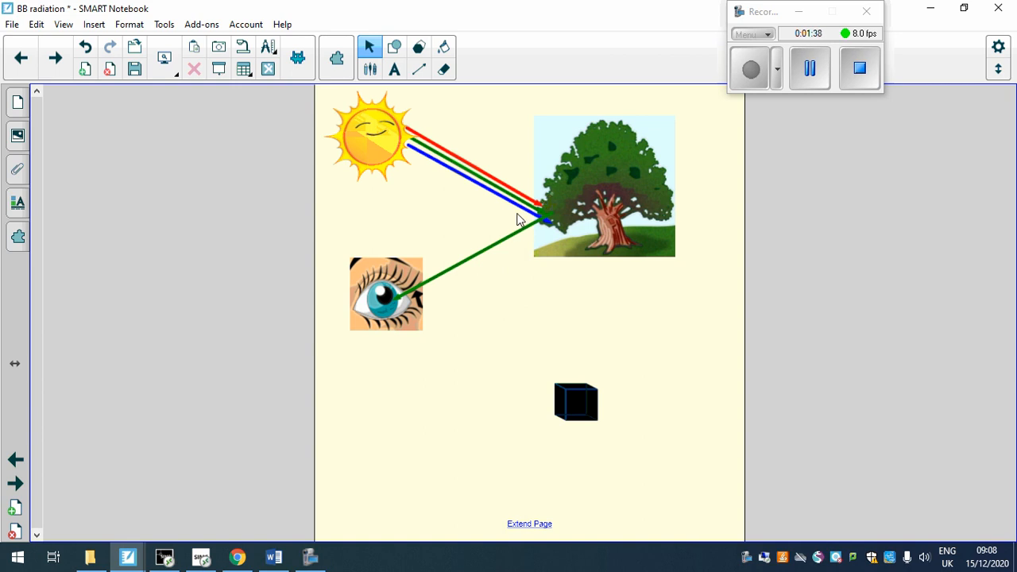
mouse_move(495, 244)
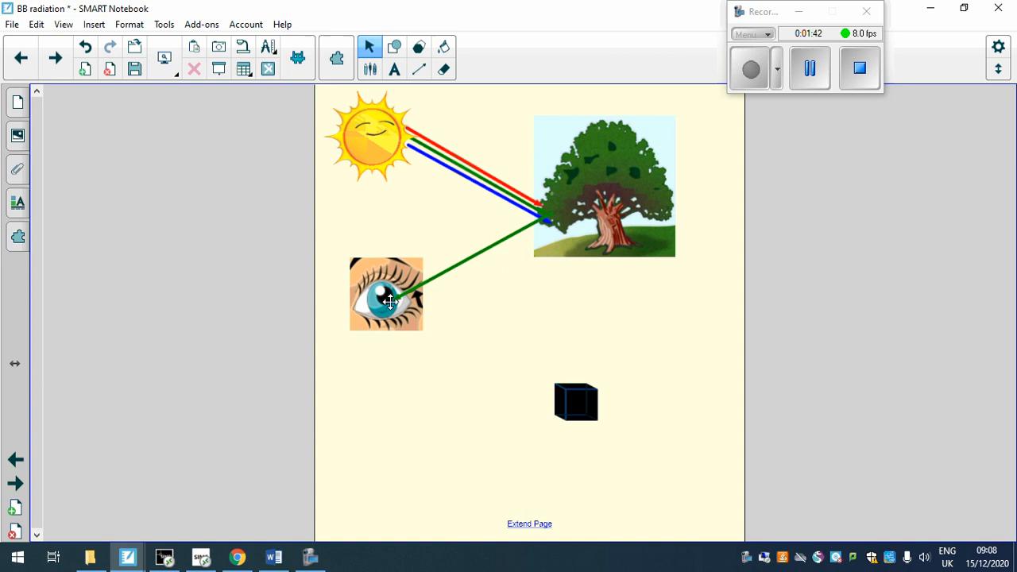
mouse_move(594, 250)
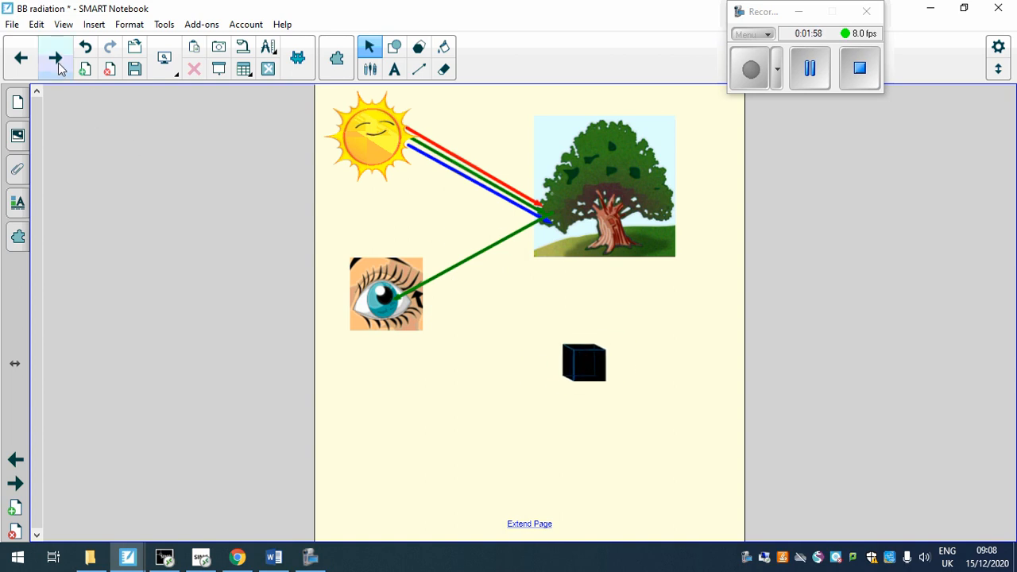
mouse_move(55, 57)
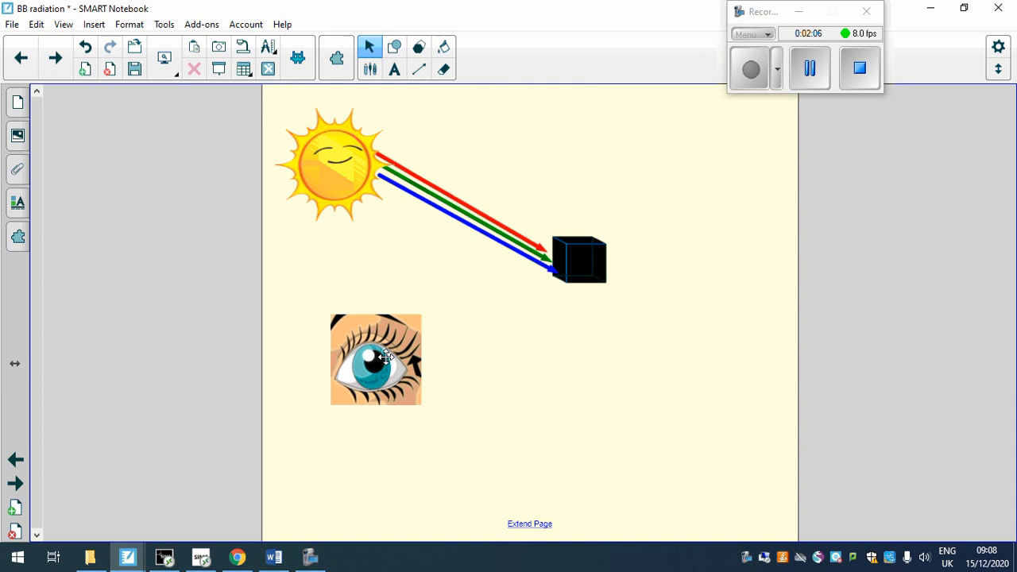
mouse_move(543, 299)
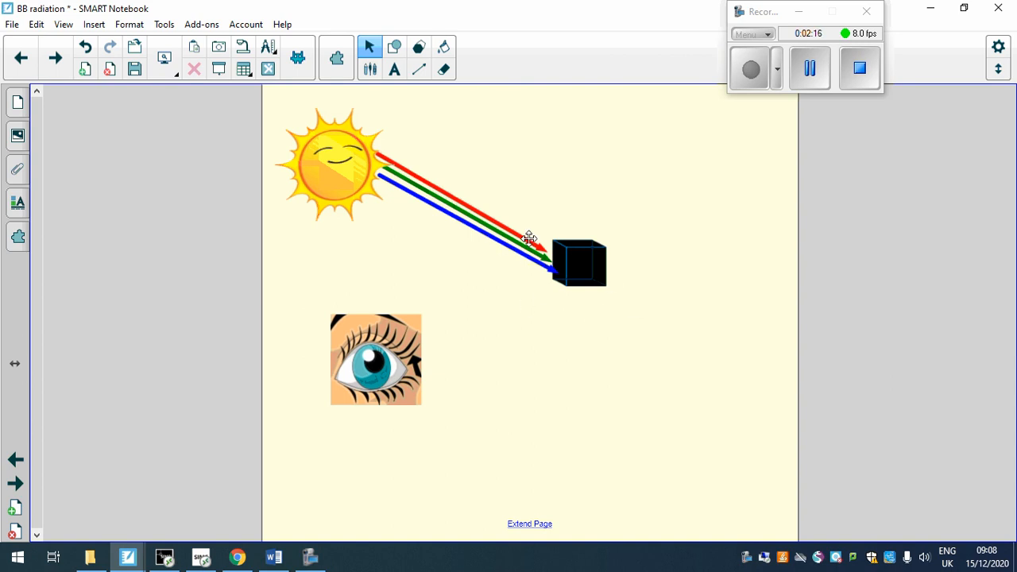
mouse_move(569, 312)
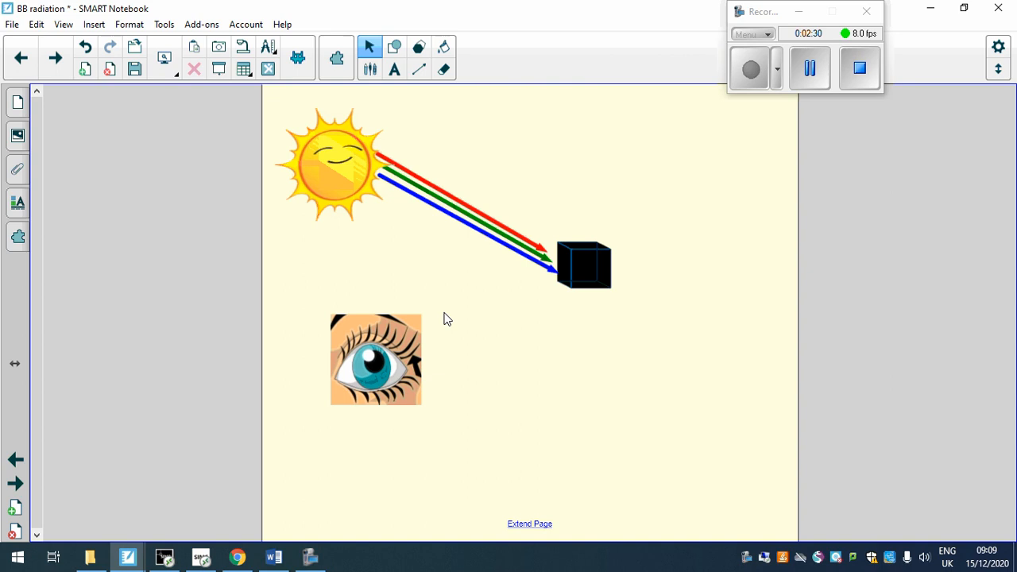
mouse_move(602, 246)
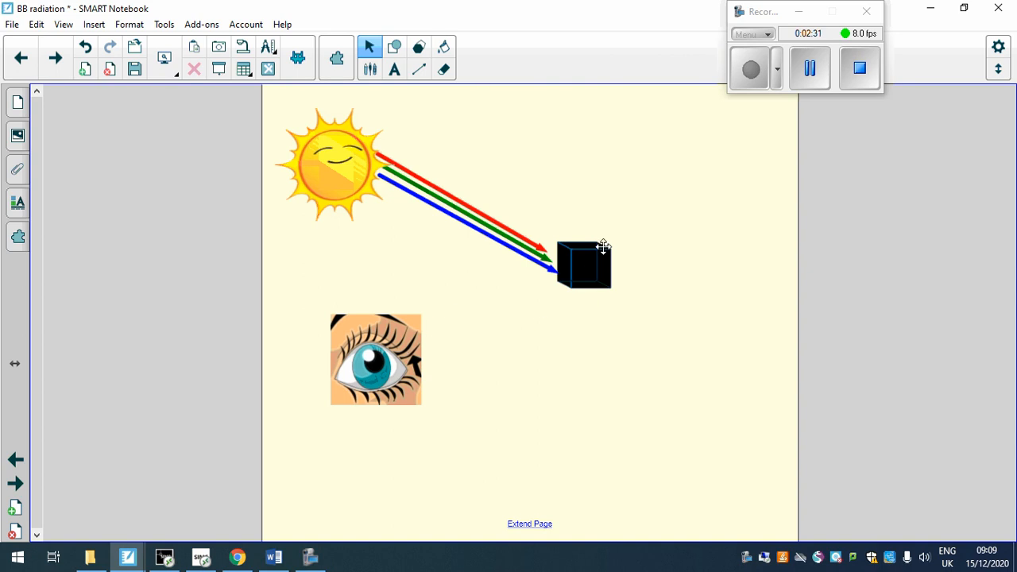
mouse_move(561, 255)
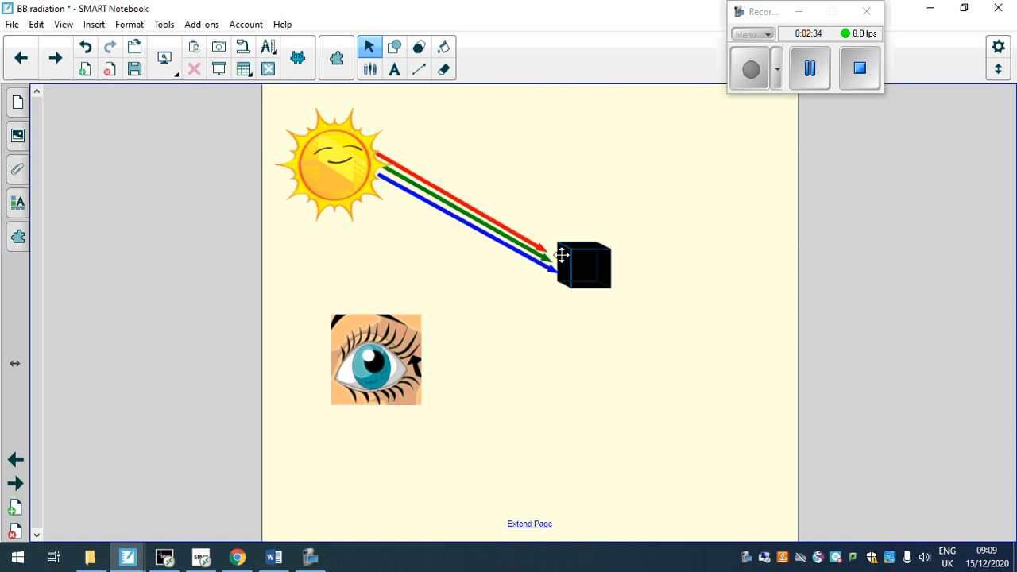
mouse_move(568, 240)
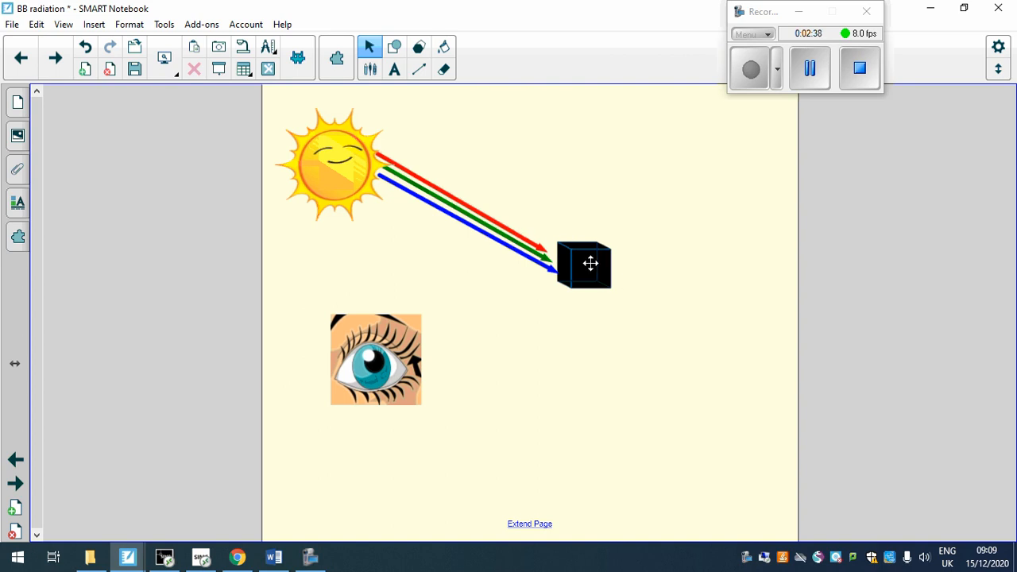
mouse_move(575, 253)
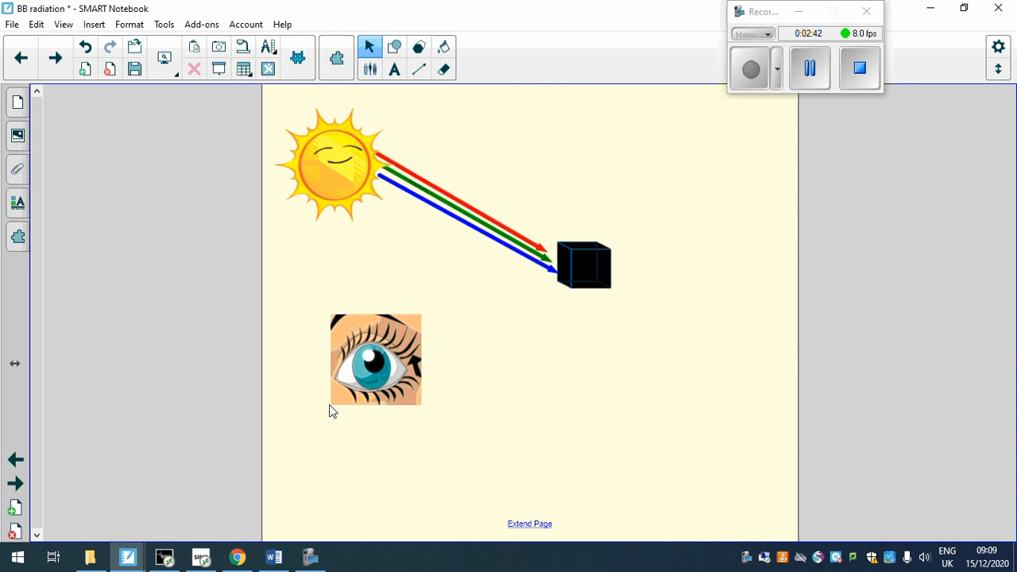
mouse_move(55, 56)
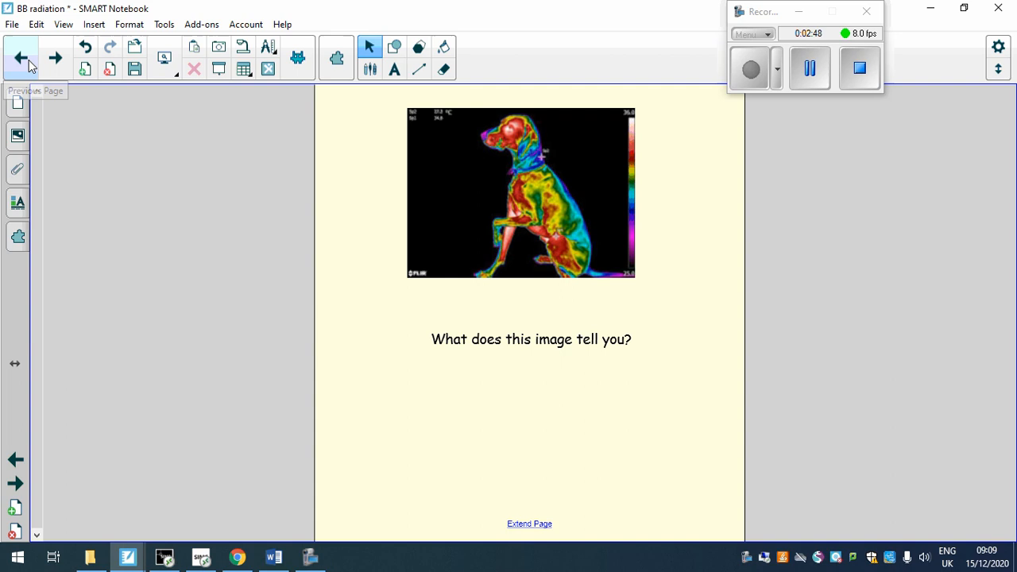
mouse_move(538, 241)
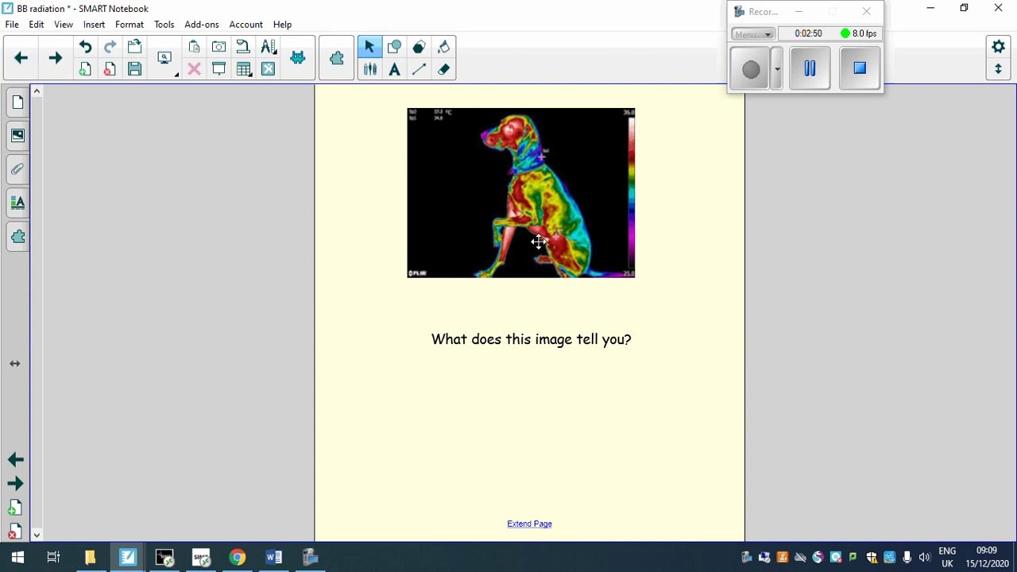
mouse_move(684, 202)
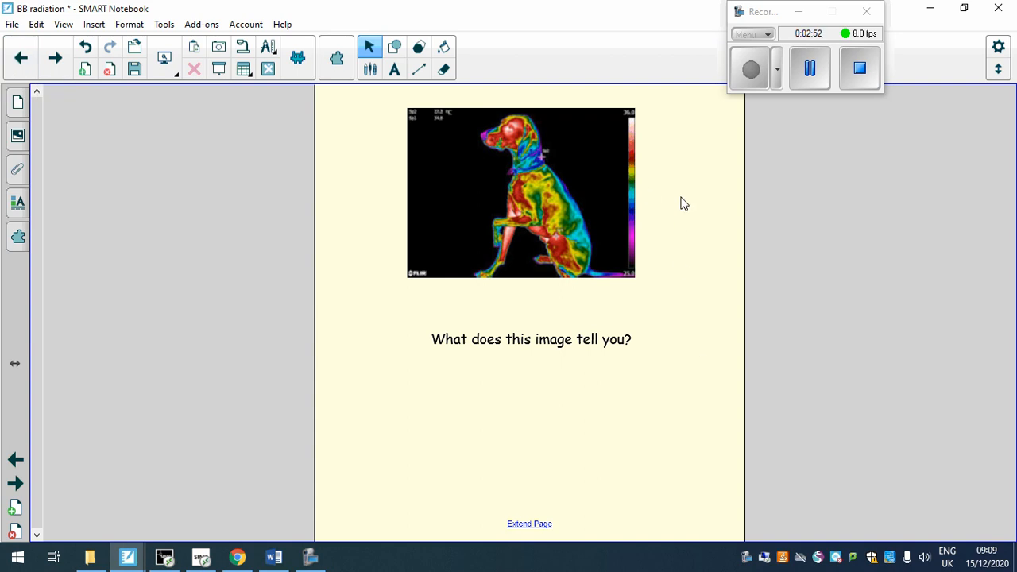
mouse_move(389, 322)
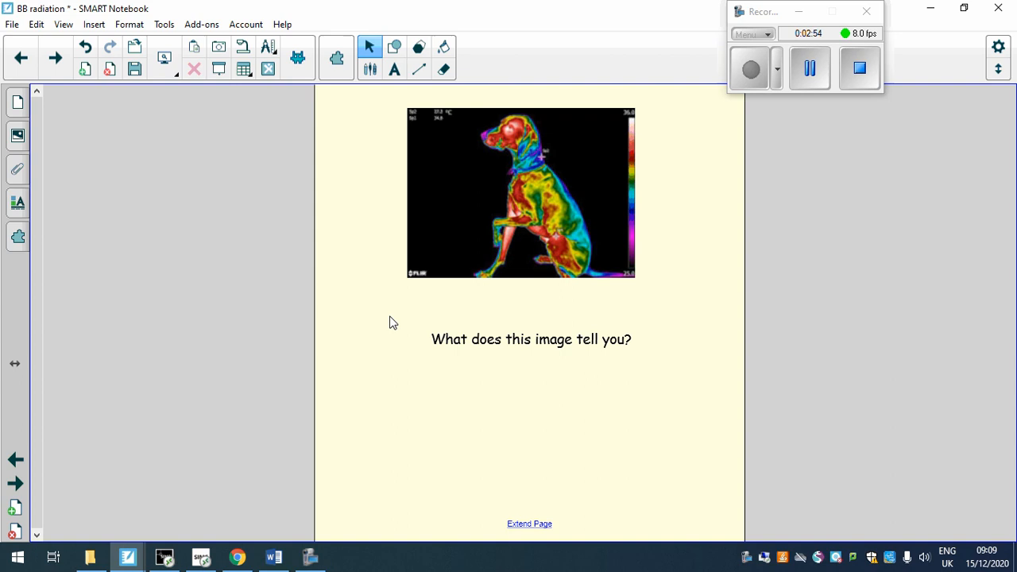
mouse_move(642, 312)
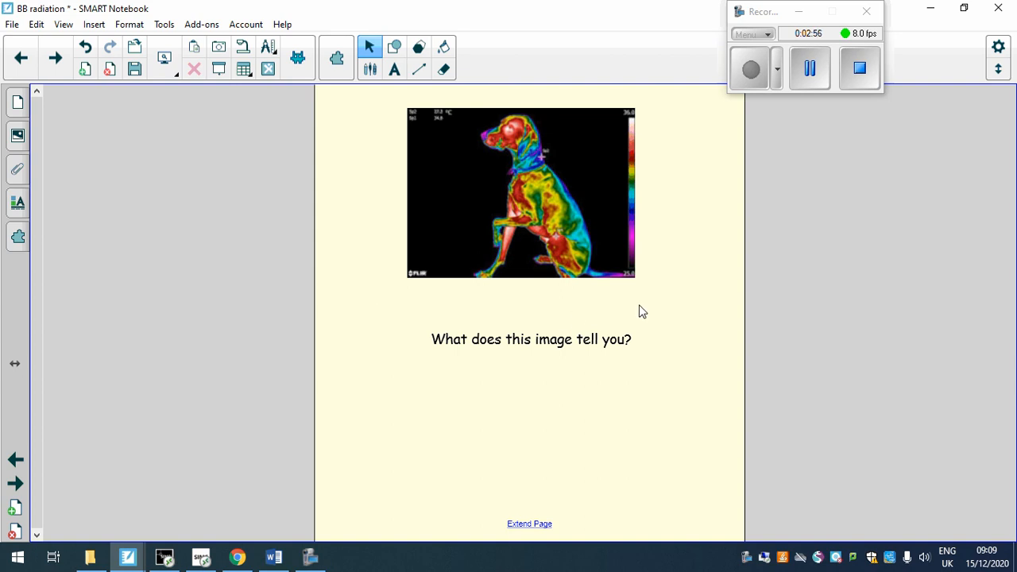
mouse_move(564, 300)
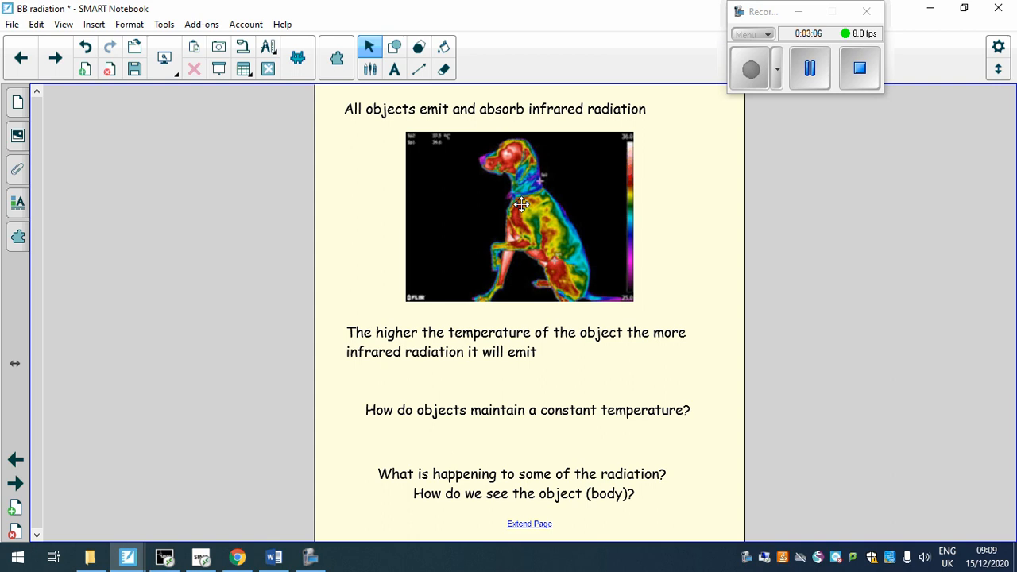
mouse_move(522, 166)
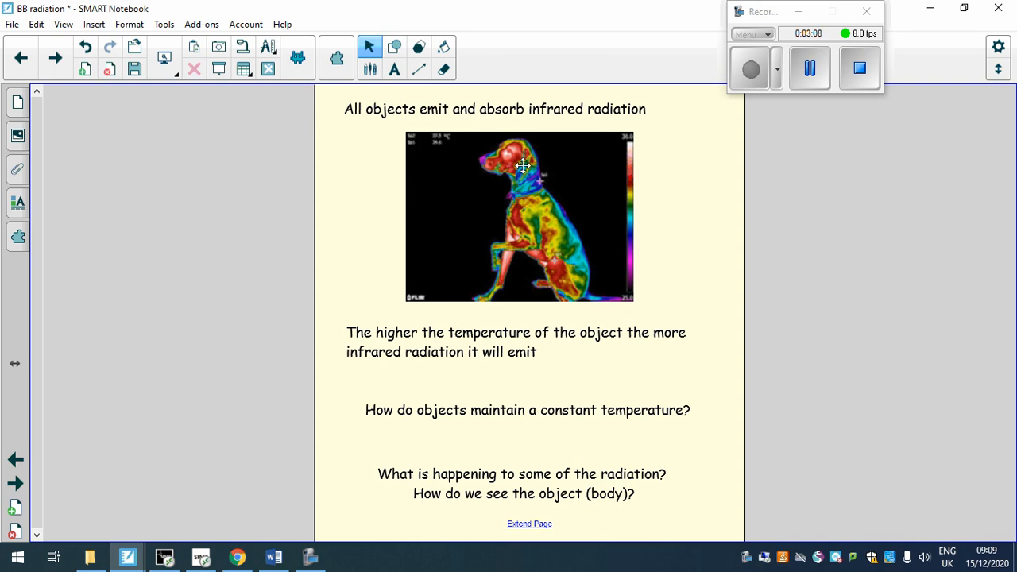
mouse_move(551, 199)
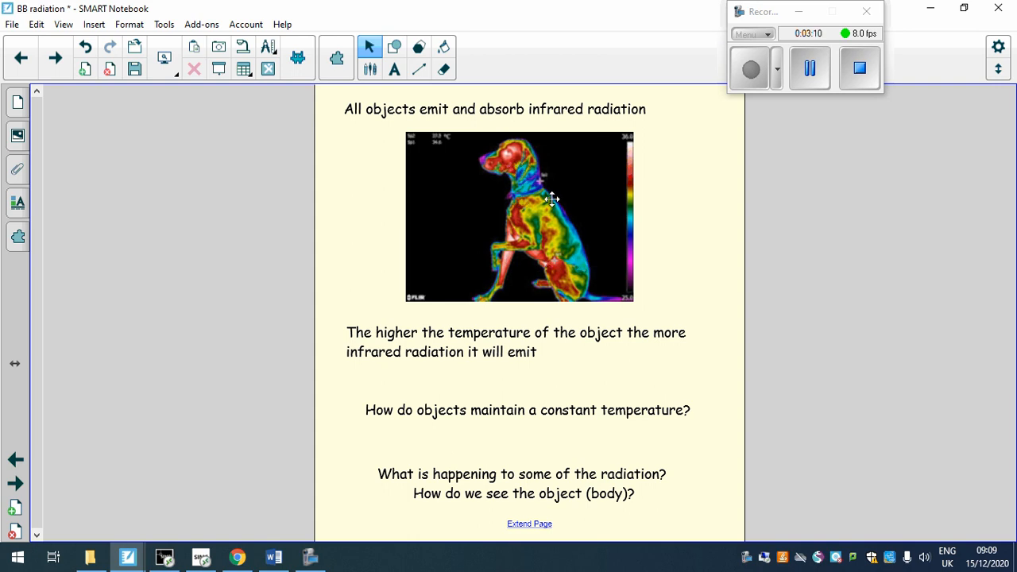
mouse_move(518, 260)
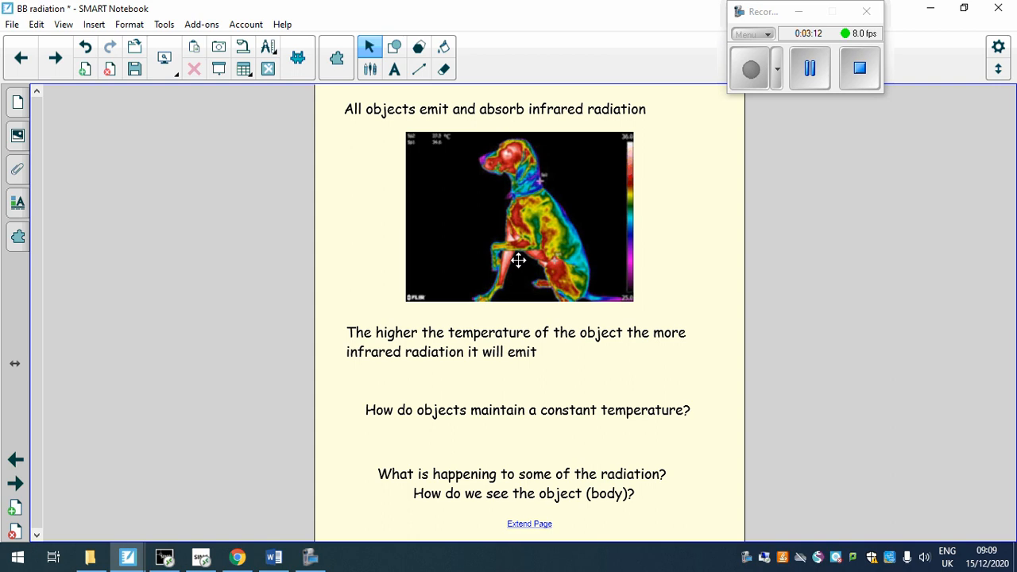
mouse_move(565, 289)
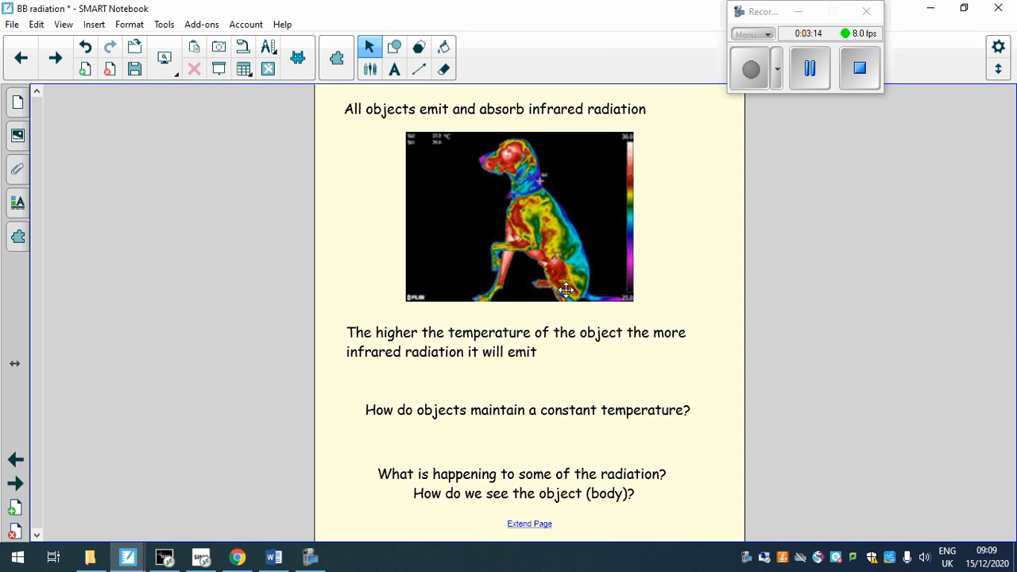
mouse_move(522, 343)
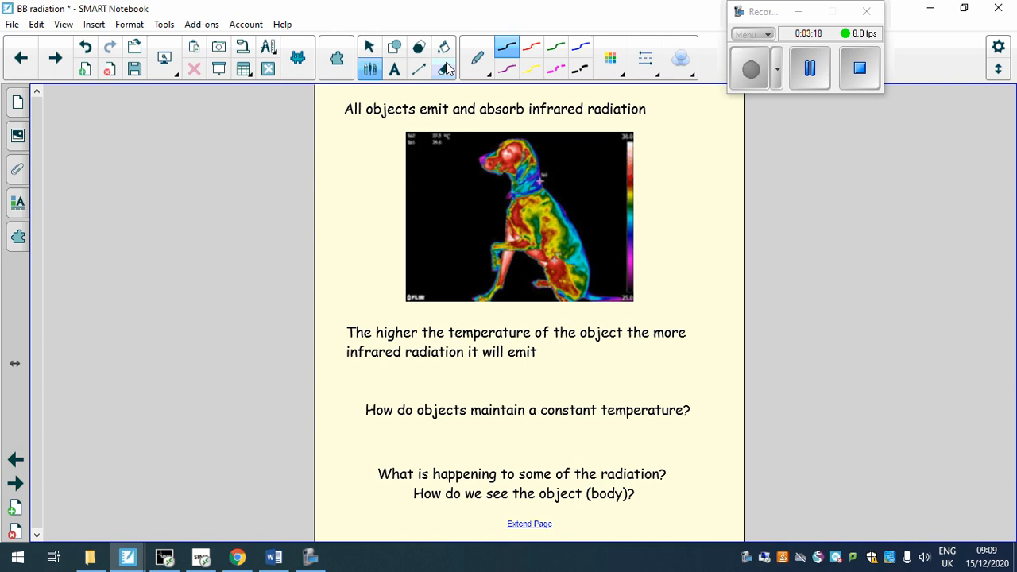
mouse_move(417, 340)
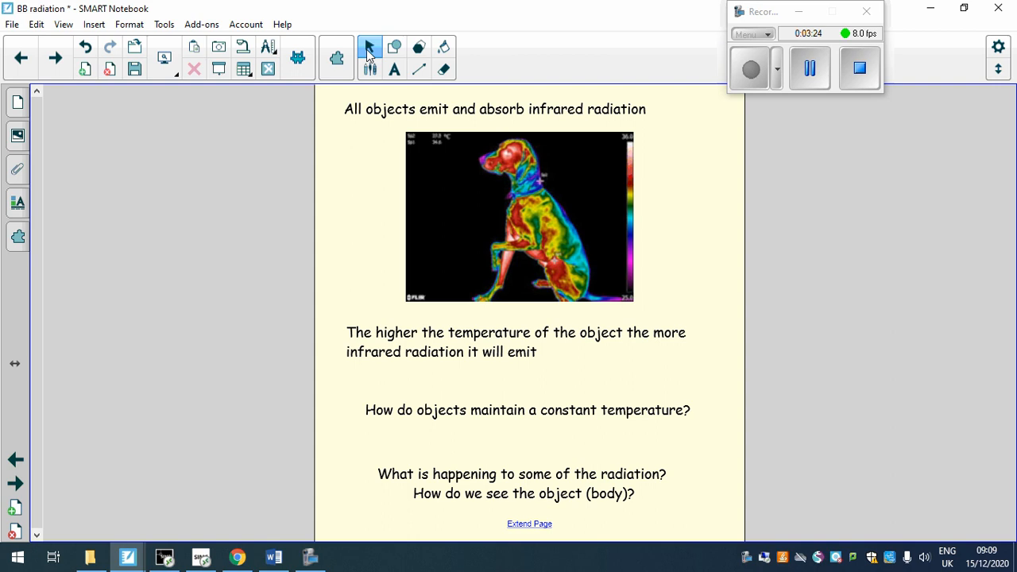
mouse_move(747, 209)
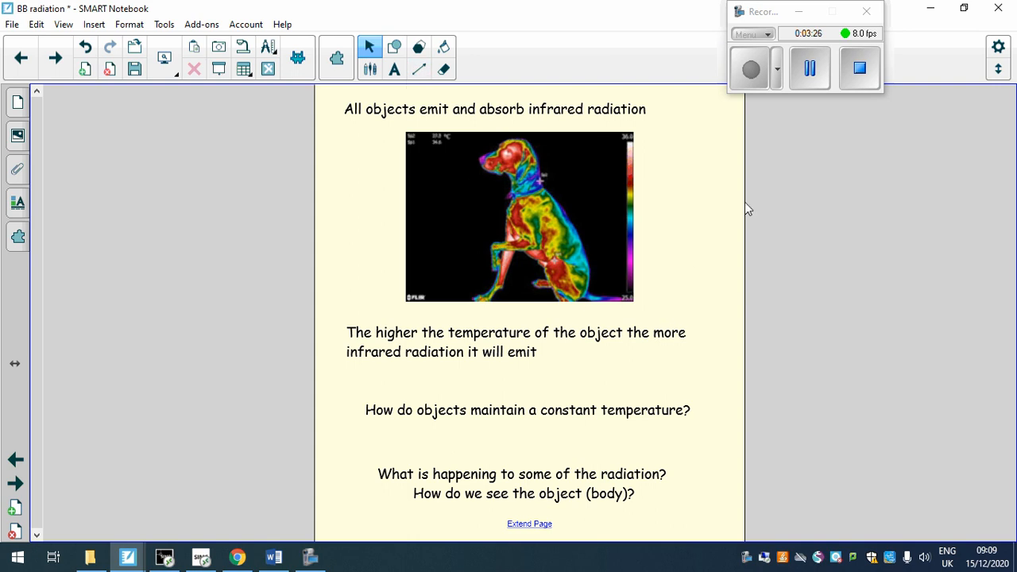
mouse_move(390, 136)
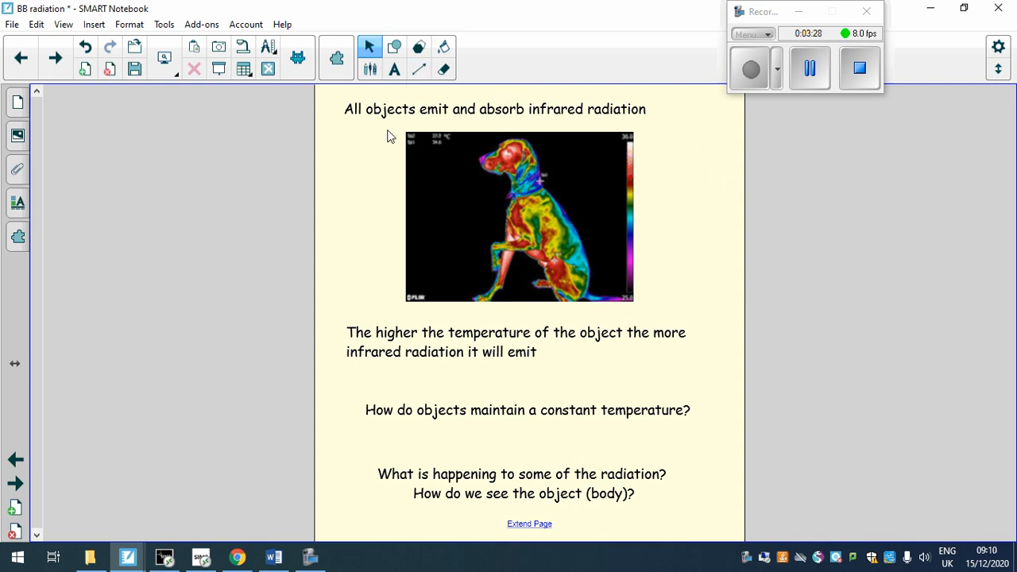
mouse_move(375, 234)
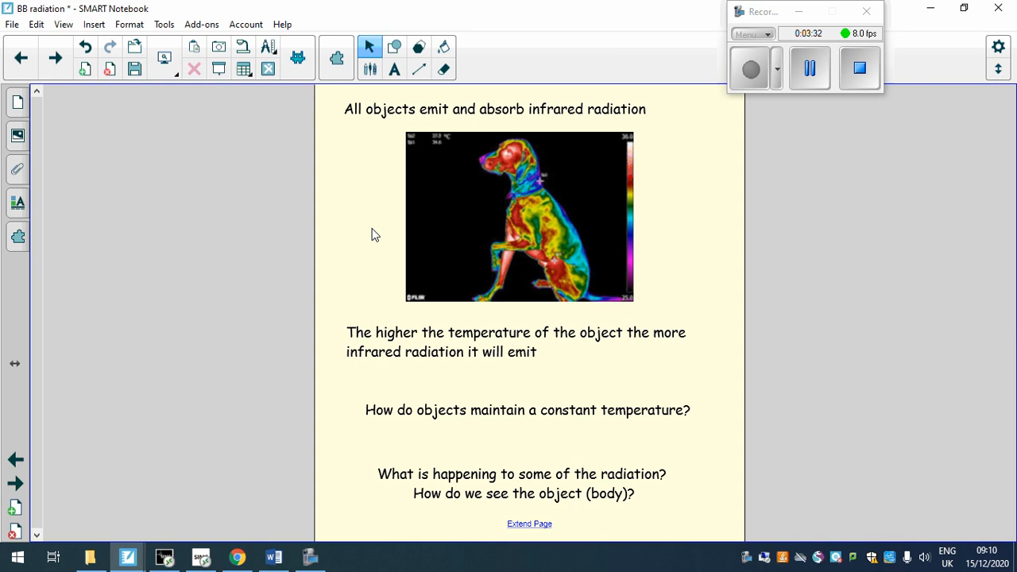
mouse_move(625, 140)
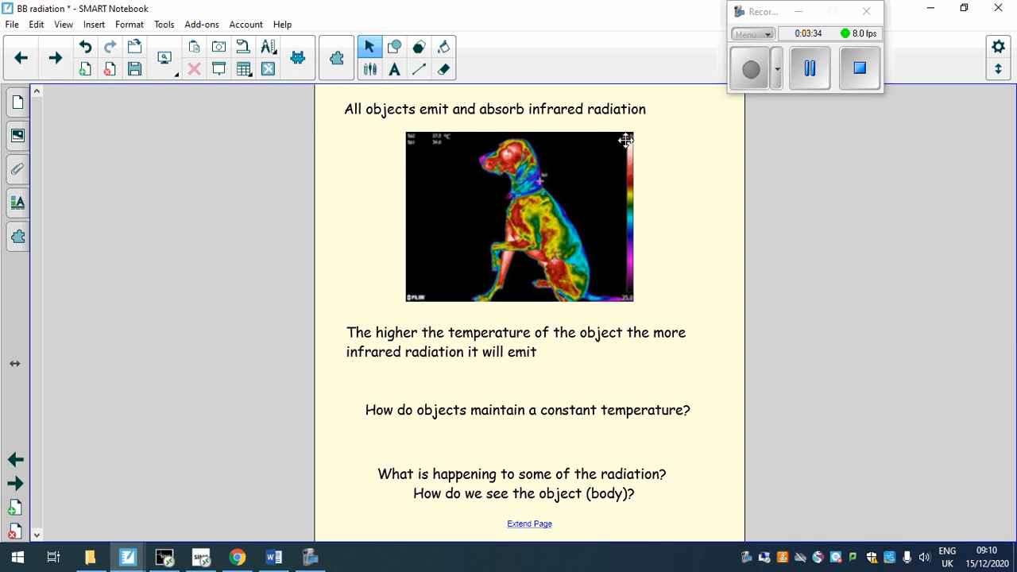
mouse_move(514, 279)
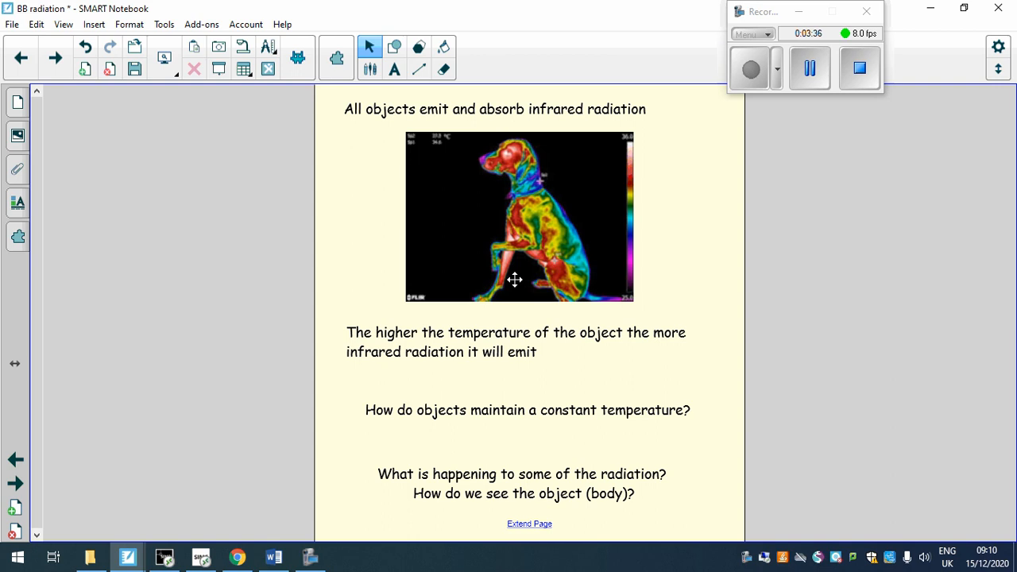
mouse_move(516, 228)
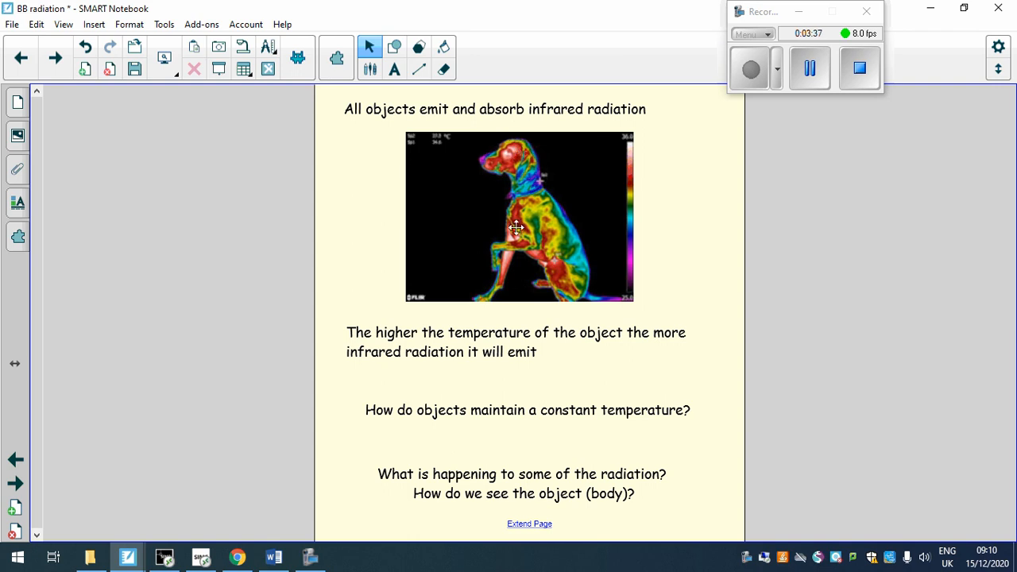
mouse_move(679, 249)
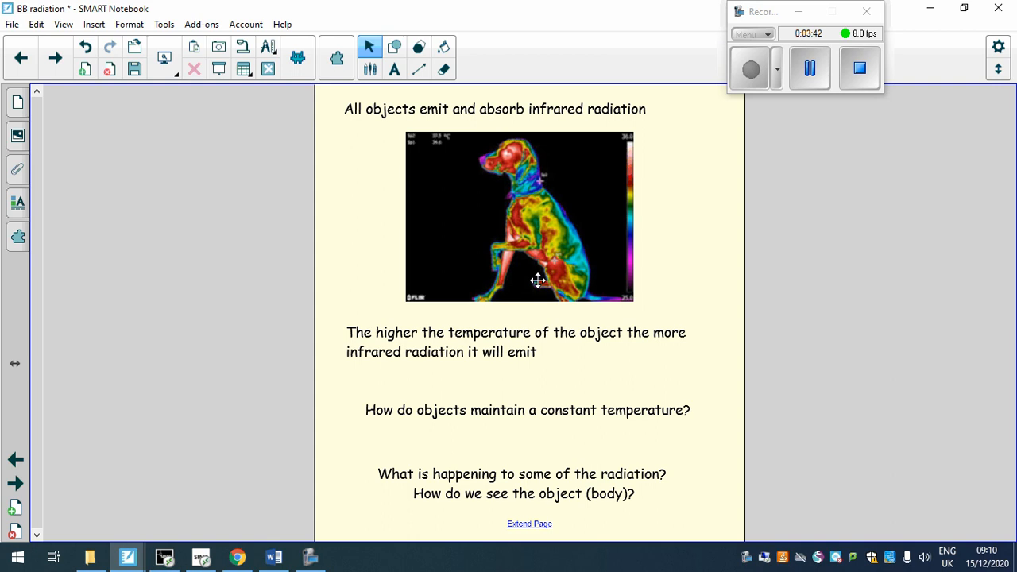
mouse_move(332, 379)
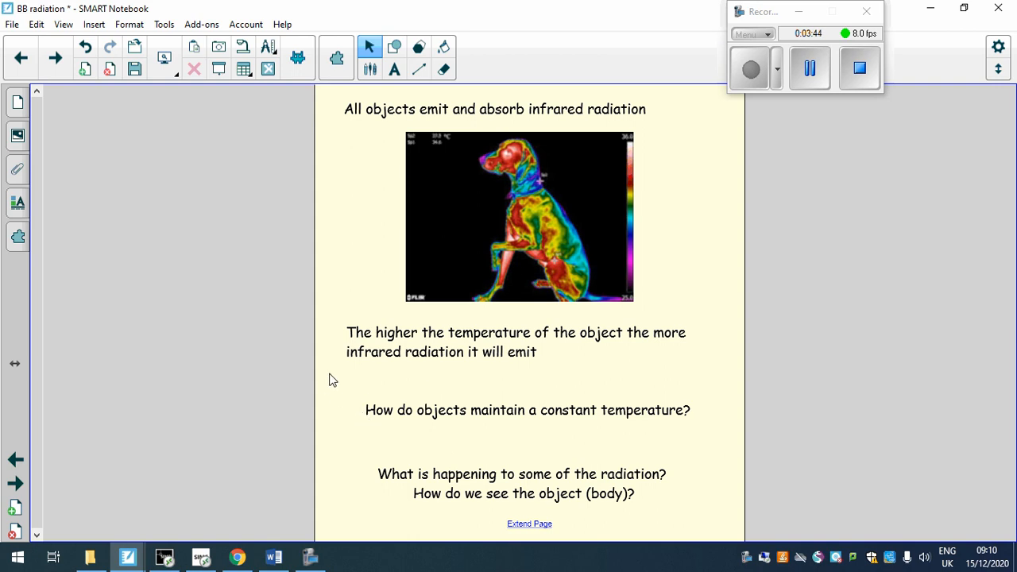
mouse_move(708, 366)
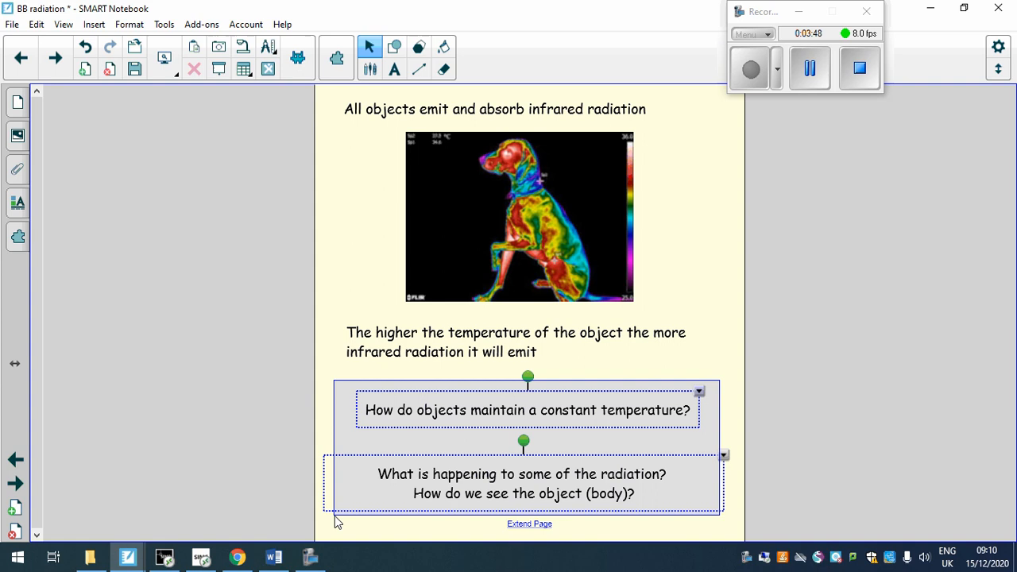
Step: Deselect the two question text boxes on the infrared radiation slide
left_click(338, 427)
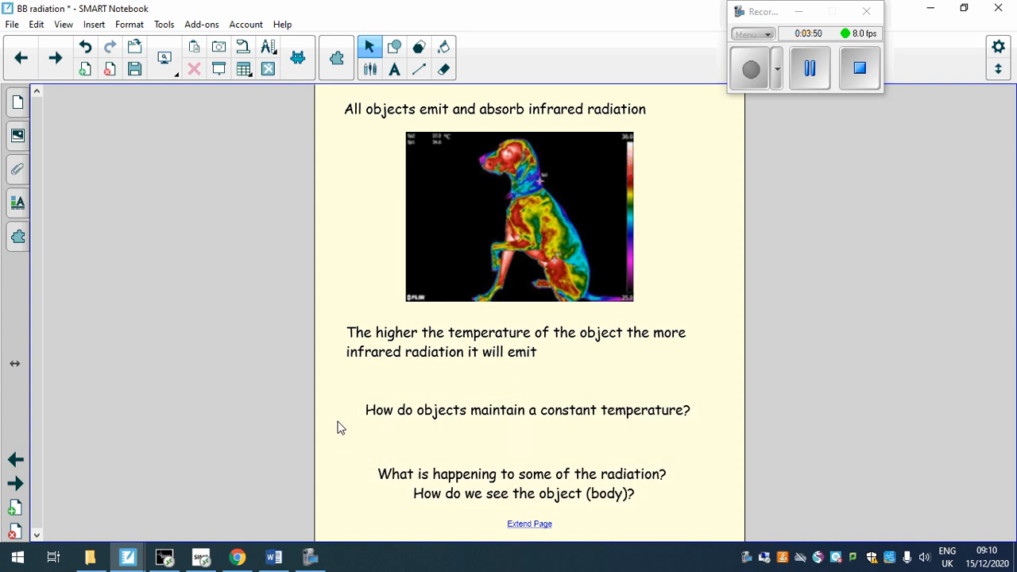
left_click(522, 483)
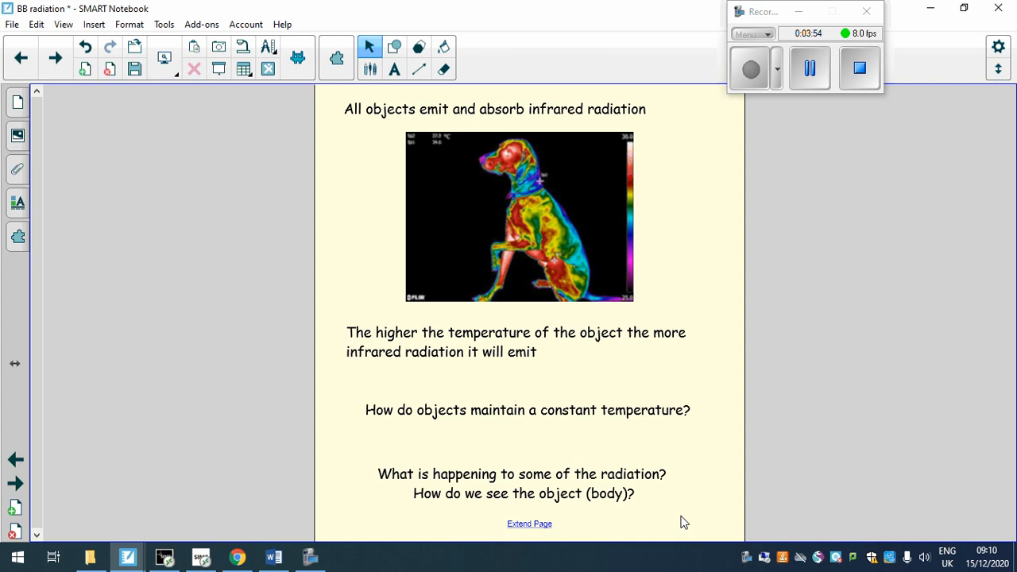
mouse_move(622, 517)
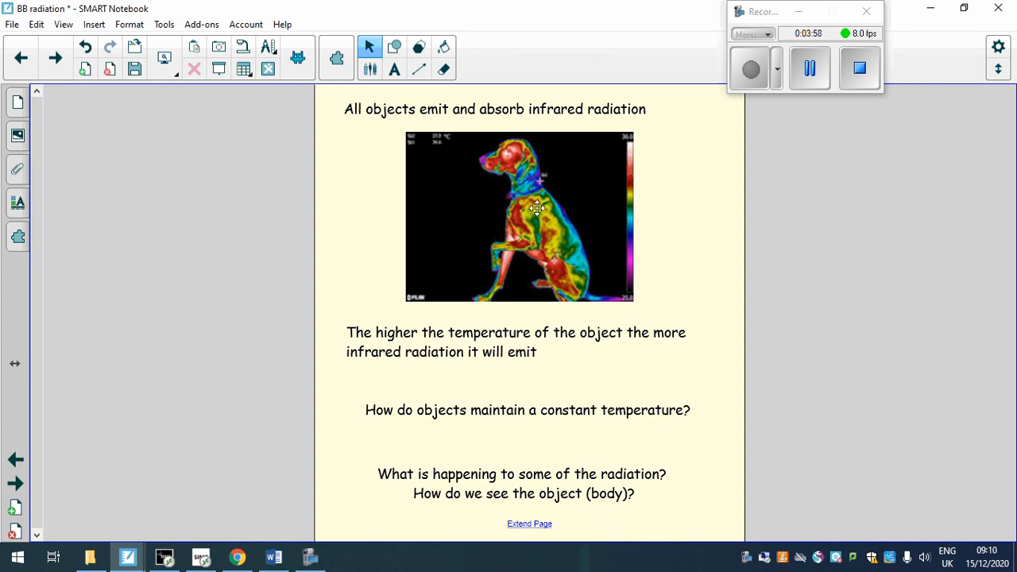
mouse_move(353, 399)
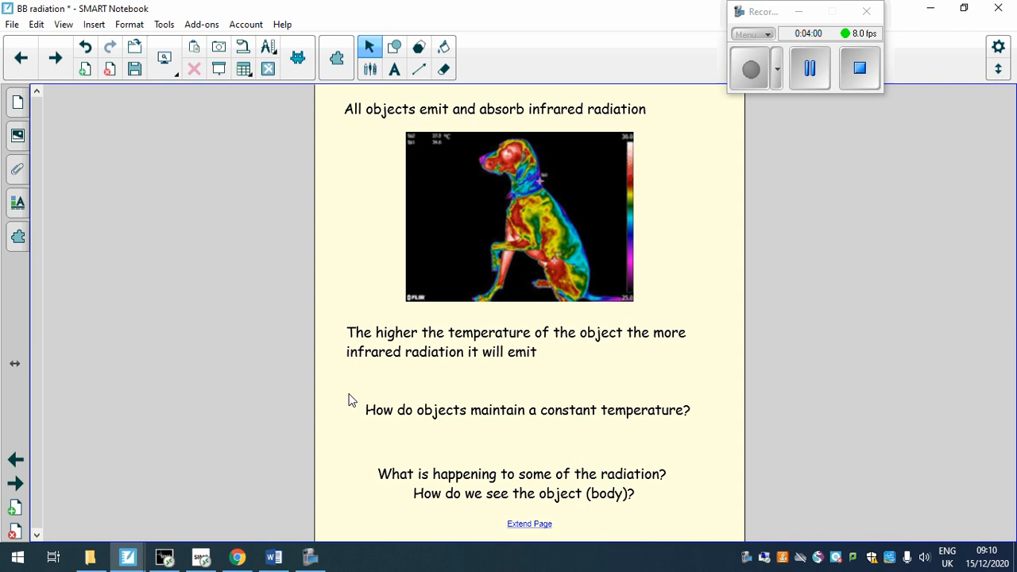
mouse_move(656, 435)
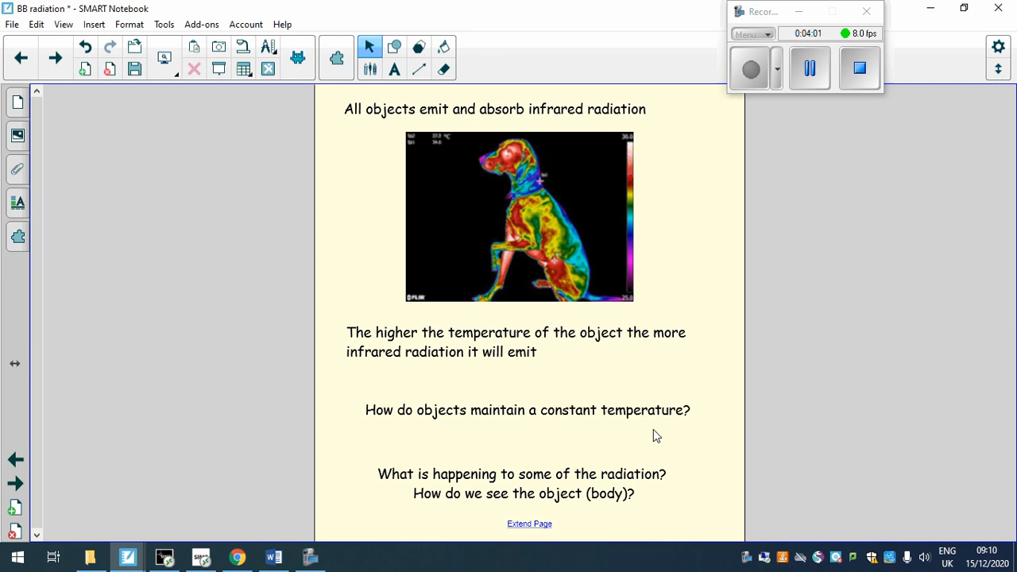
mouse_move(423, 439)
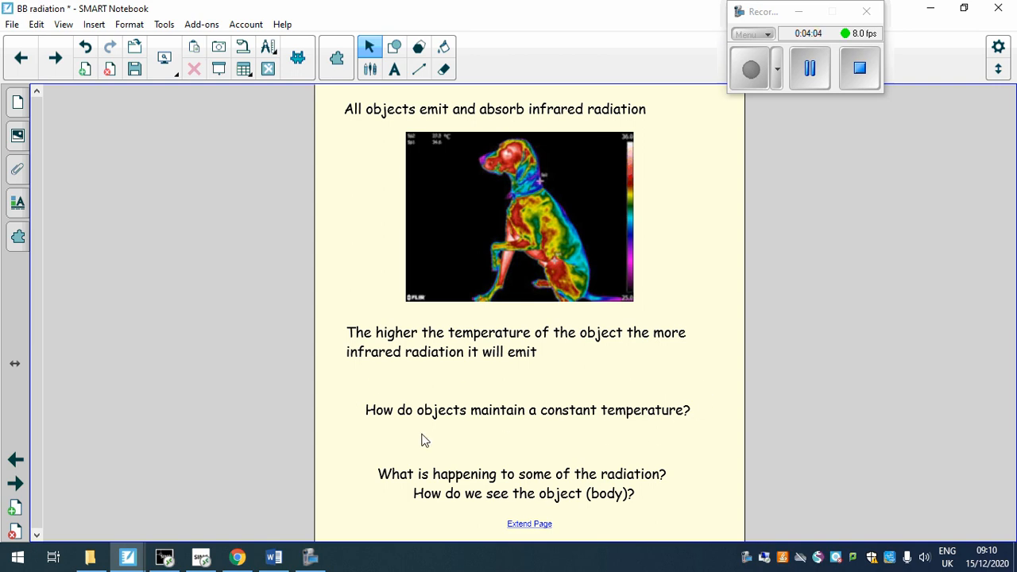
mouse_move(334, 408)
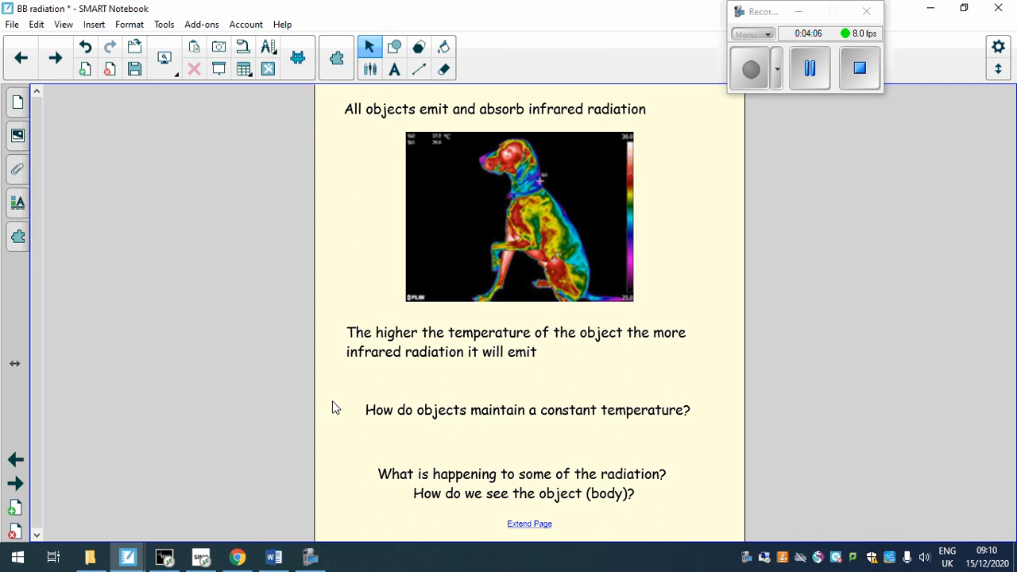
Step: Add the answer 'Emit the same amount of radiation as it absorbes' below the constant-temperature question
left_click(528, 410)
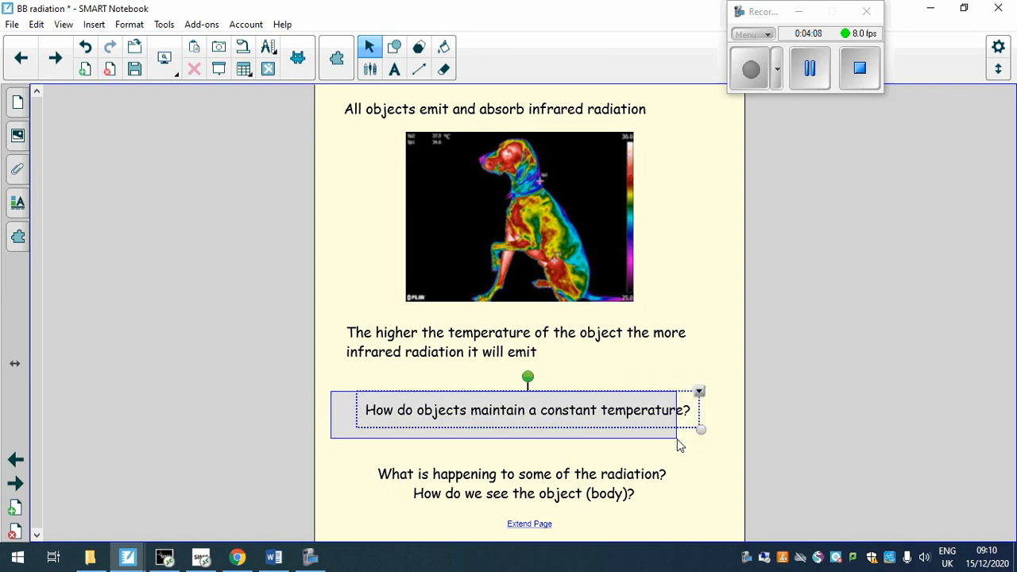
left_click(724, 443)
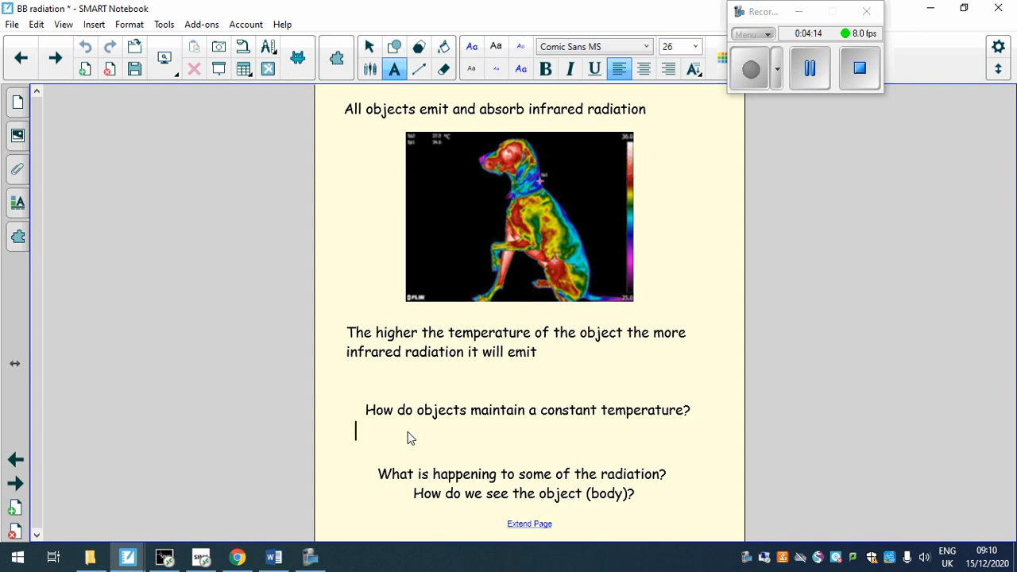
type("E")
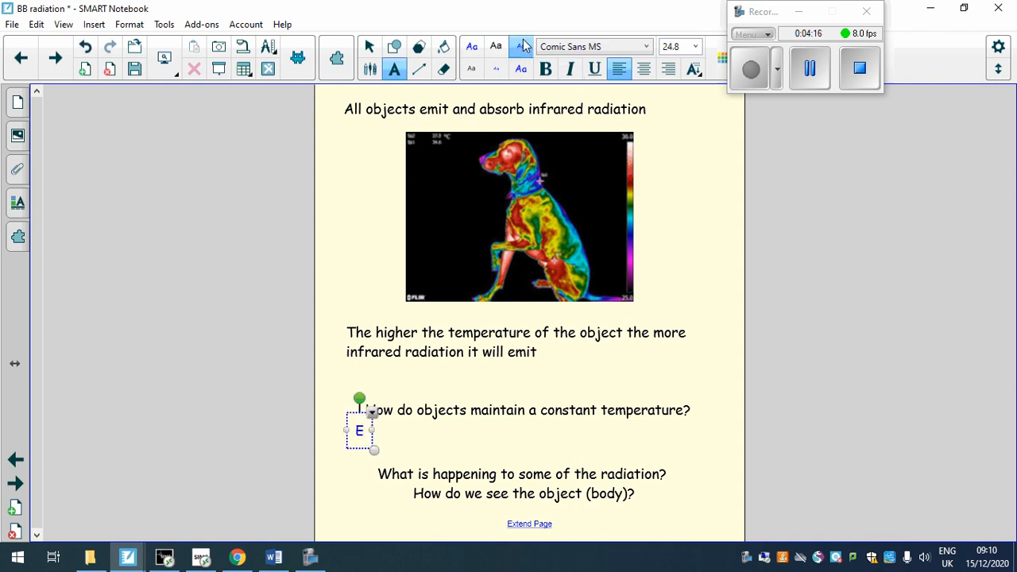
type("mit the sa")
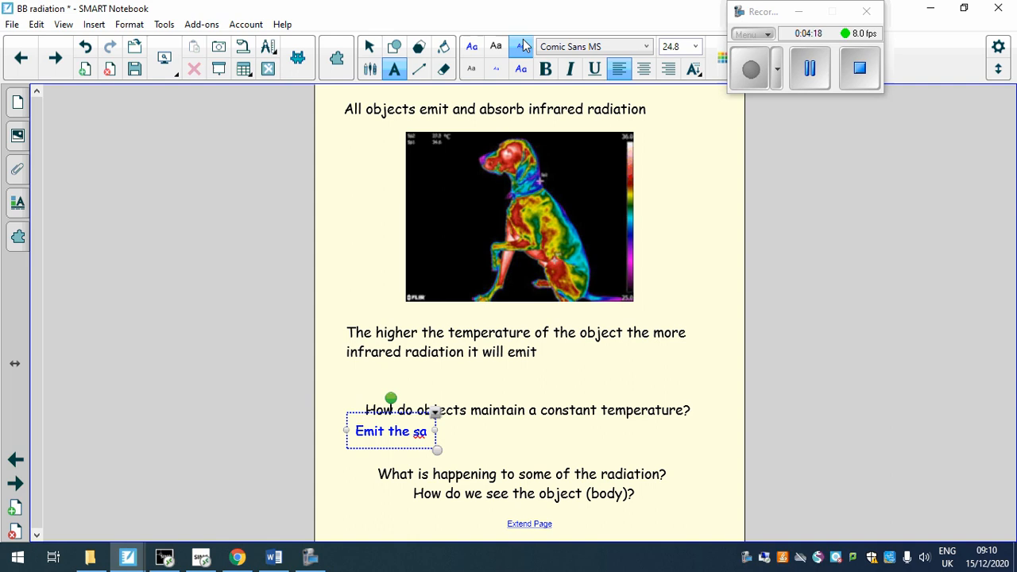
type("me amo")
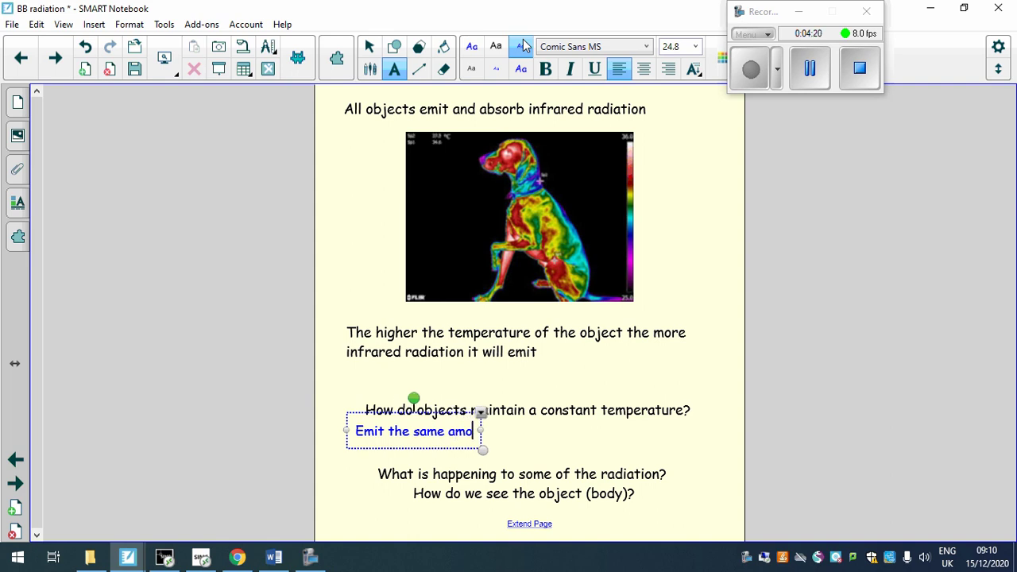
type("unt of")
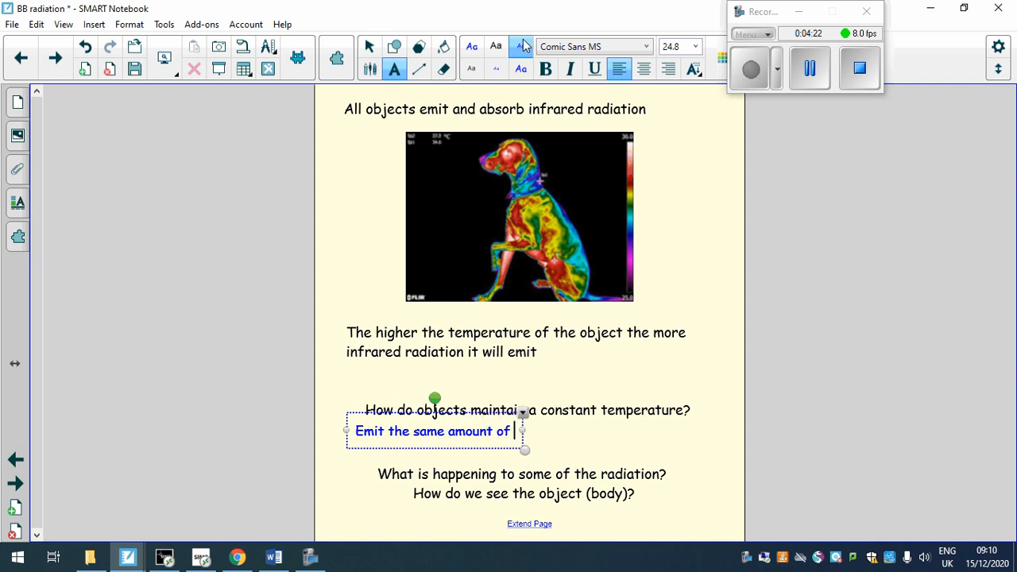
type("radiation o")
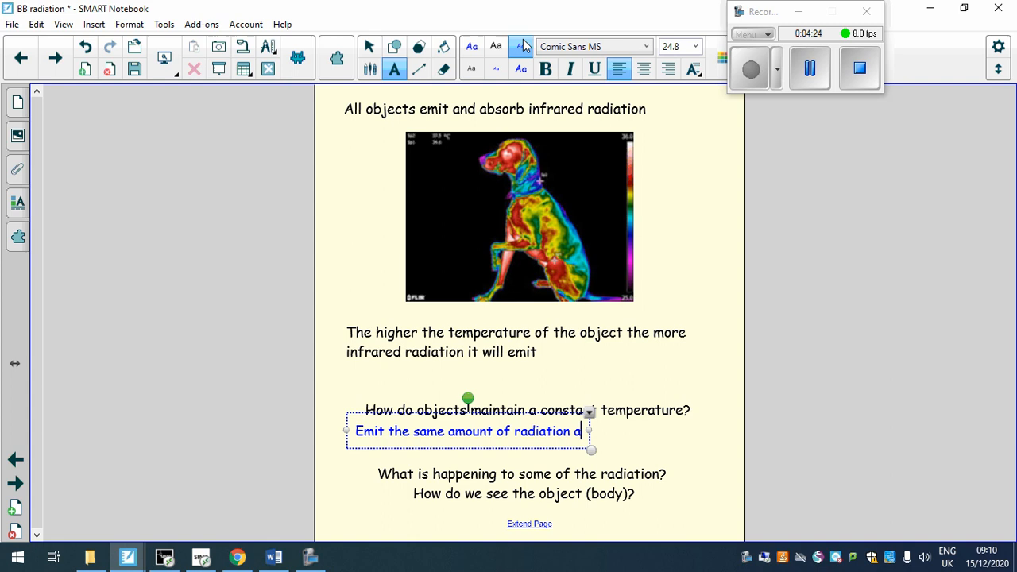
type("s it a")
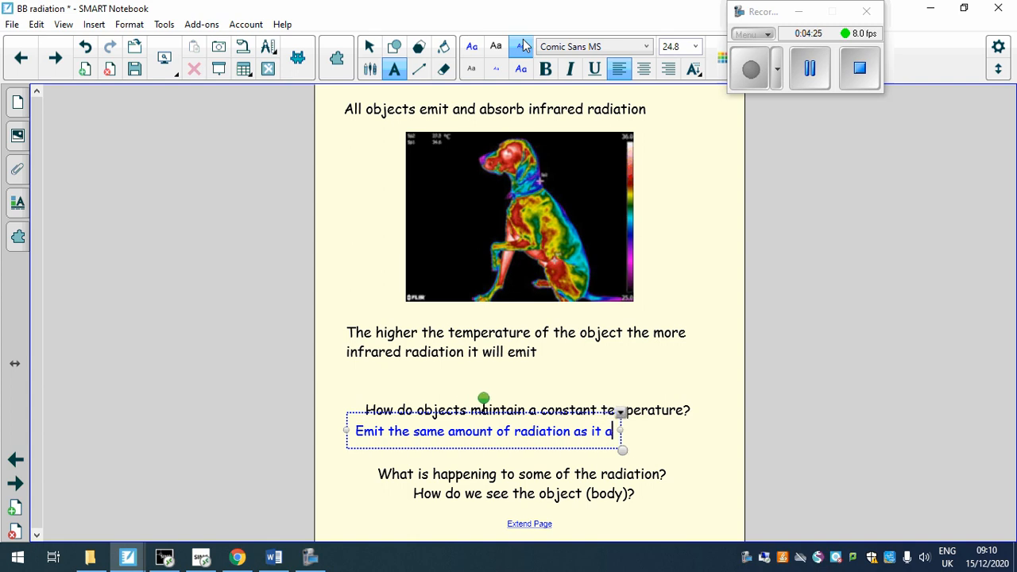
type("absorbes")
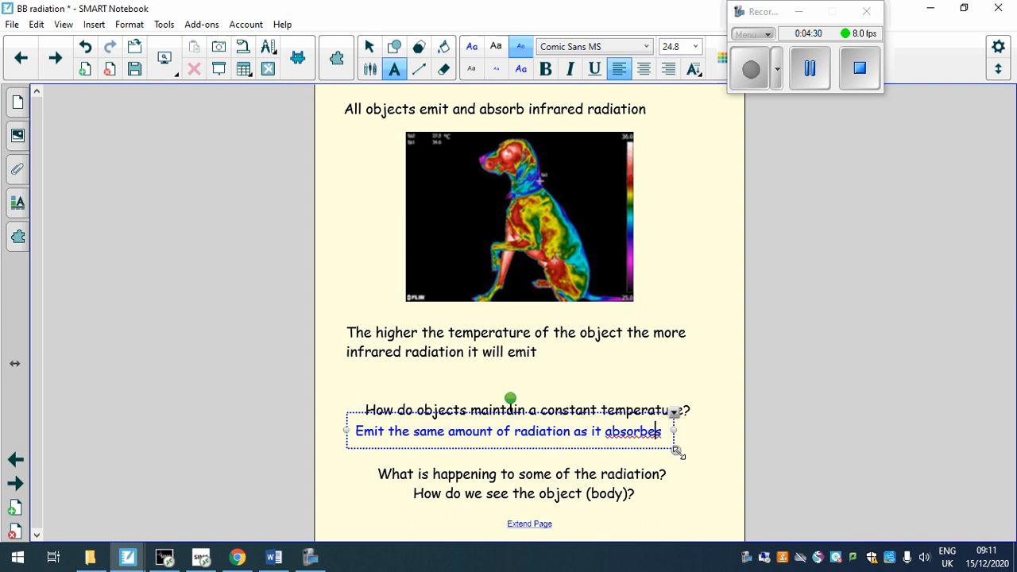
left_click(345, 301)
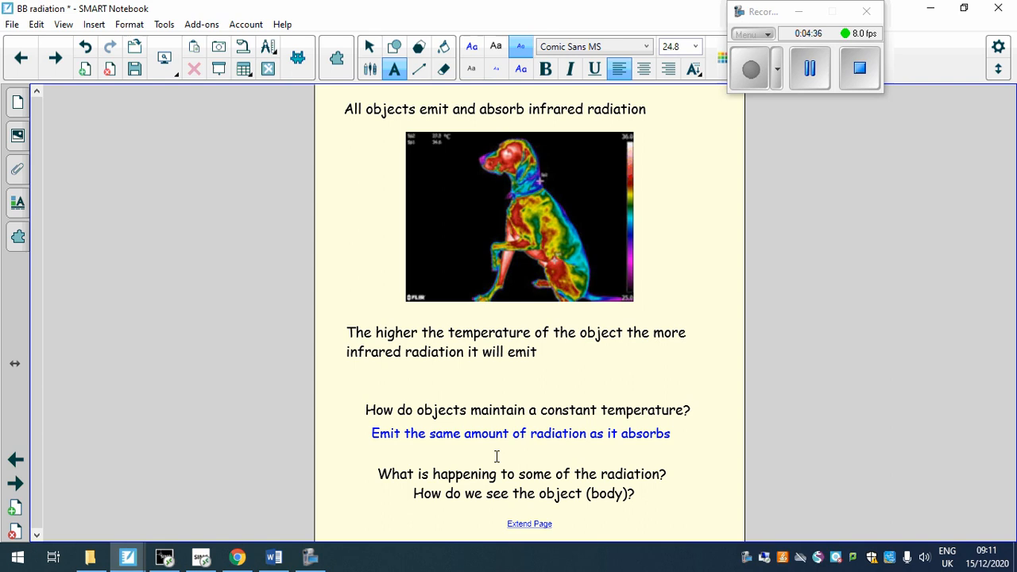
mouse_move(626, 442)
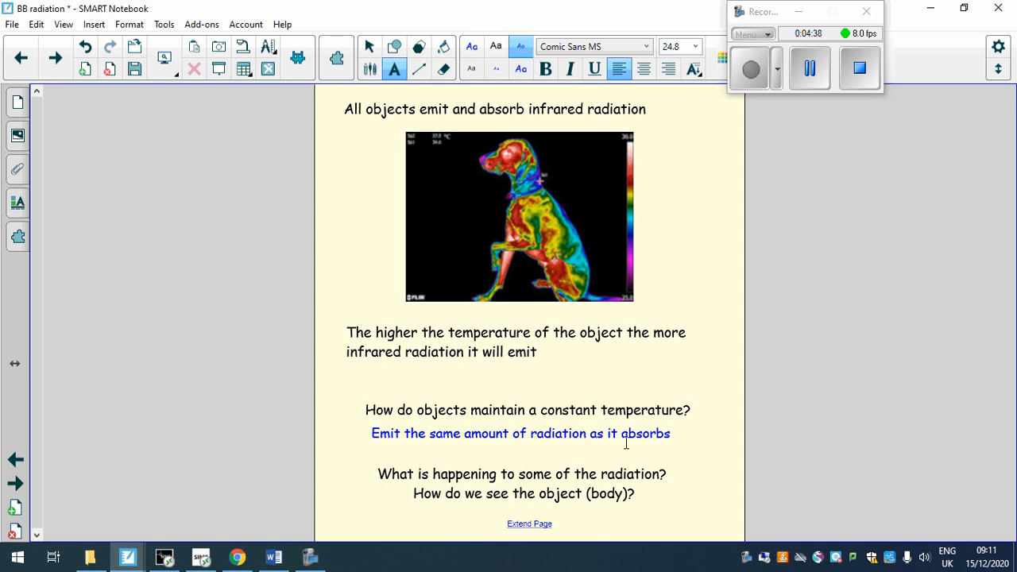
mouse_move(525, 448)
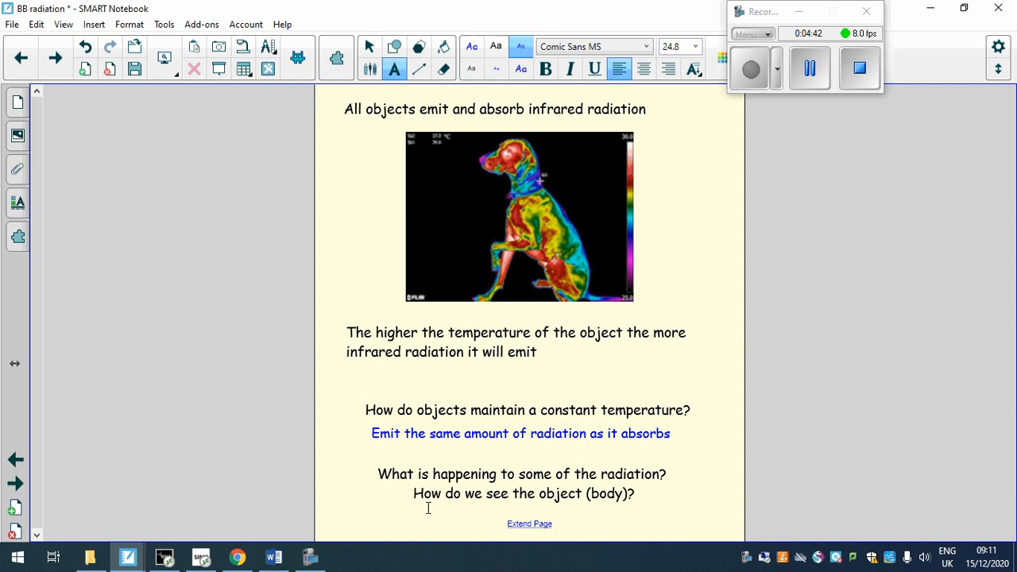
mouse_move(603, 506)
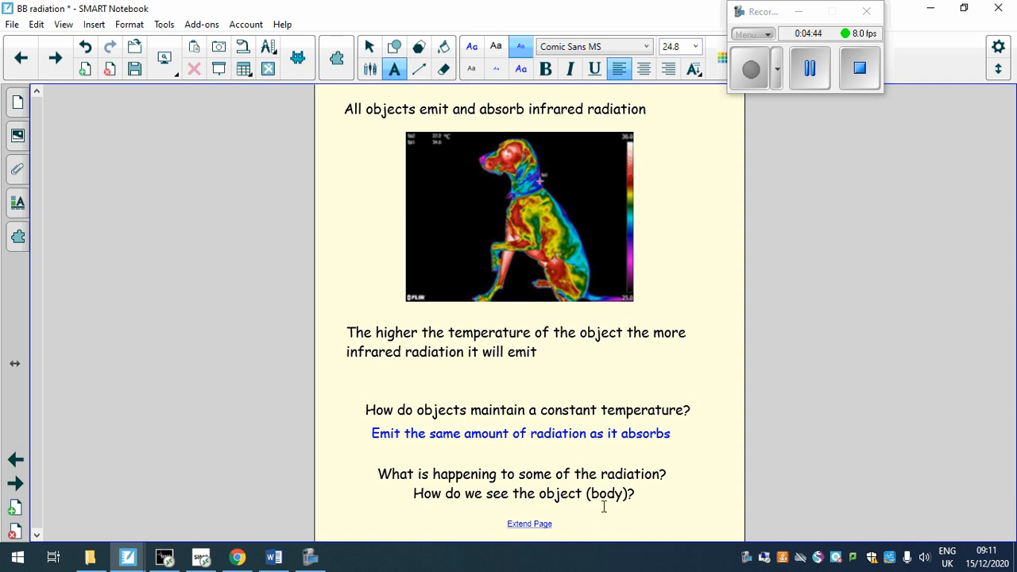
mouse_move(607, 517)
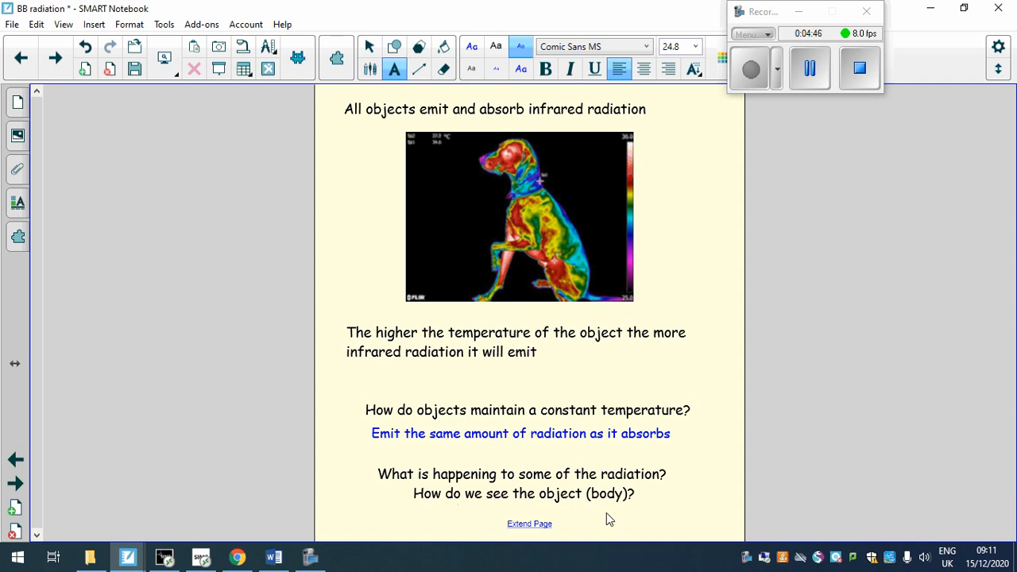
mouse_move(597, 138)
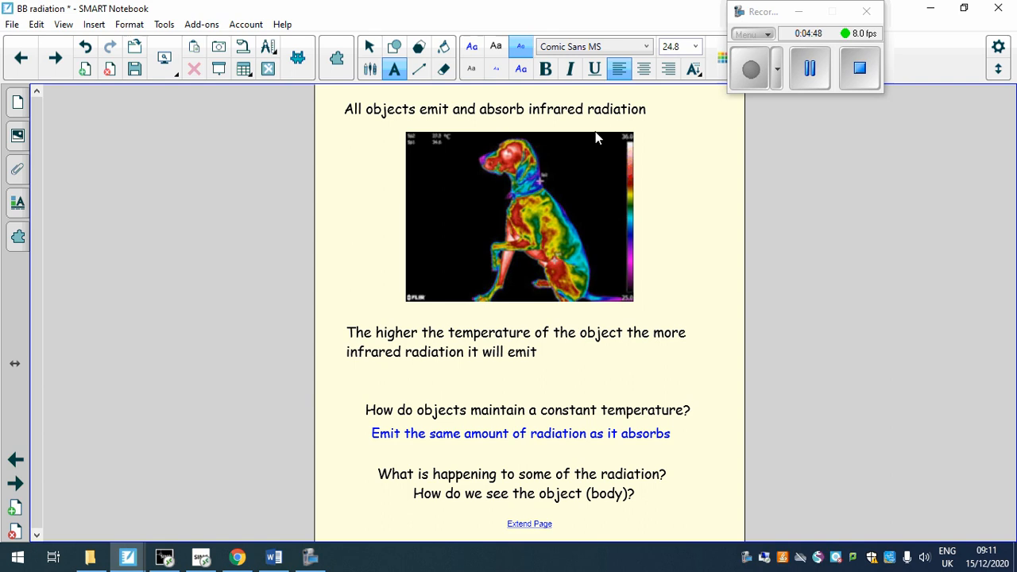
mouse_move(640, 195)
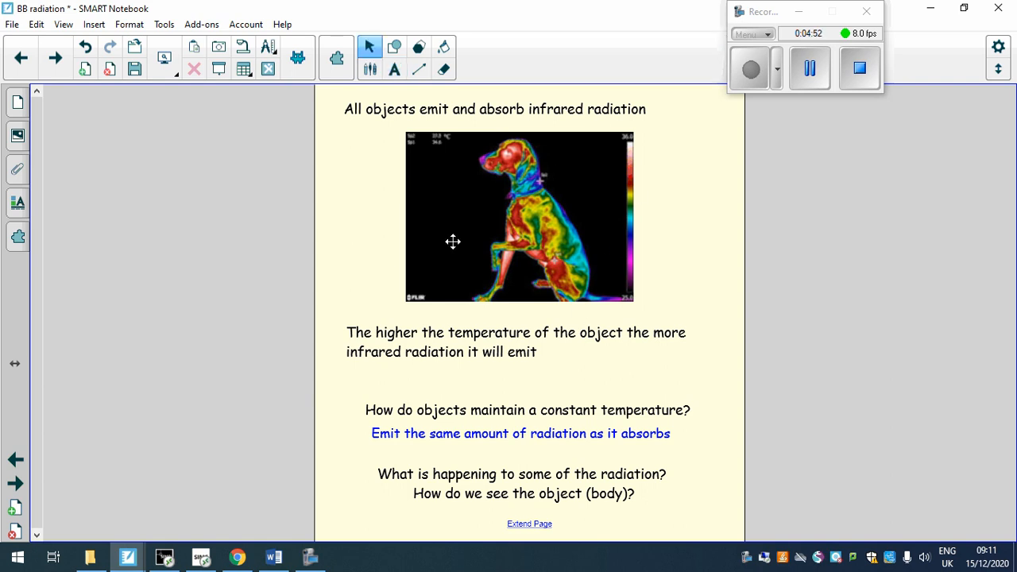
mouse_move(550, 214)
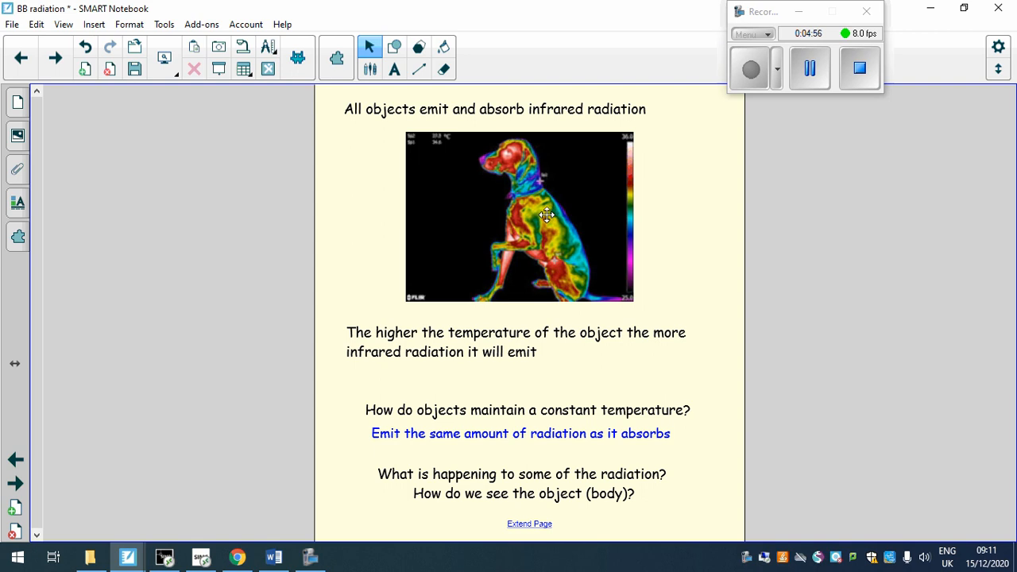
mouse_move(56, 57)
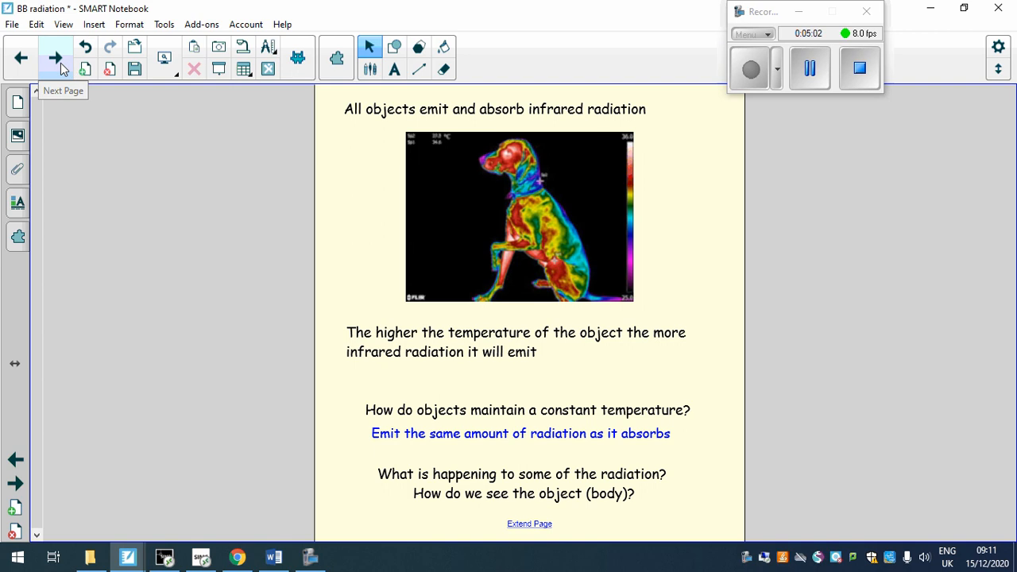
Step: Move to the black body radiators slide and uncover its four questions and iron rod photos
left_click(55, 57)
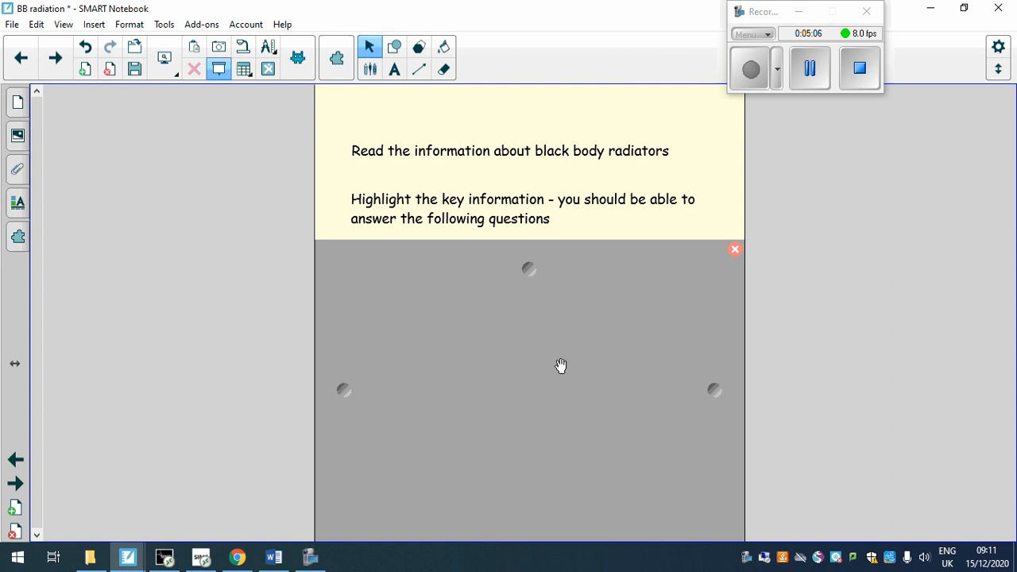
mouse_move(576, 133)
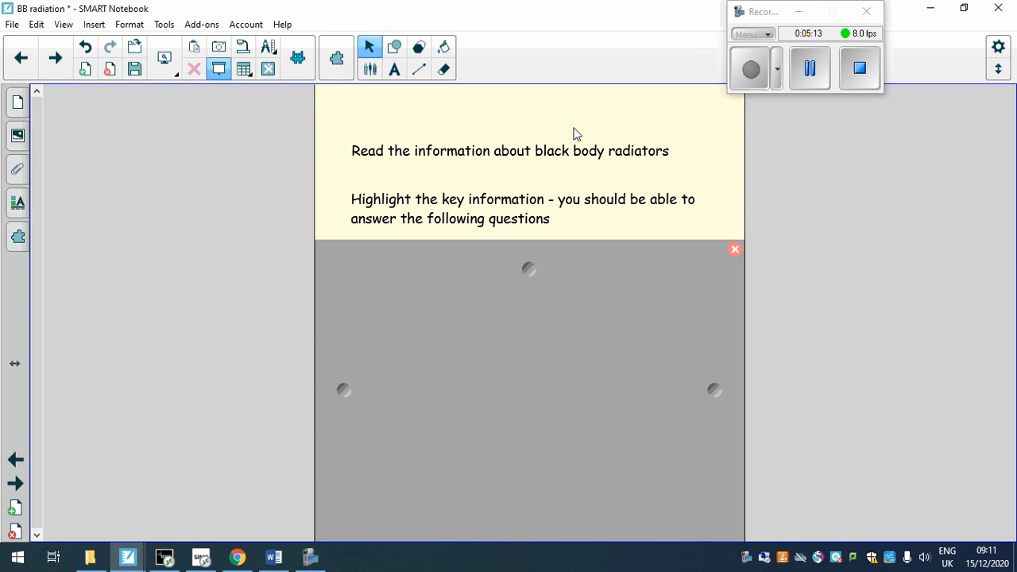
mouse_move(666, 185)
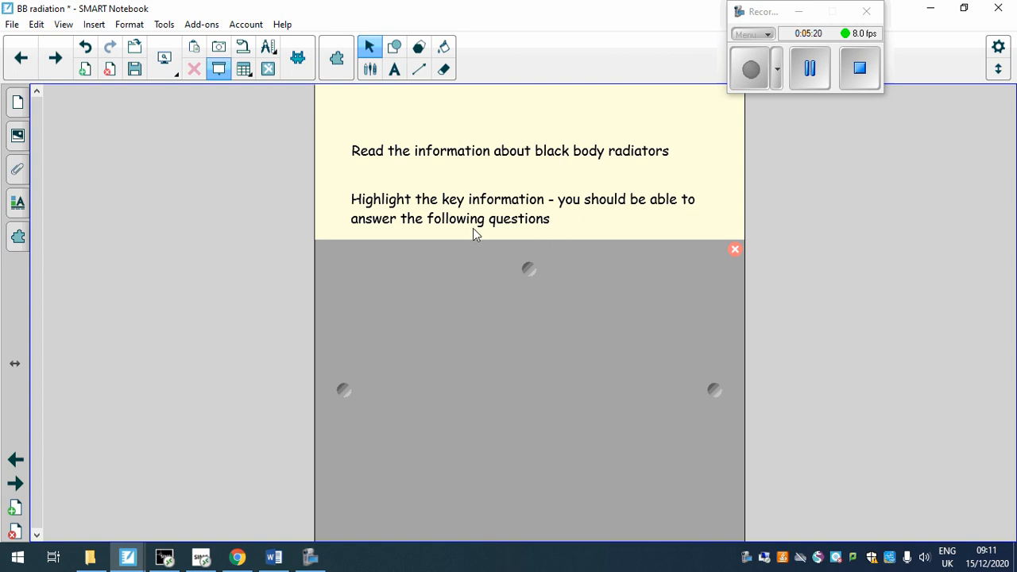
mouse_move(530, 268)
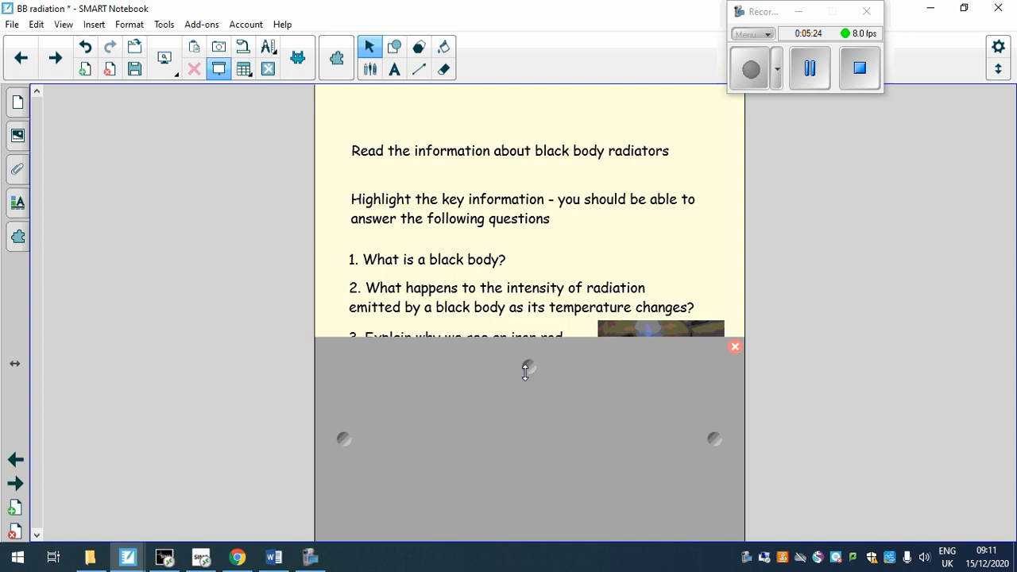
left_click(734, 347)
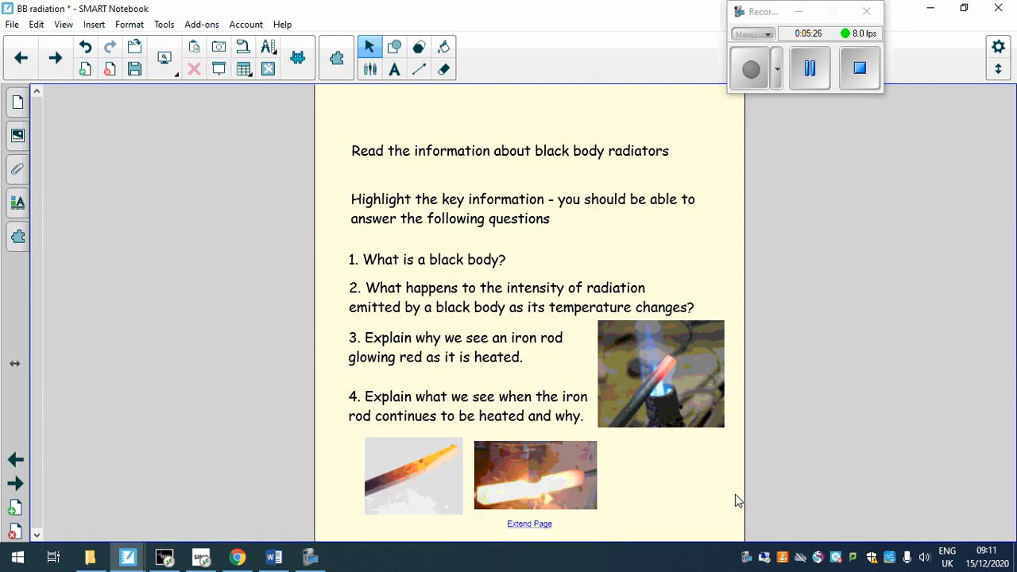
mouse_move(663, 303)
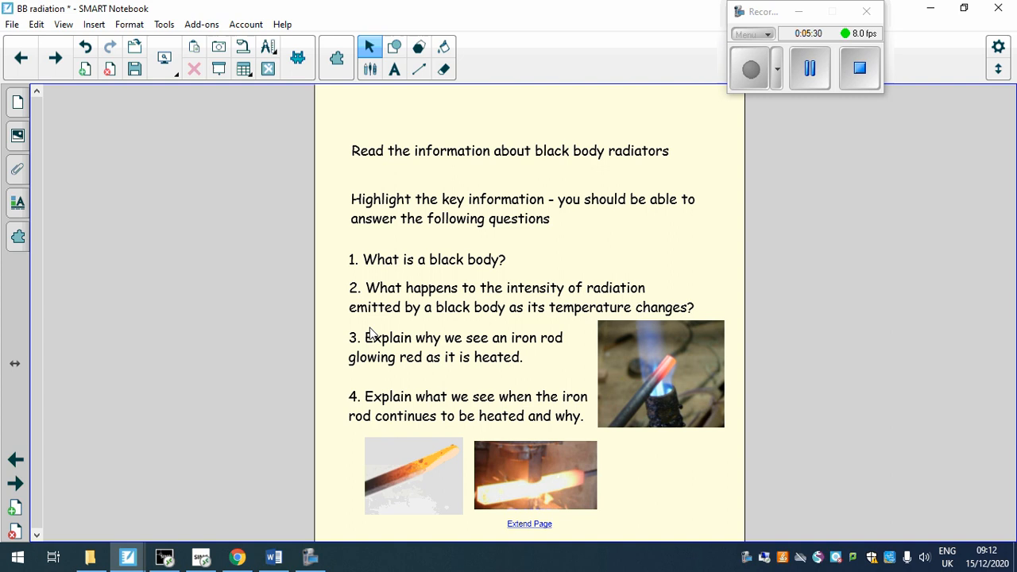
mouse_move(419, 357)
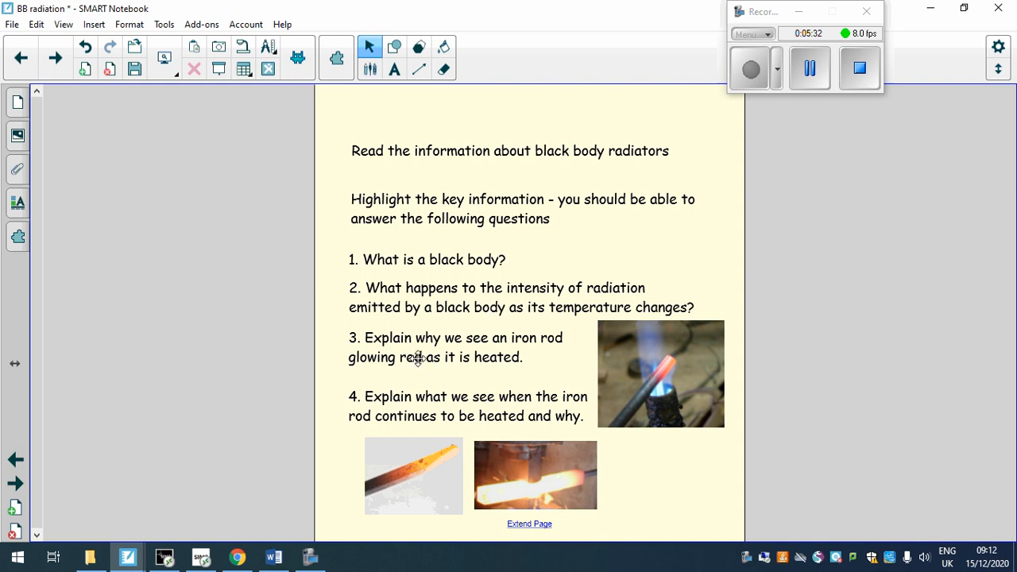
mouse_move(554, 347)
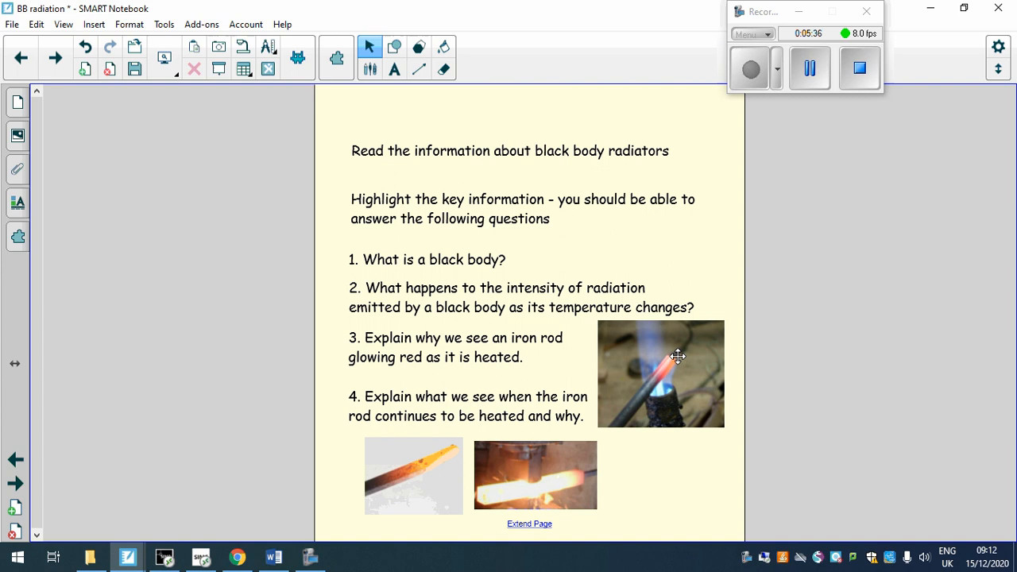
mouse_move(381, 410)
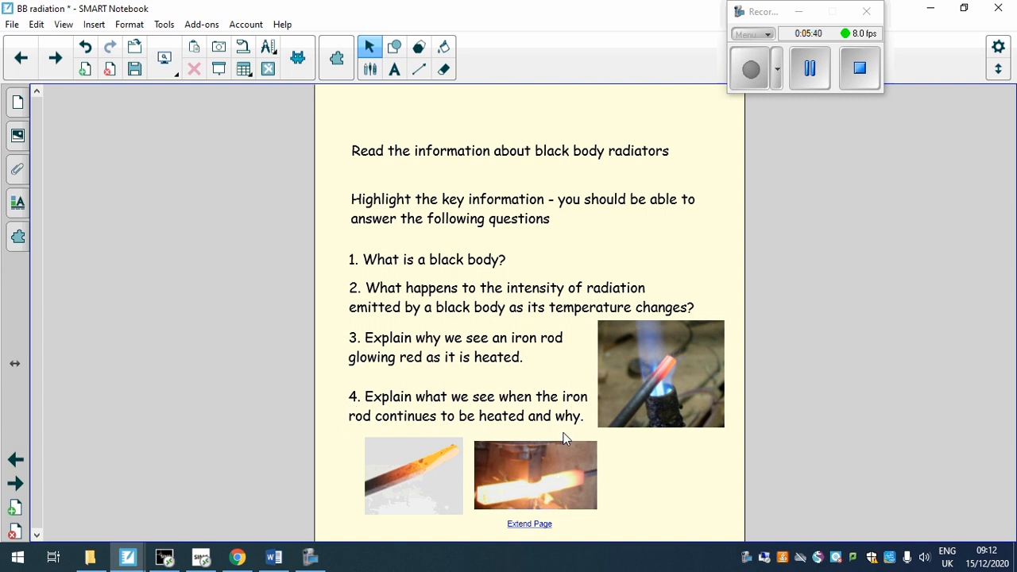
mouse_move(667, 451)
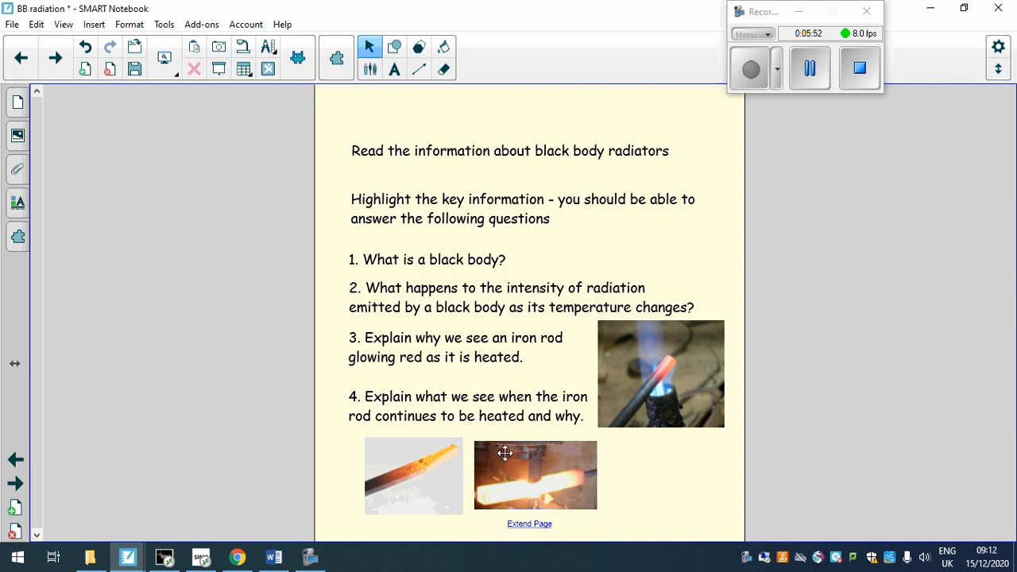
mouse_move(768, 259)
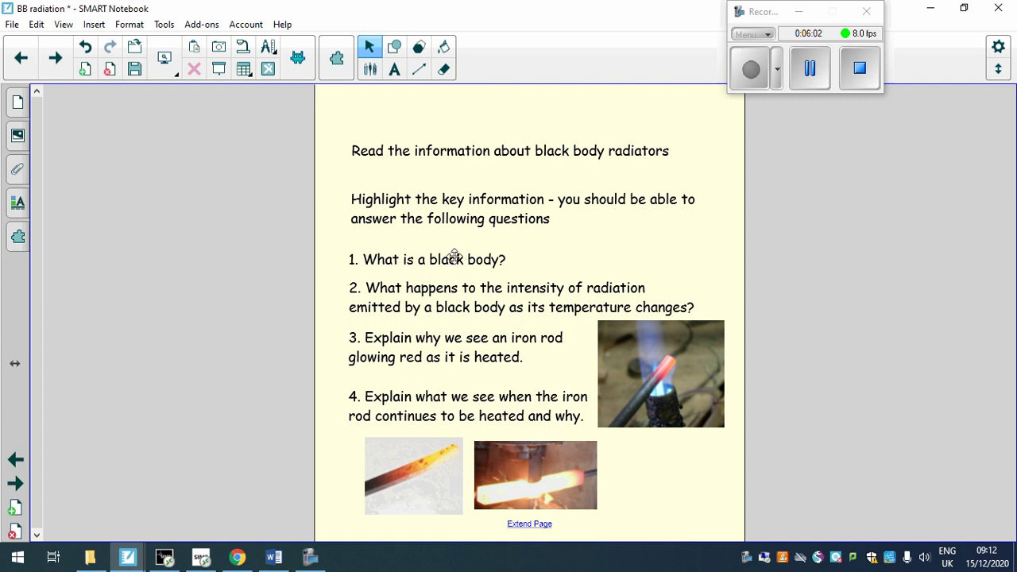
Step: Go to the sun and black cube slide and nudge the sun into line with the coloured rays
left_click(20, 57)
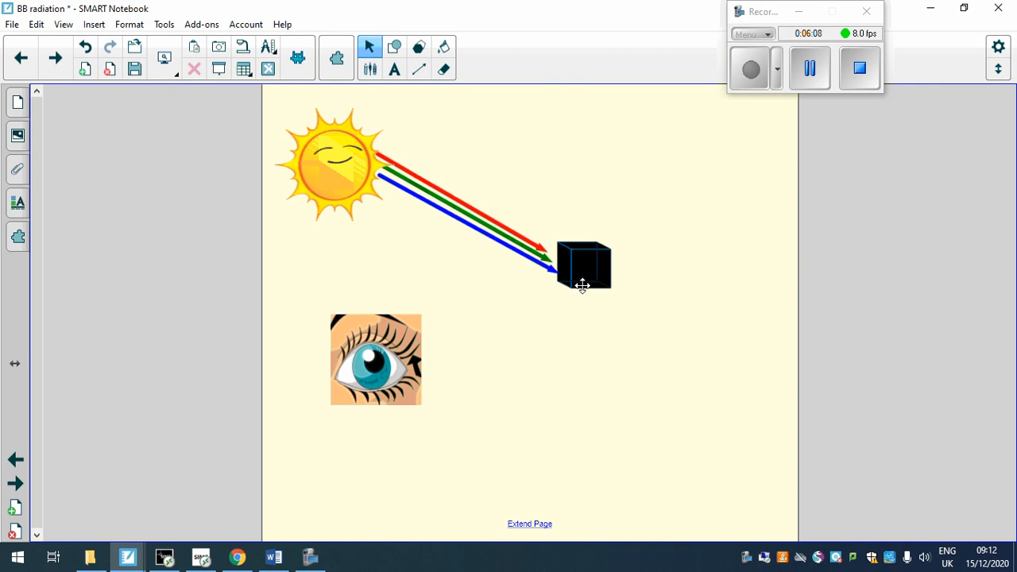
mouse_move(620, 272)
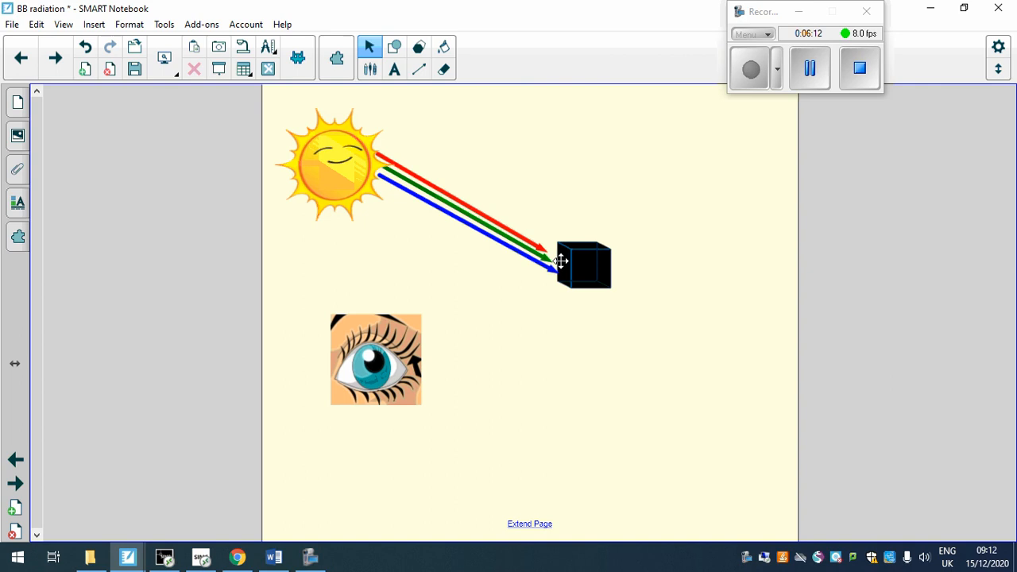
mouse_move(643, 238)
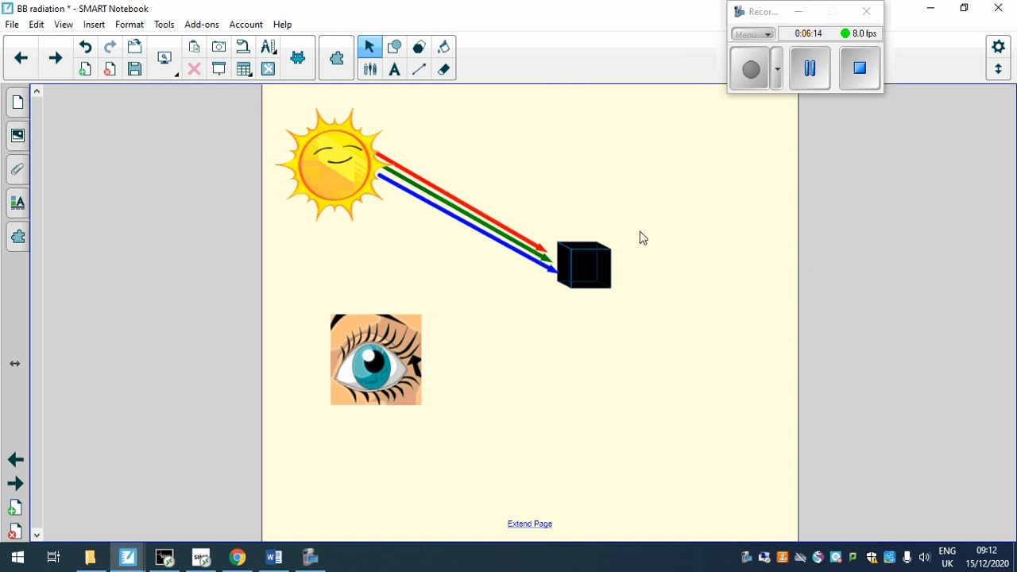
mouse_move(55, 57)
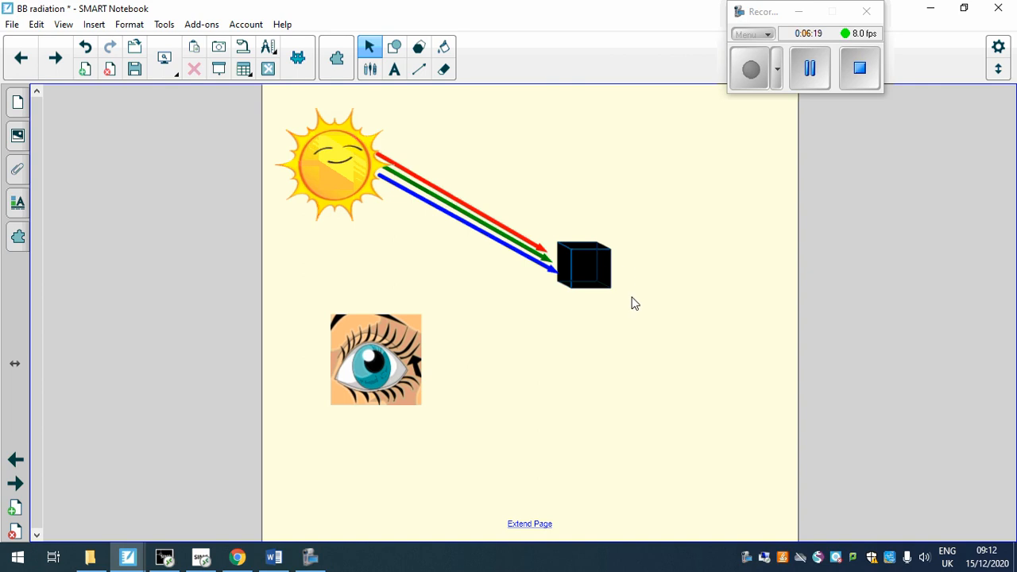
mouse_move(588, 269)
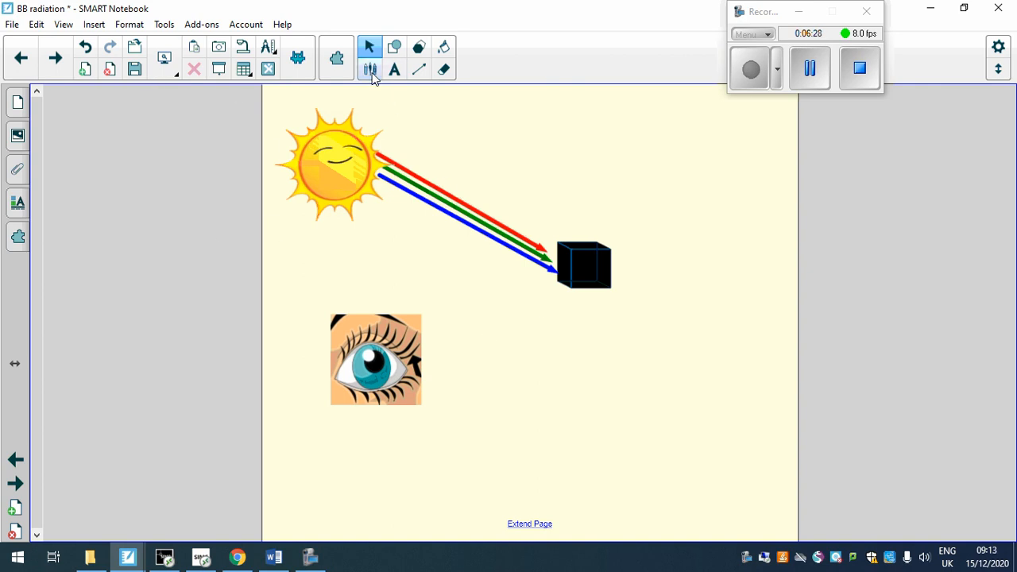
mouse_move(401, 242)
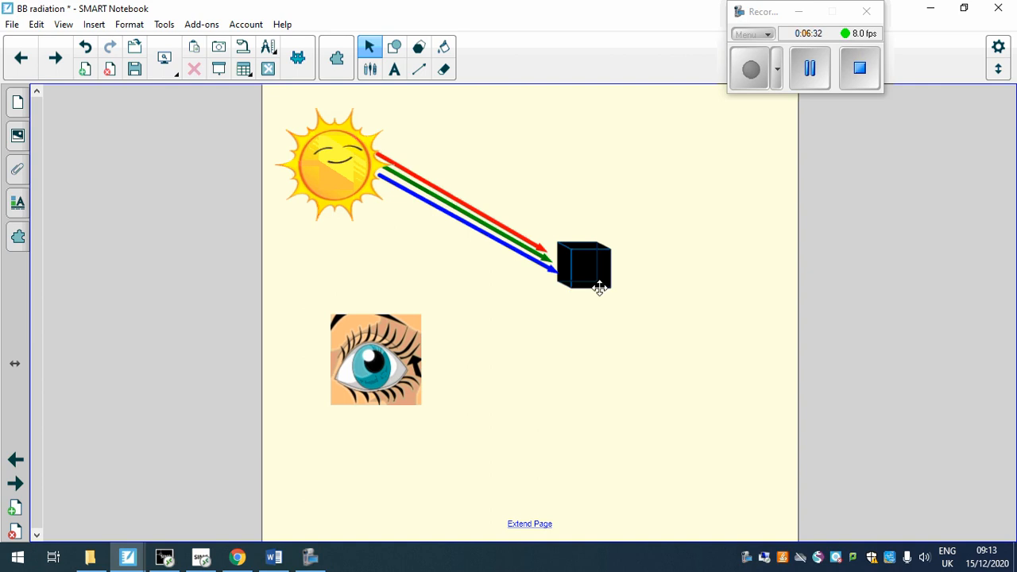
mouse_move(645, 286)
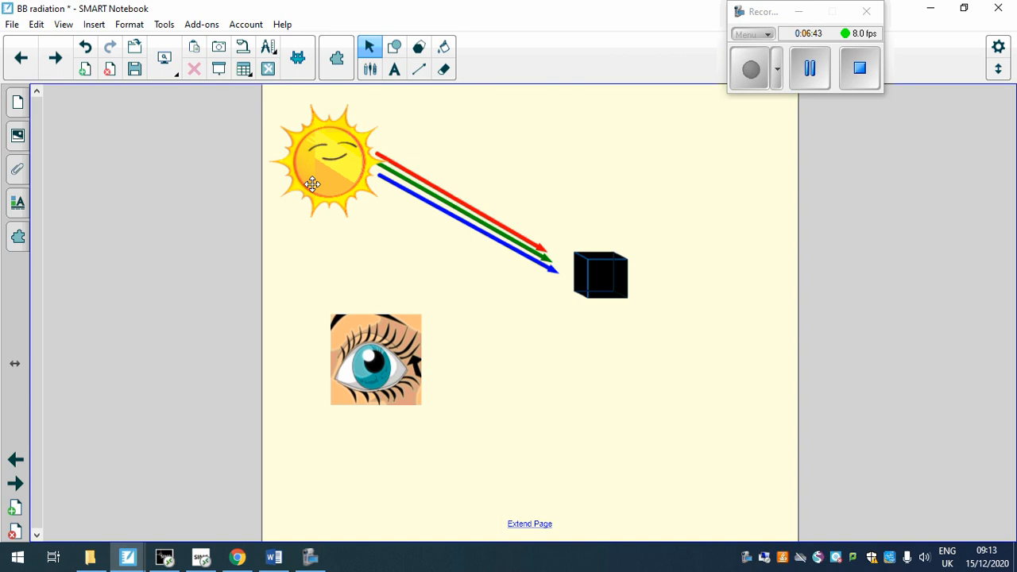
mouse_move(377, 181)
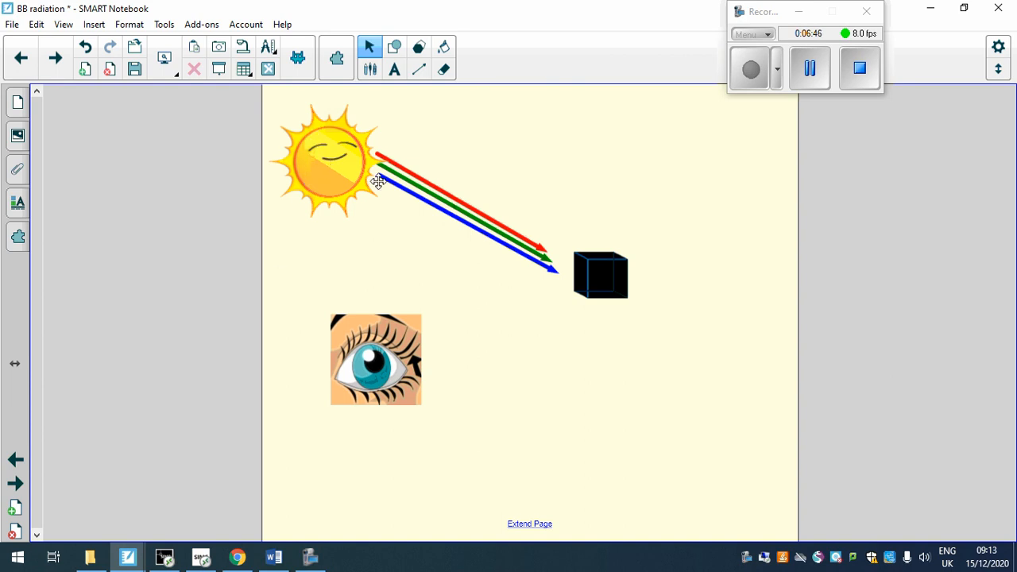
left_click_drag(377, 179, 329, 176)
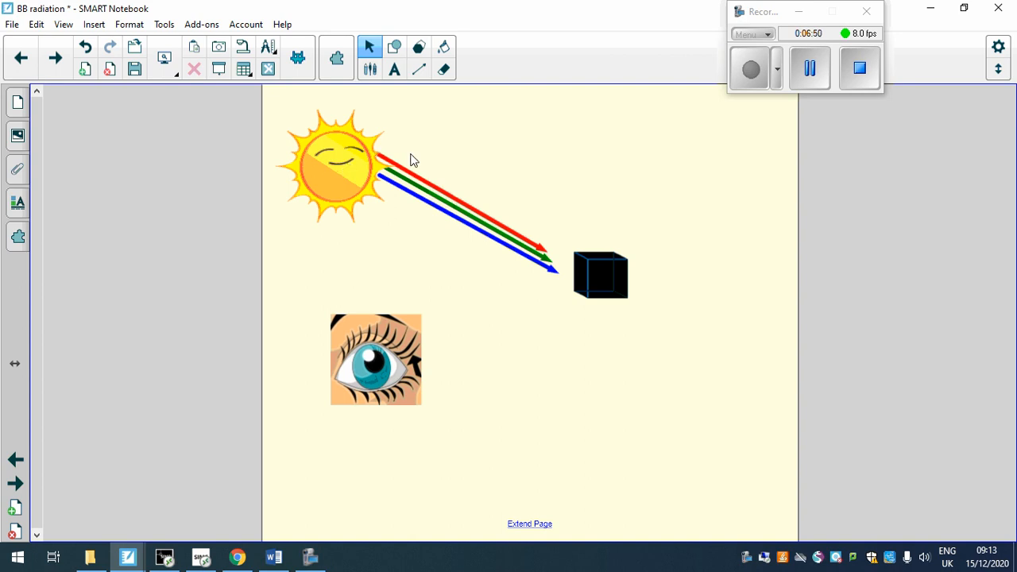
mouse_move(55, 57)
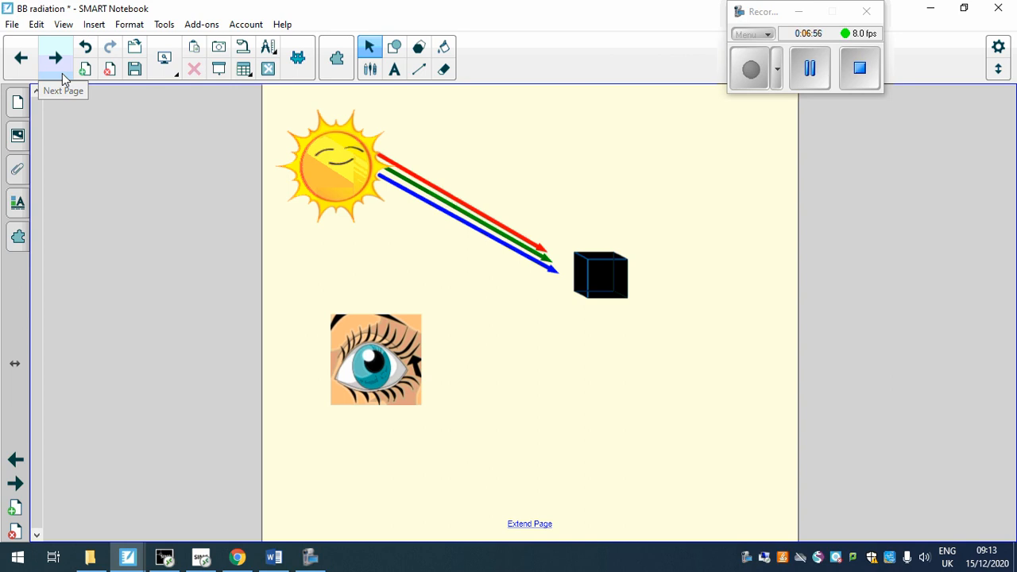
mouse_move(418, 227)
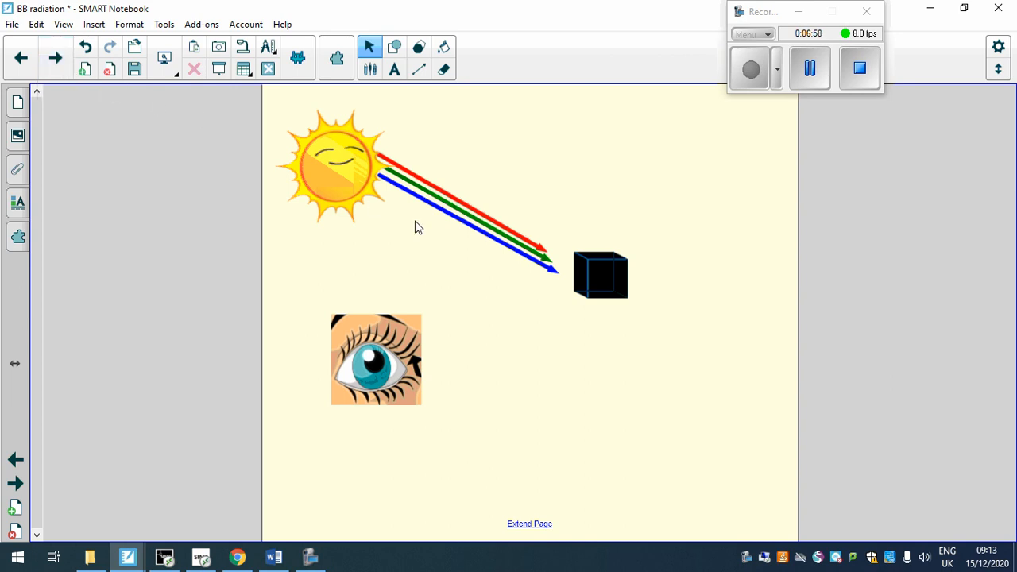
mouse_move(349, 184)
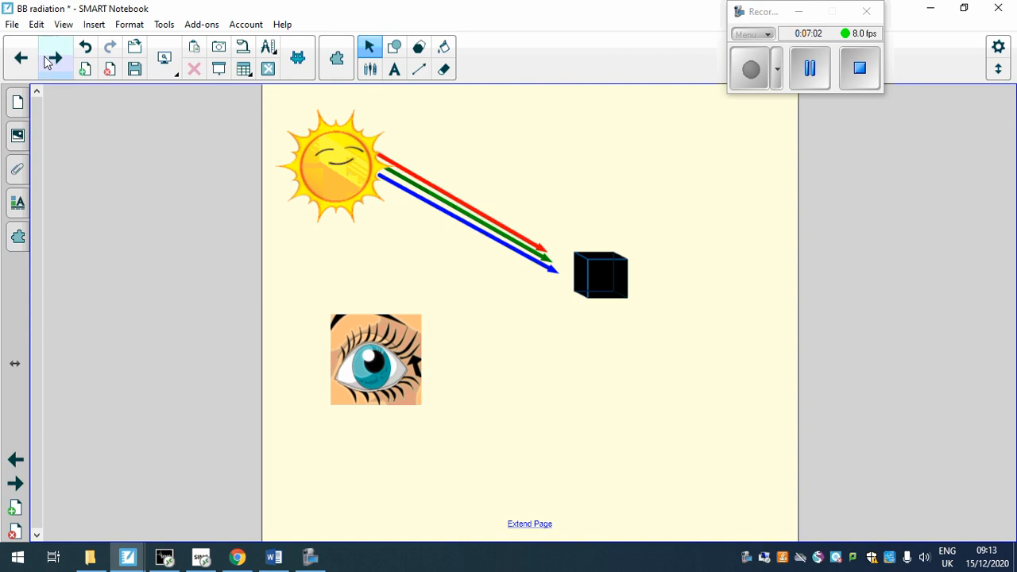
Step: Step through the thermal image and answers slides back to the black body questions slide
left_click(54, 57)
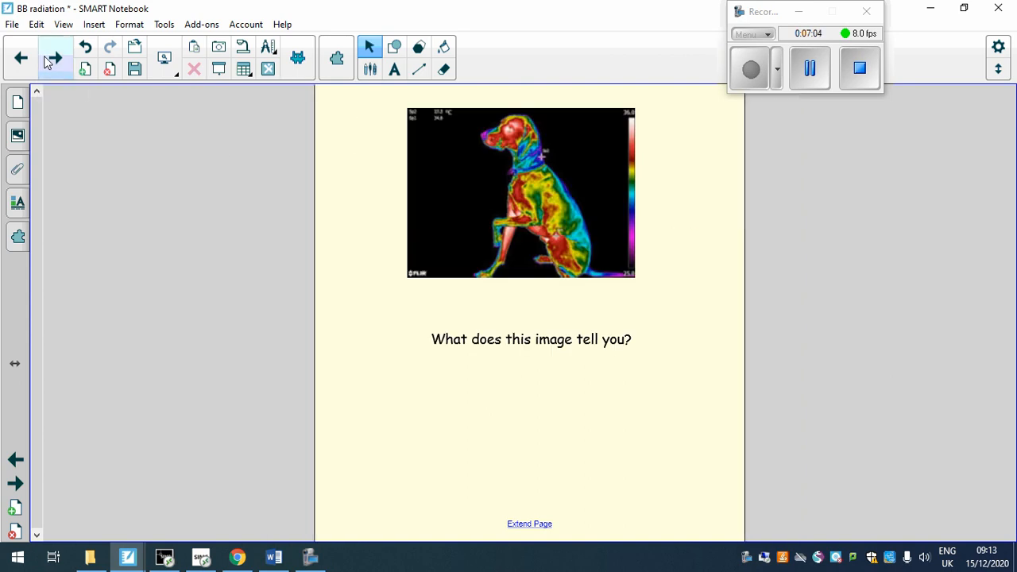
left_click(21, 58)
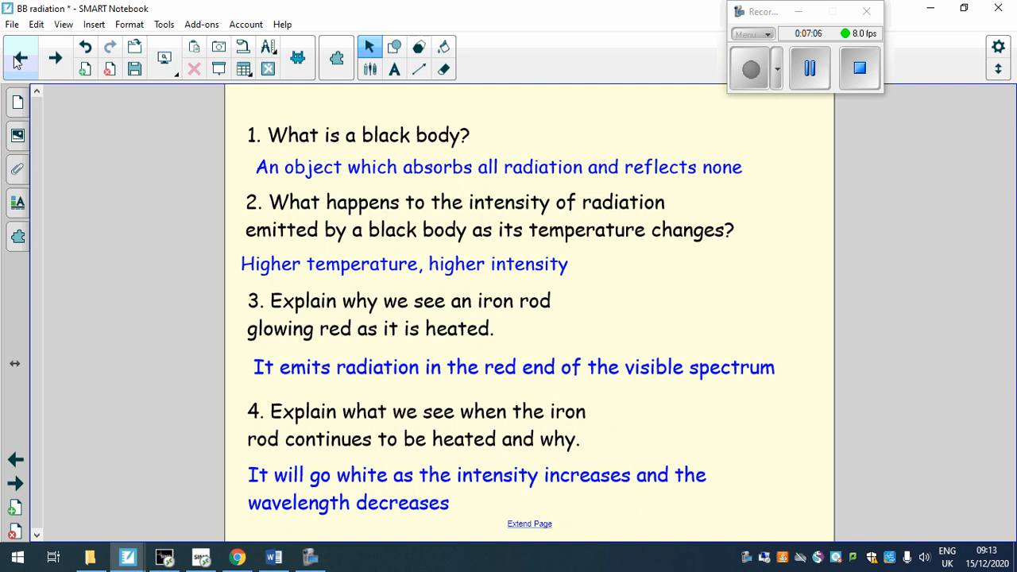
left_click(19, 57)
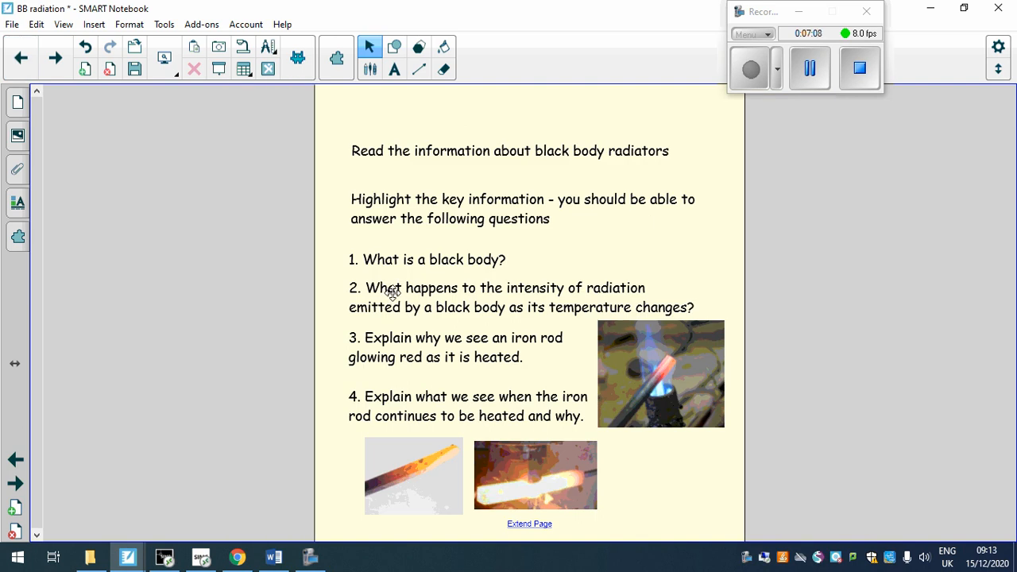
mouse_move(349, 313)
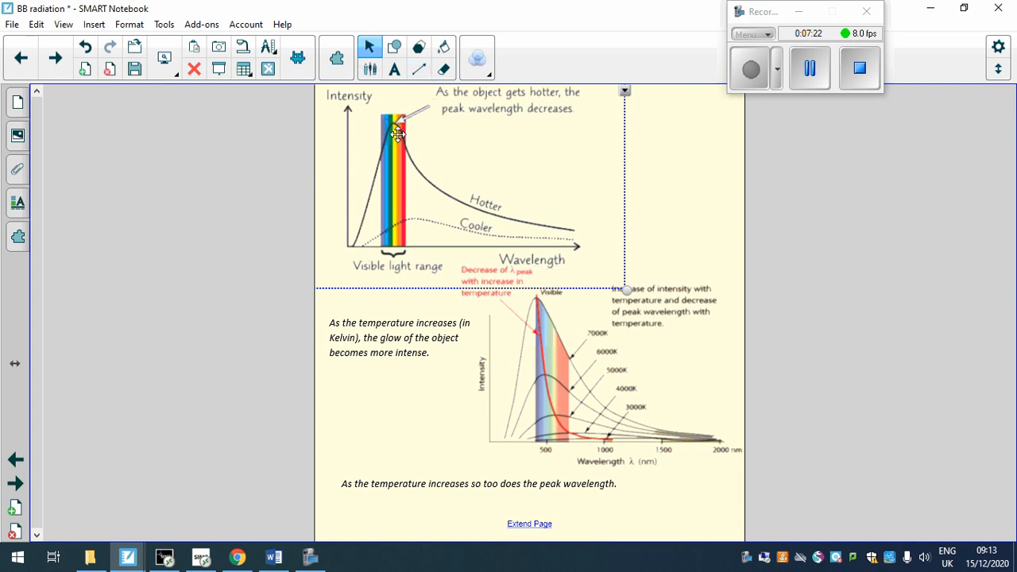
mouse_move(426, 233)
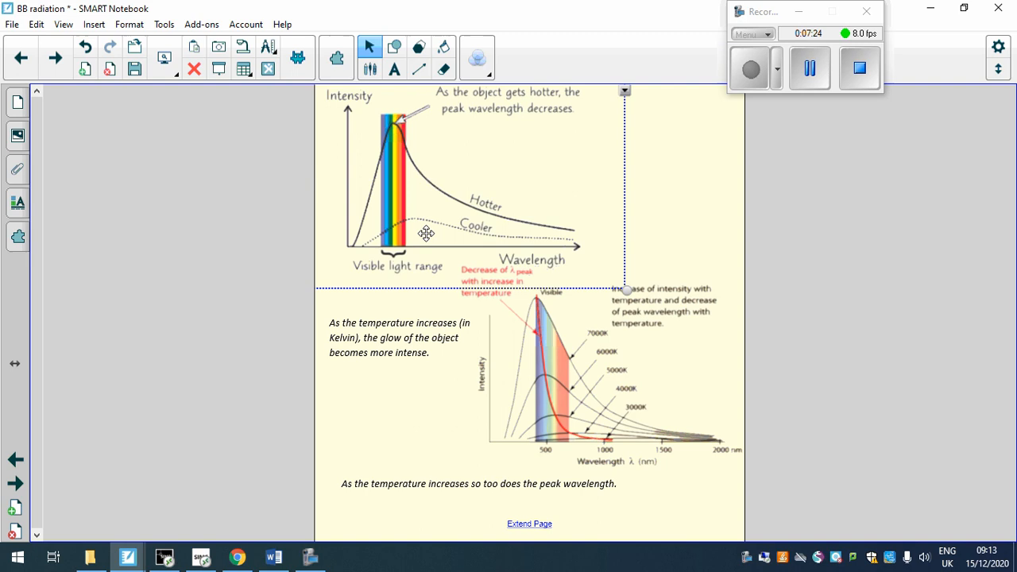
mouse_move(374, 94)
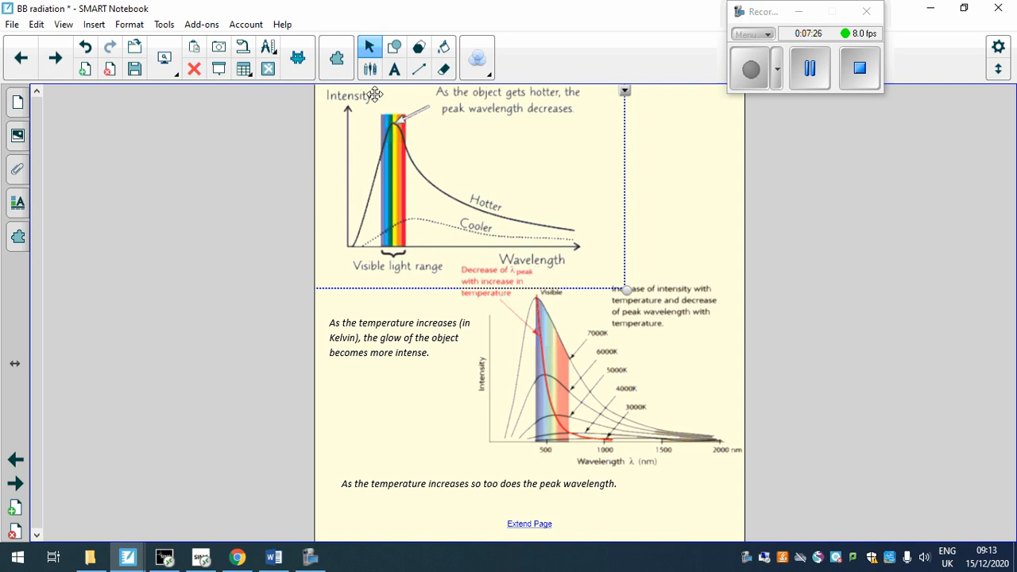
mouse_move(400, 185)
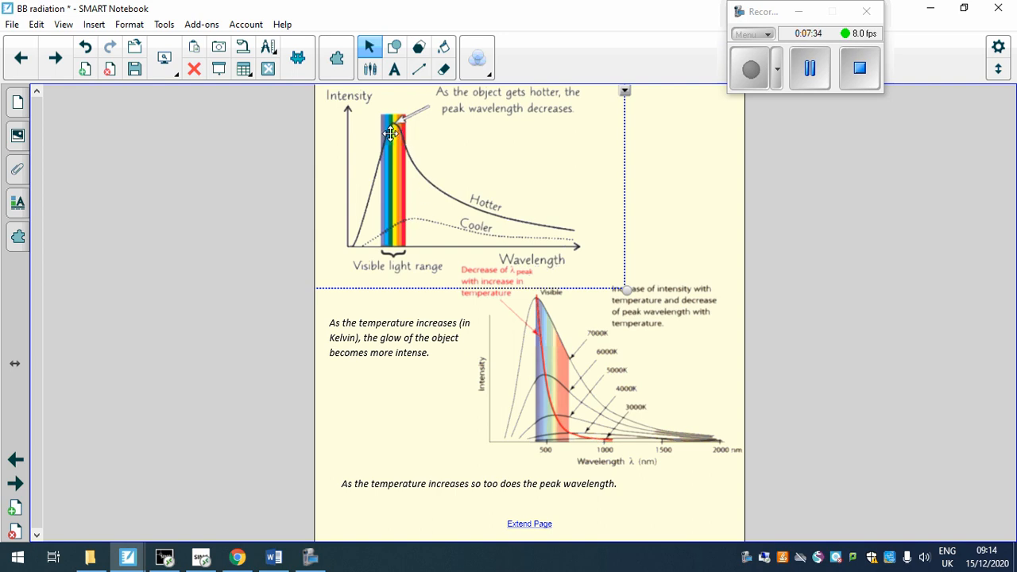
mouse_move(647, 194)
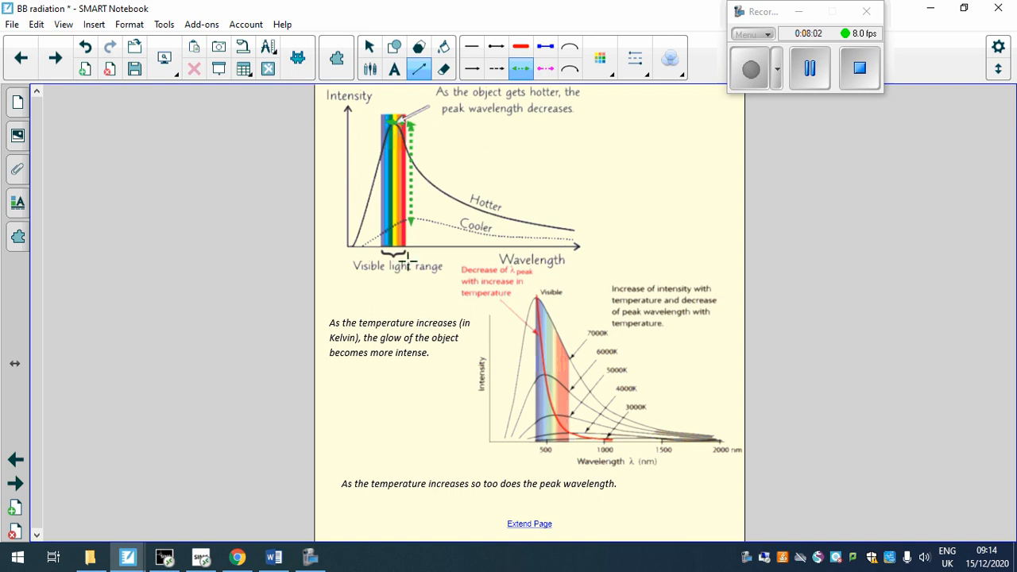
mouse_move(411, 116)
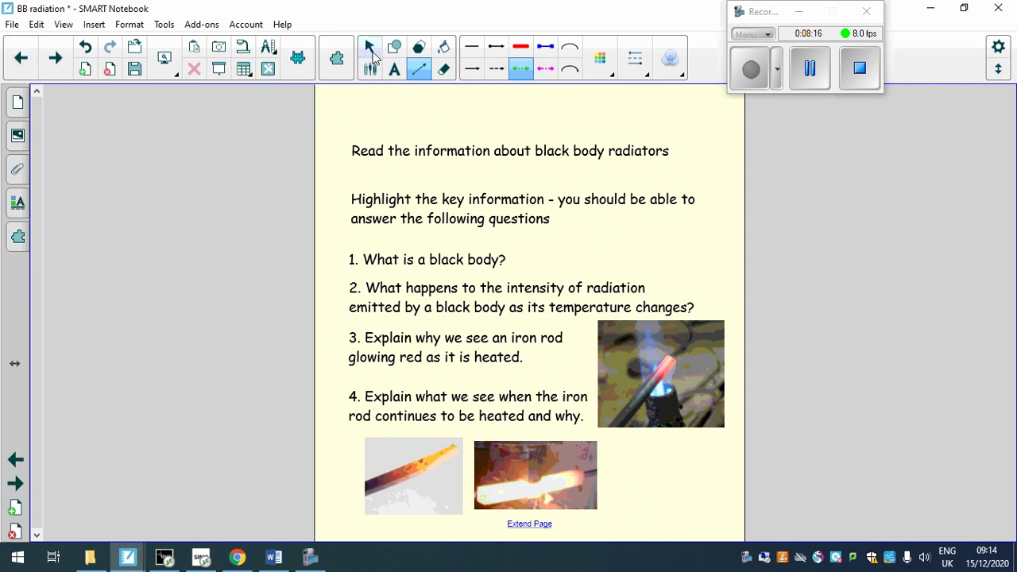
Step: Switch back to the Select tool after drawing the green dotted arrow
left_click(369, 46)
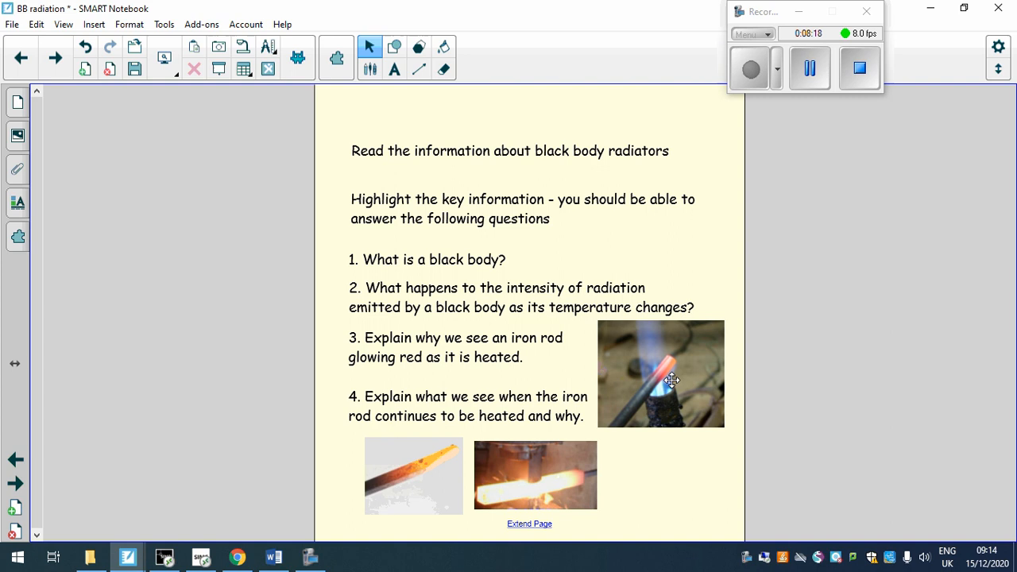
mouse_move(683, 386)
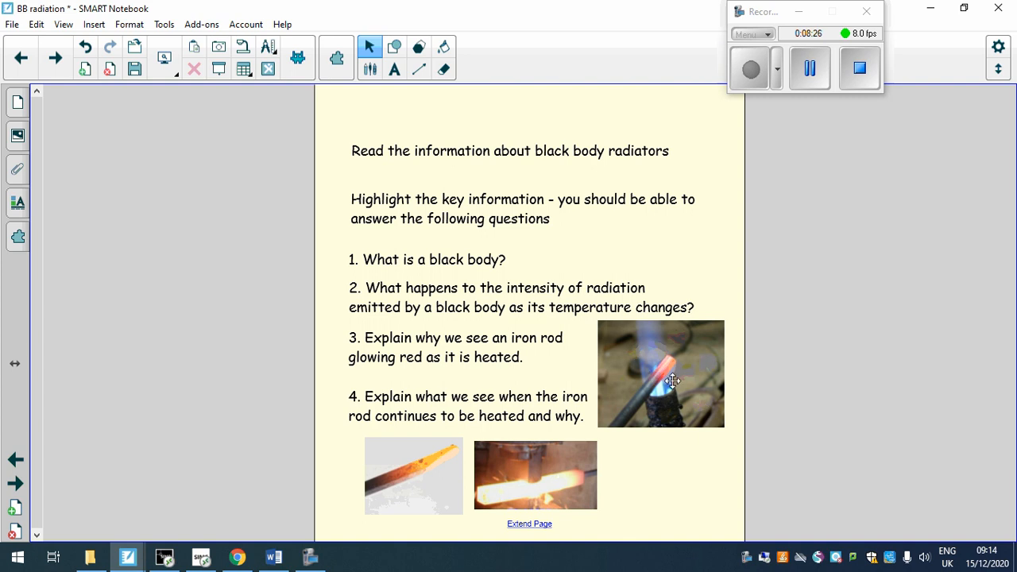
mouse_move(602, 350)
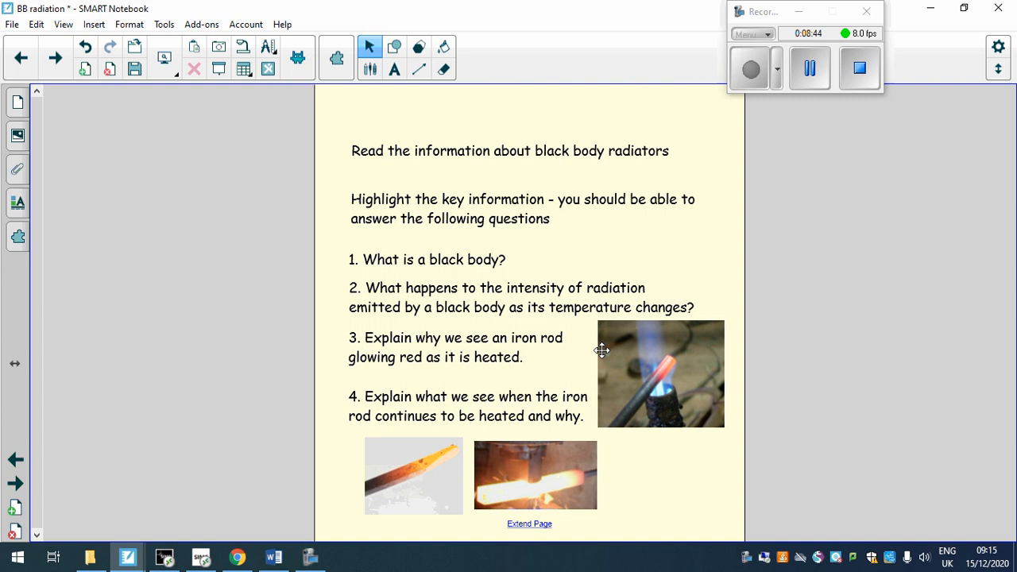
mouse_move(55, 71)
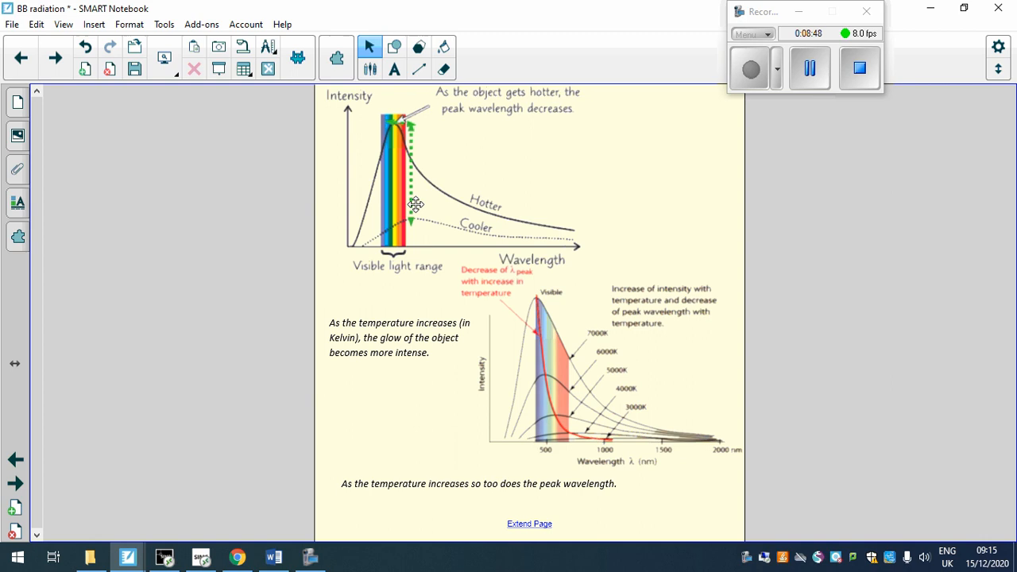
mouse_move(455, 233)
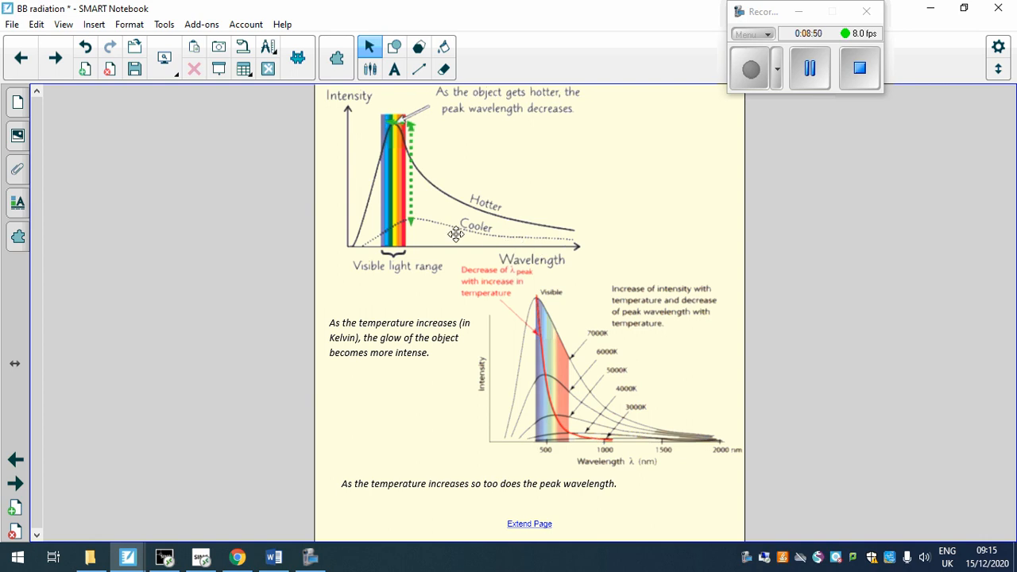
mouse_move(425, 220)
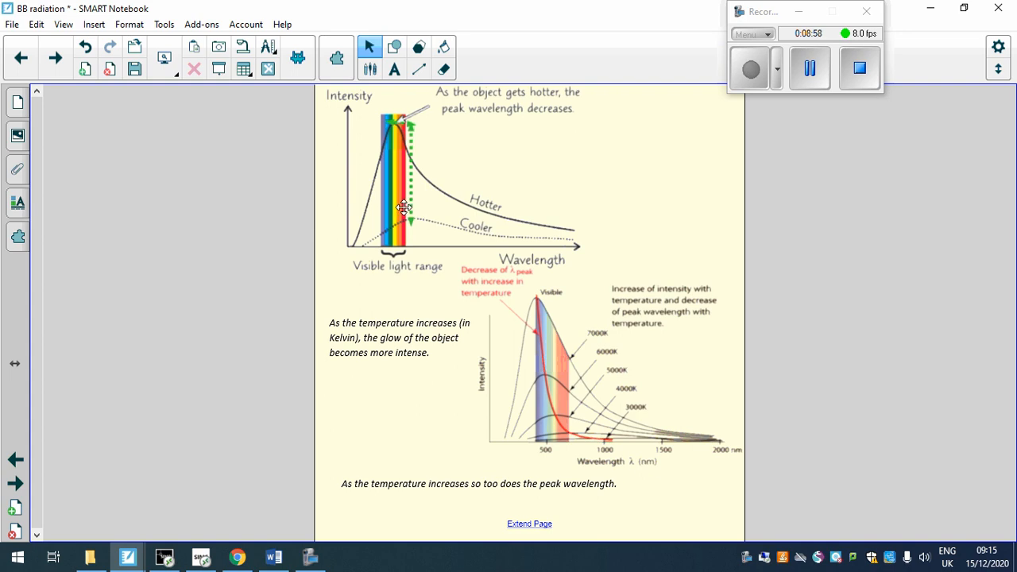
Step: Return from the graph page to the black body radiators questions slide
left_click(21, 57)
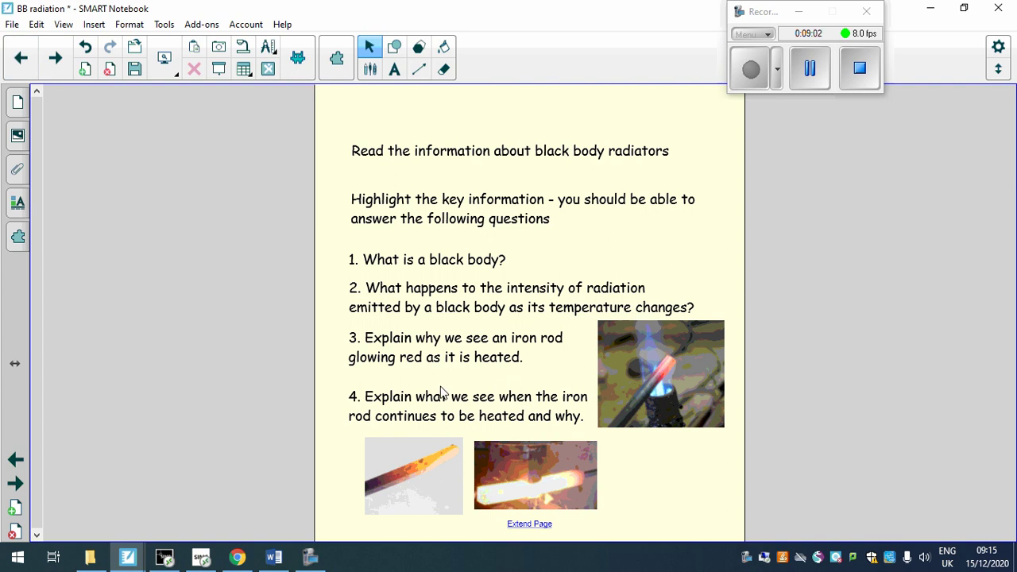
mouse_move(538, 502)
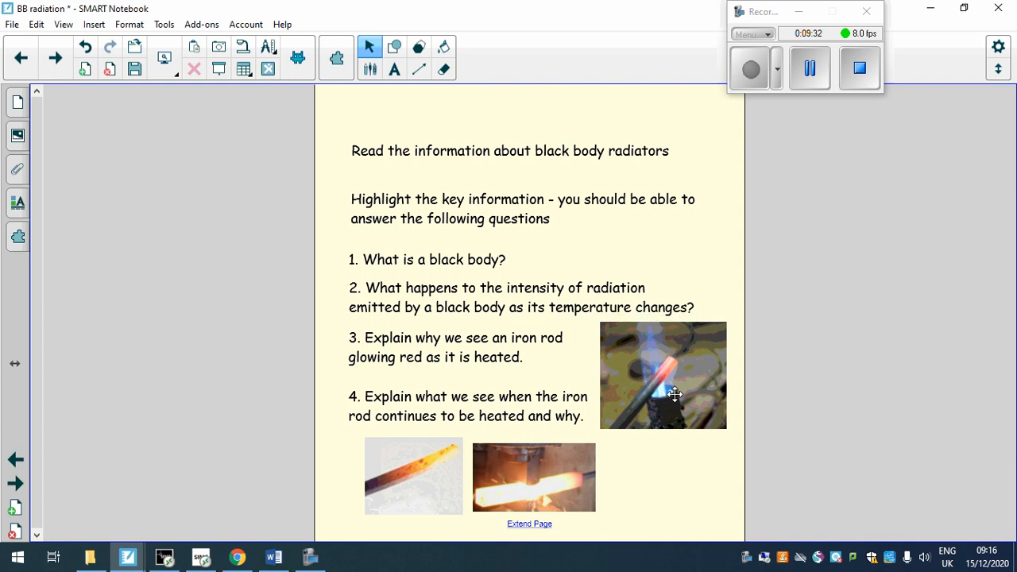
mouse_move(668, 384)
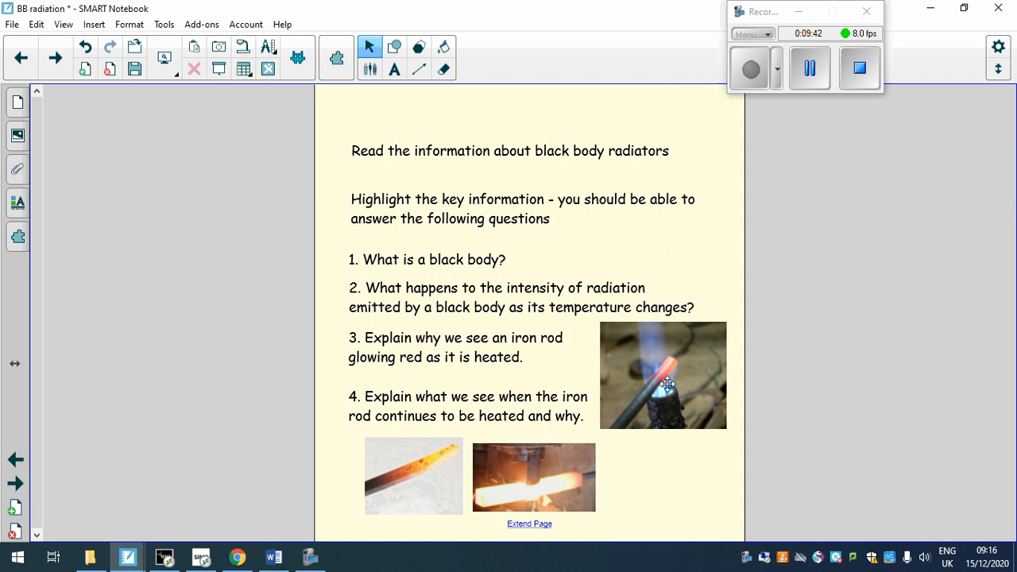
mouse_move(653, 371)
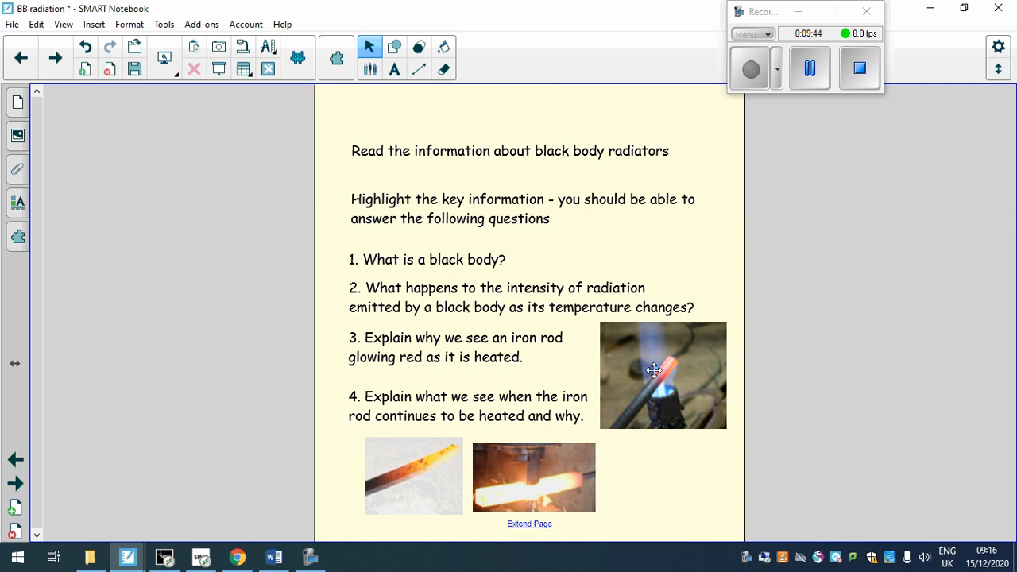
mouse_move(685, 365)
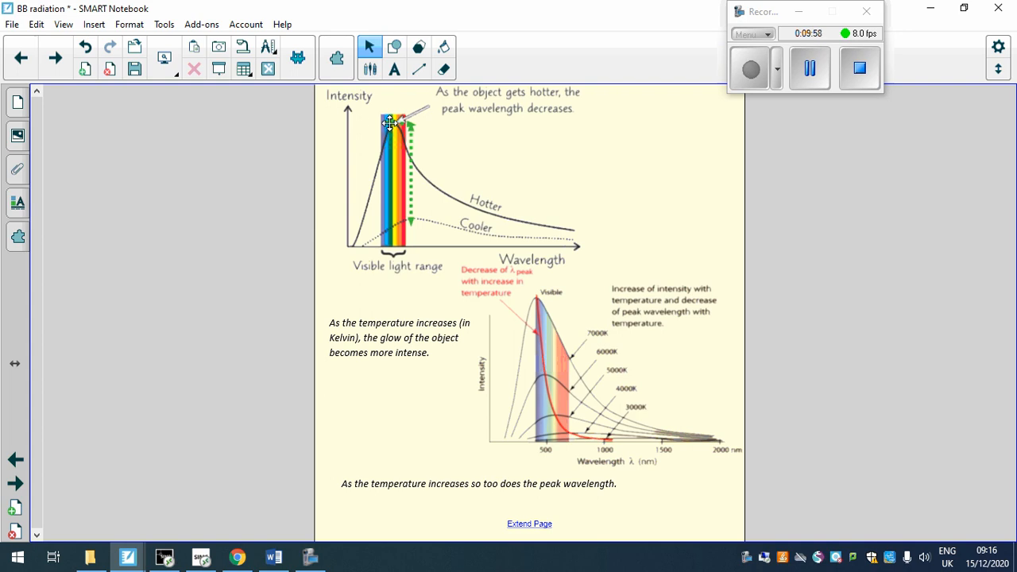
mouse_move(423, 133)
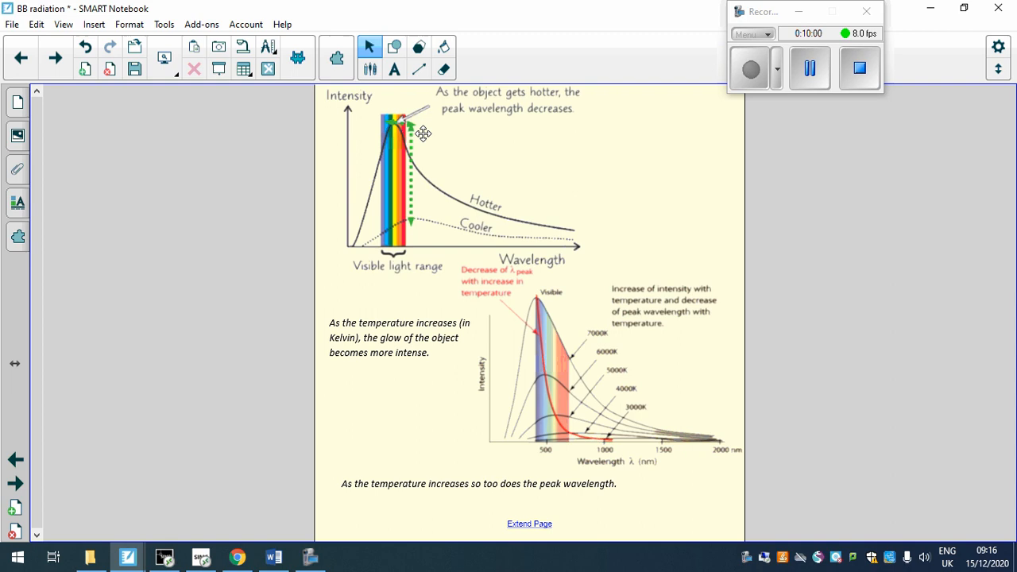
mouse_move(610, 311)
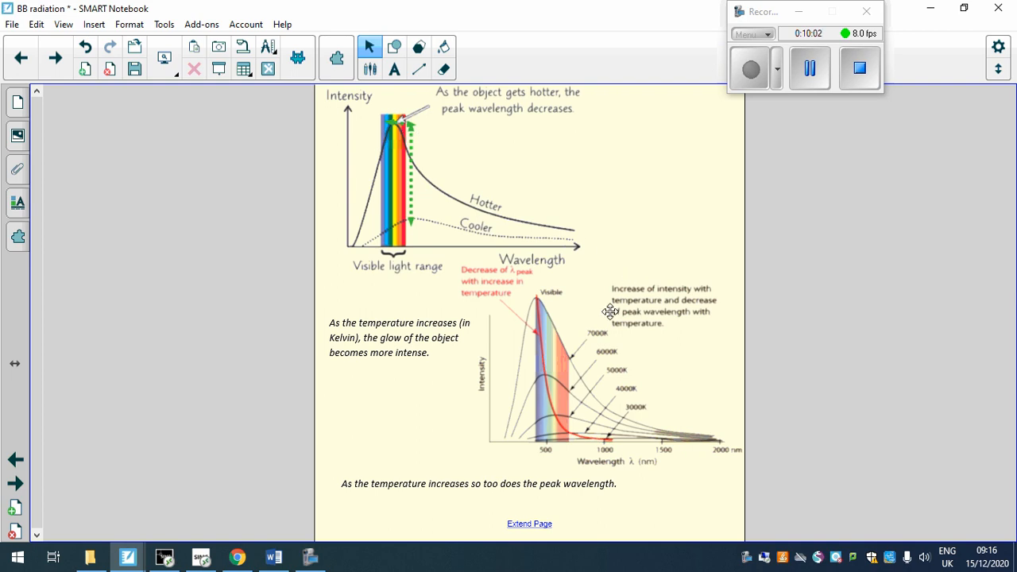
mouse_move(605, 319)
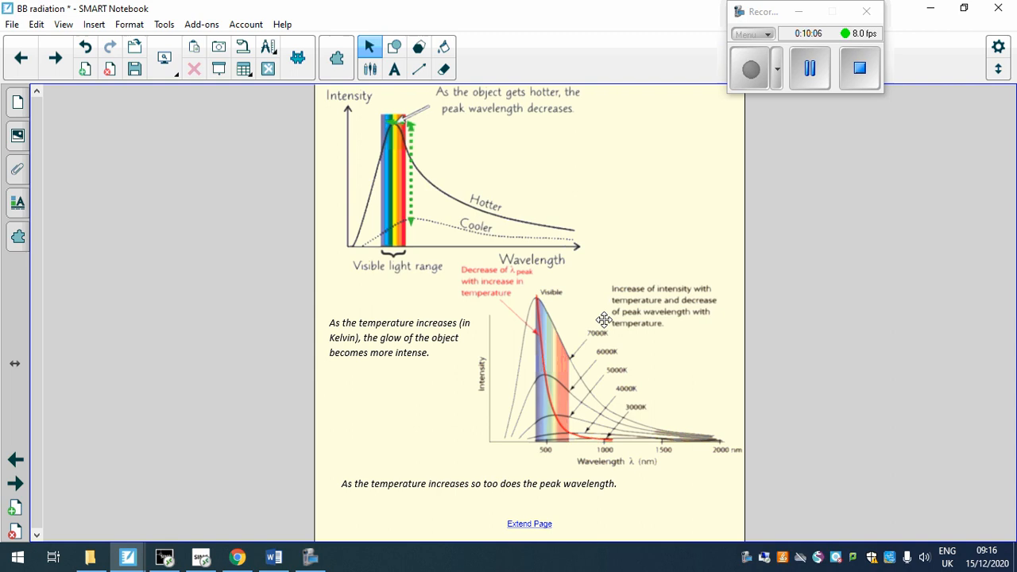
mouse_move(20, 57)
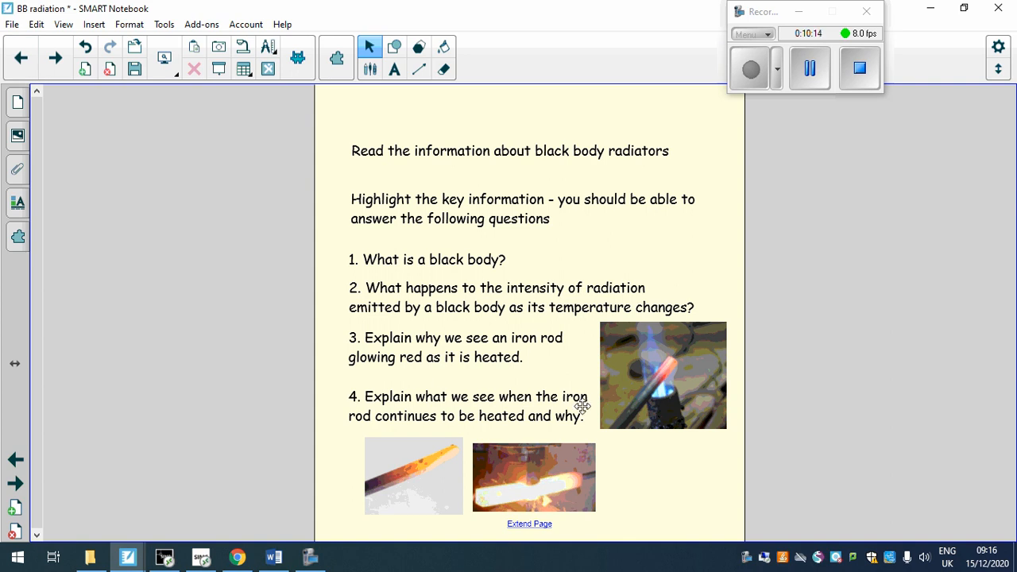
mouse_move(616, 281)
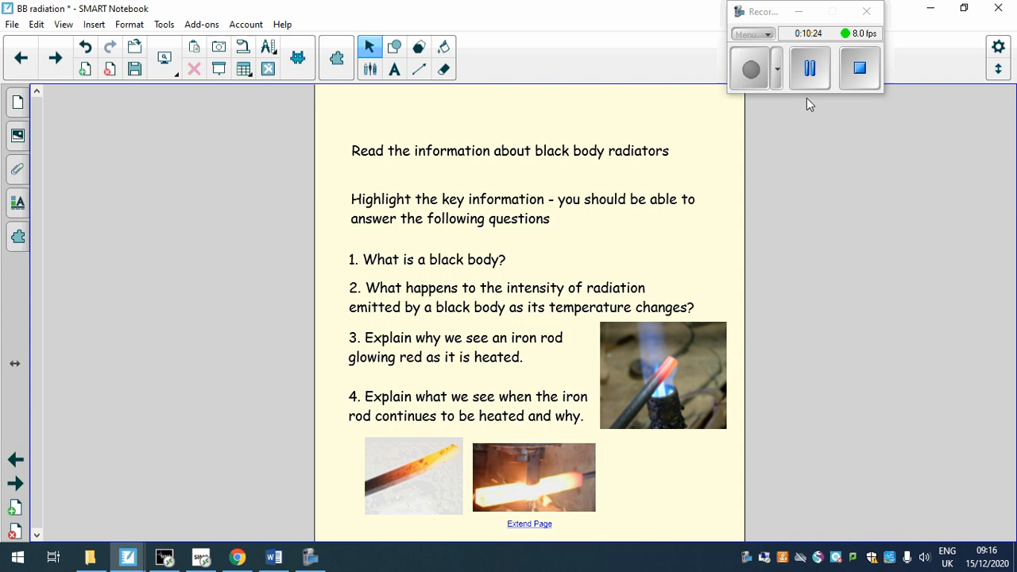
mouse_move(552, 317)
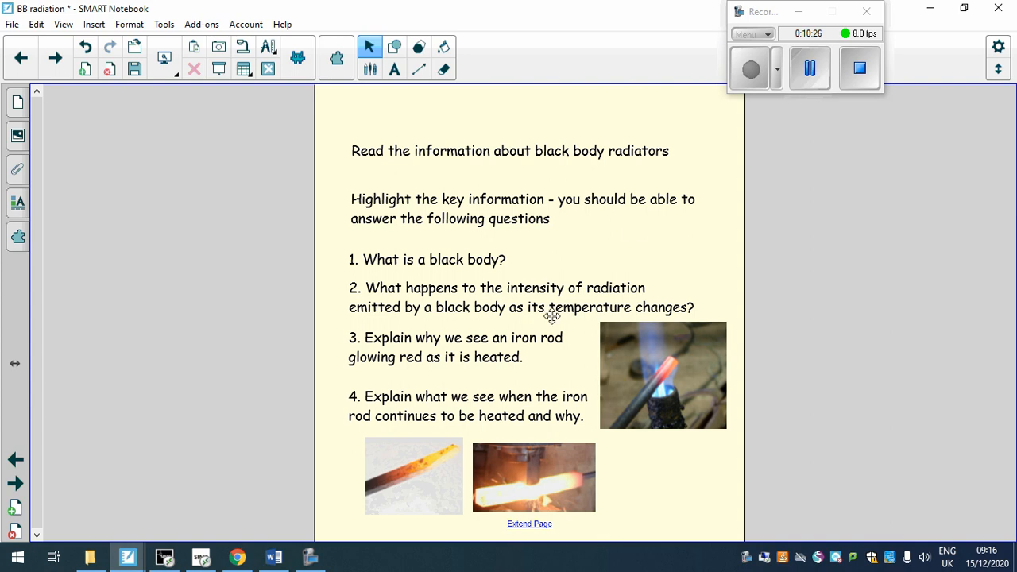
mouse_move(900, 113)
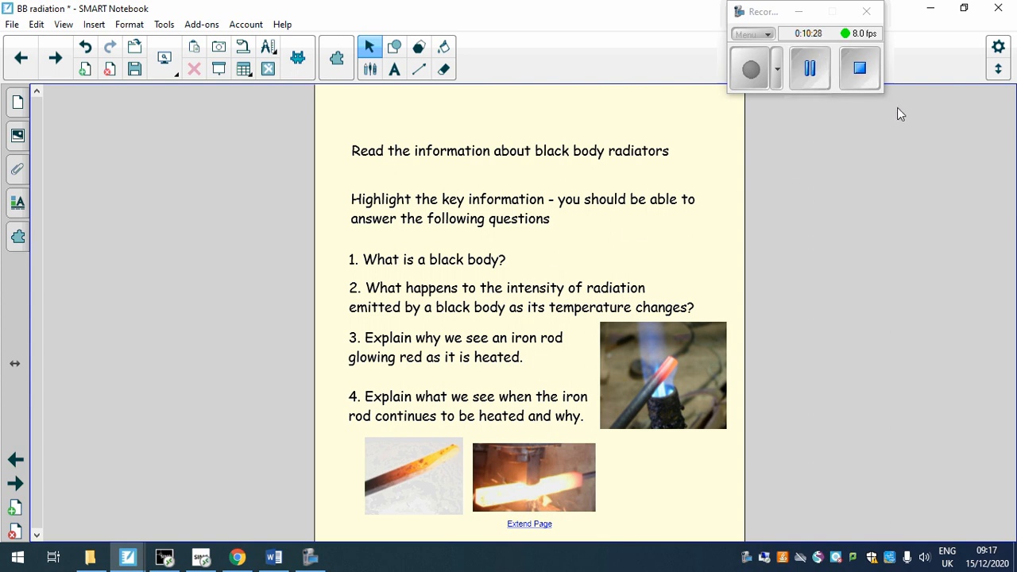